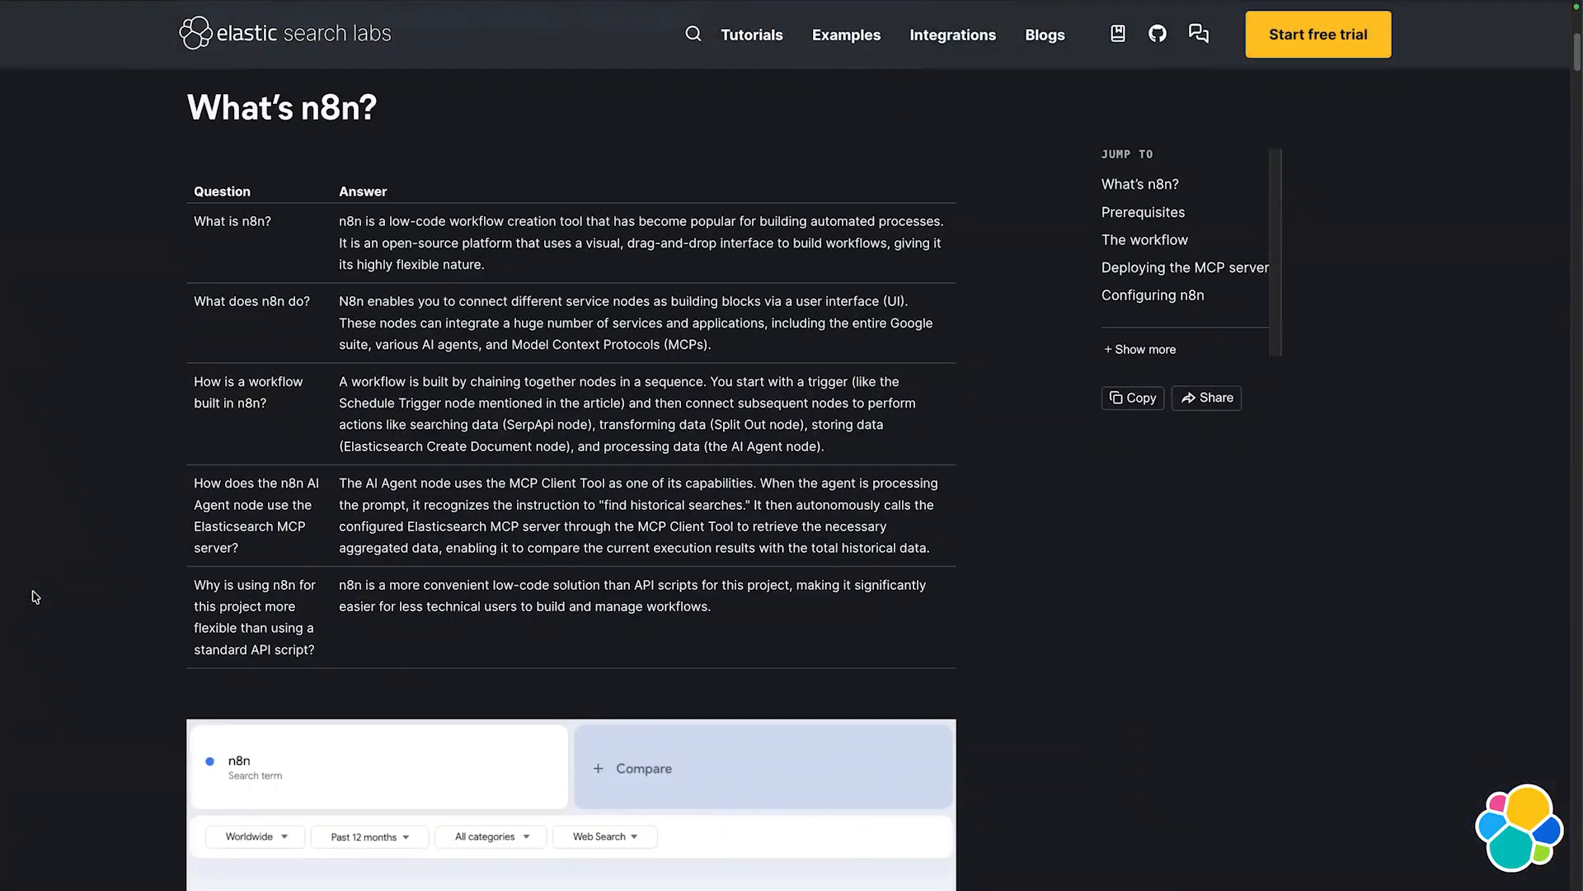
Step: Scroll the Elastic Search Labs n8n article down to the Prerequisites and The workflow sections
scroll(down, 3)
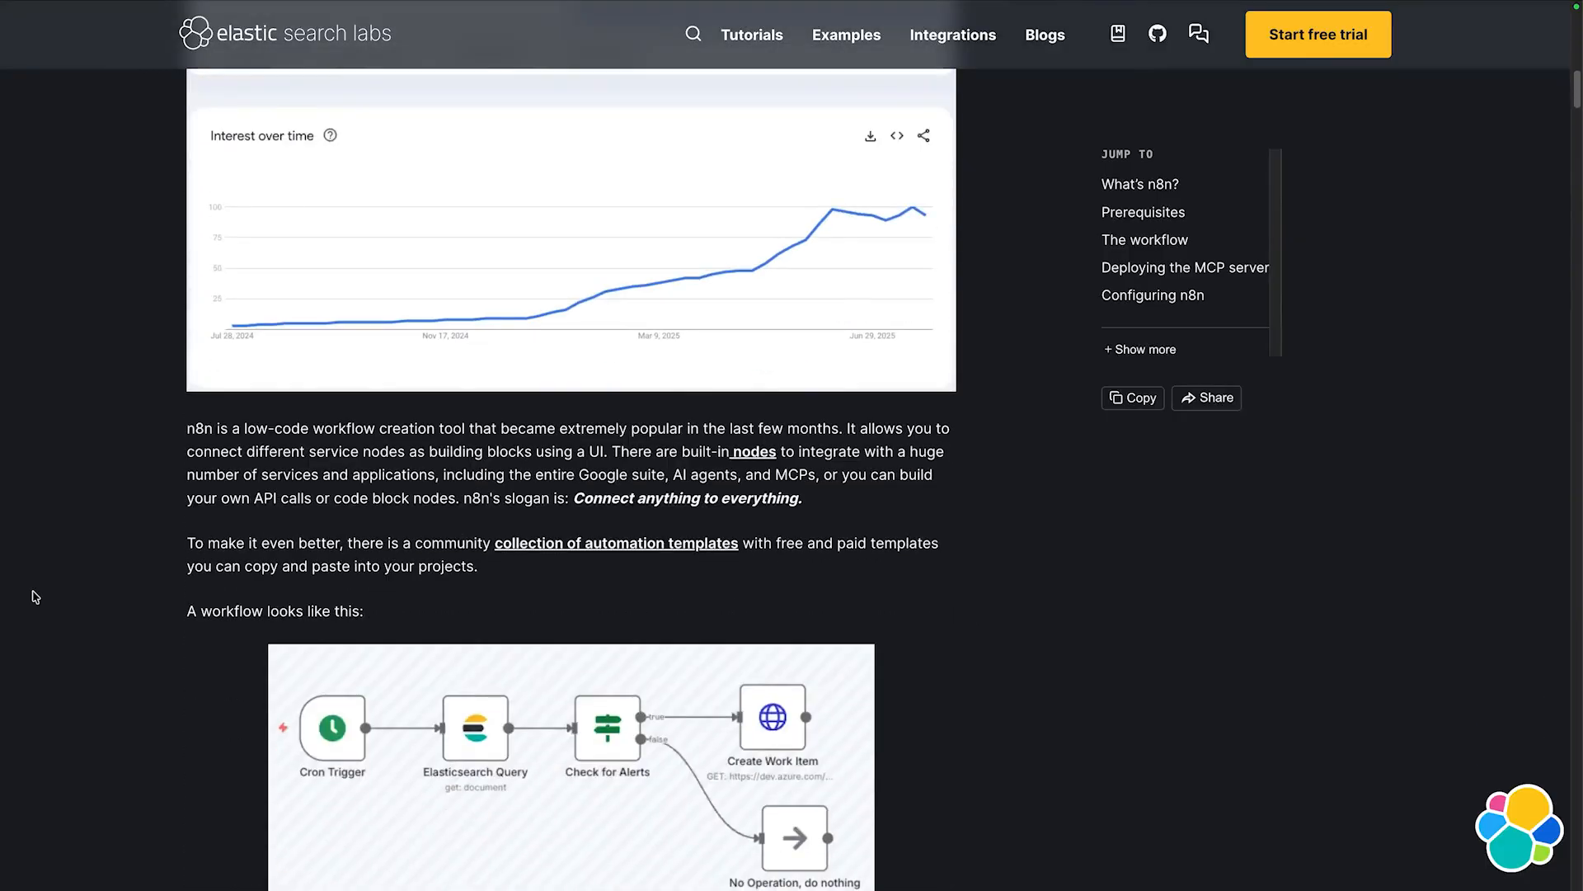
scroll(down, 3)
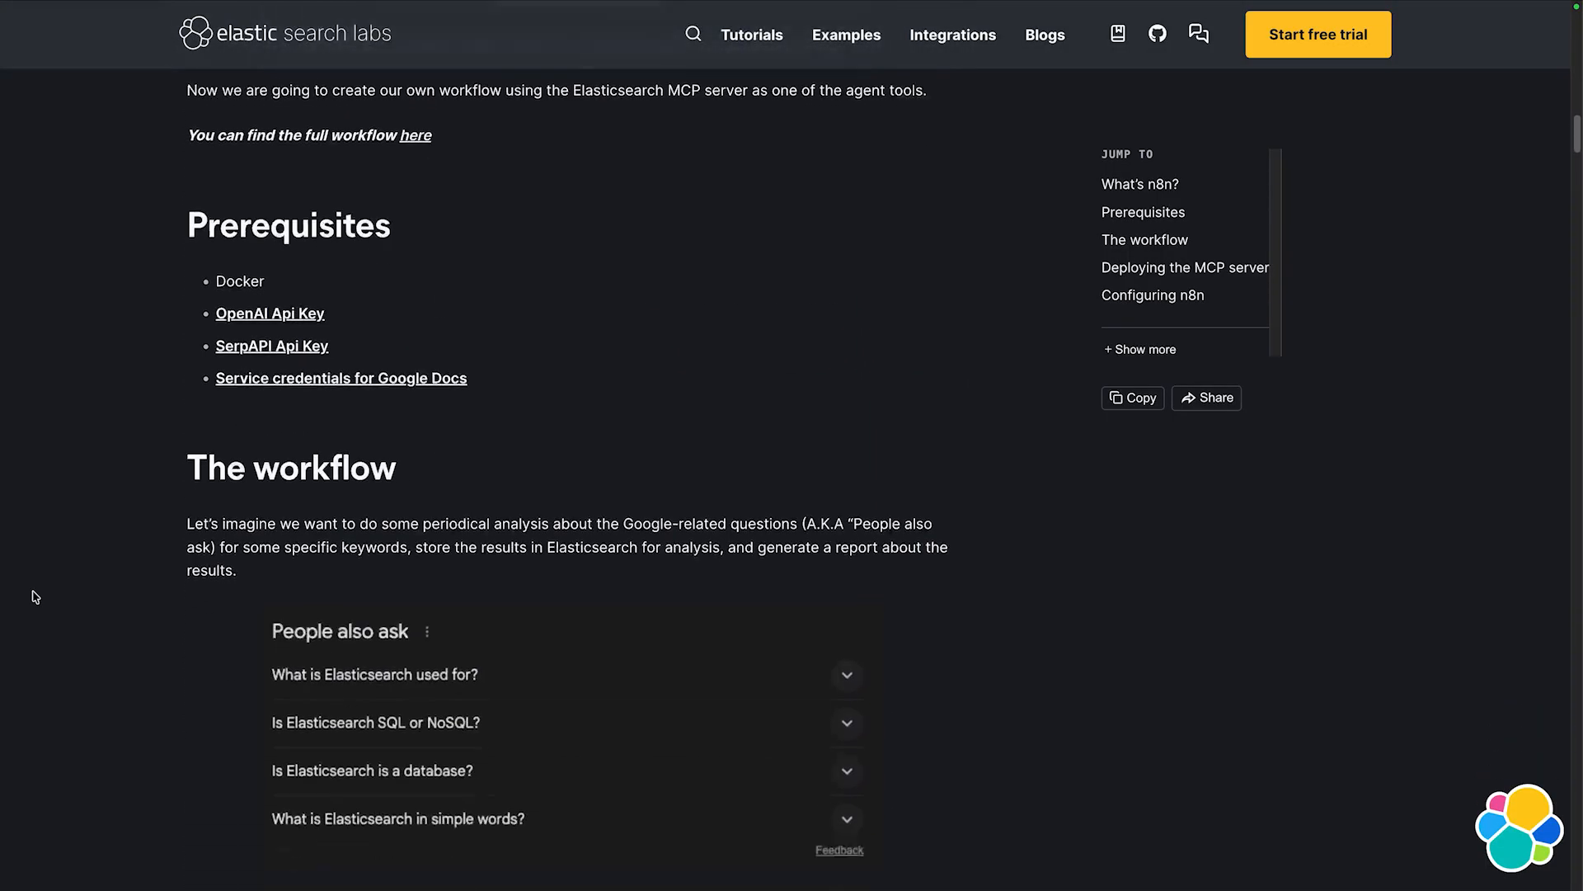
scroll(down, 3)
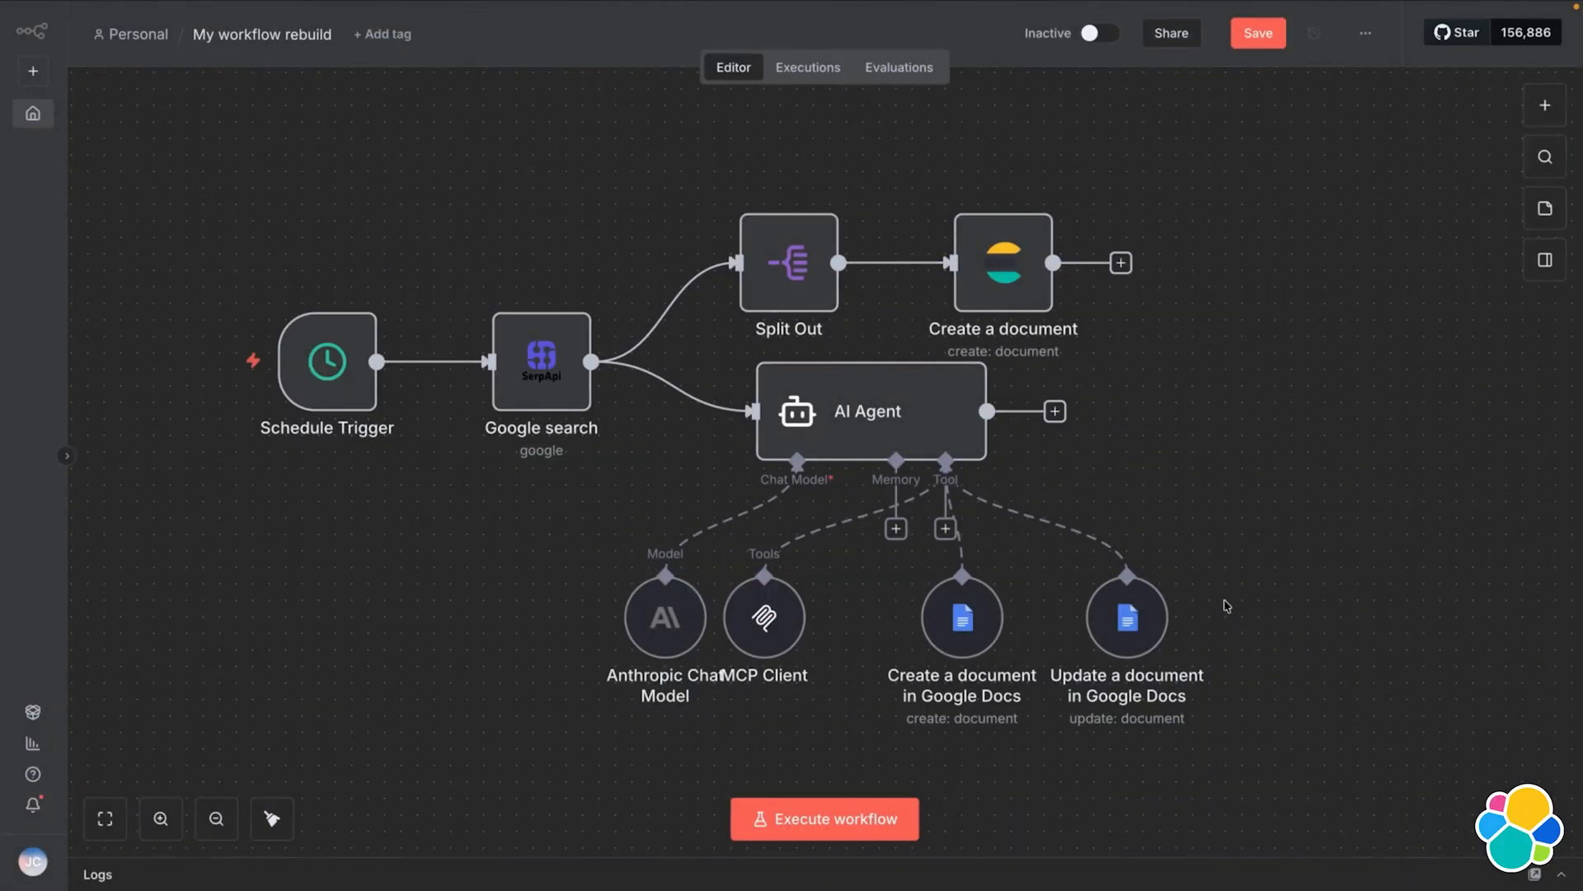
Step: Open the empty 'My workflow rebuild' workflow after reviewing the completed workflow
click(327, 360)
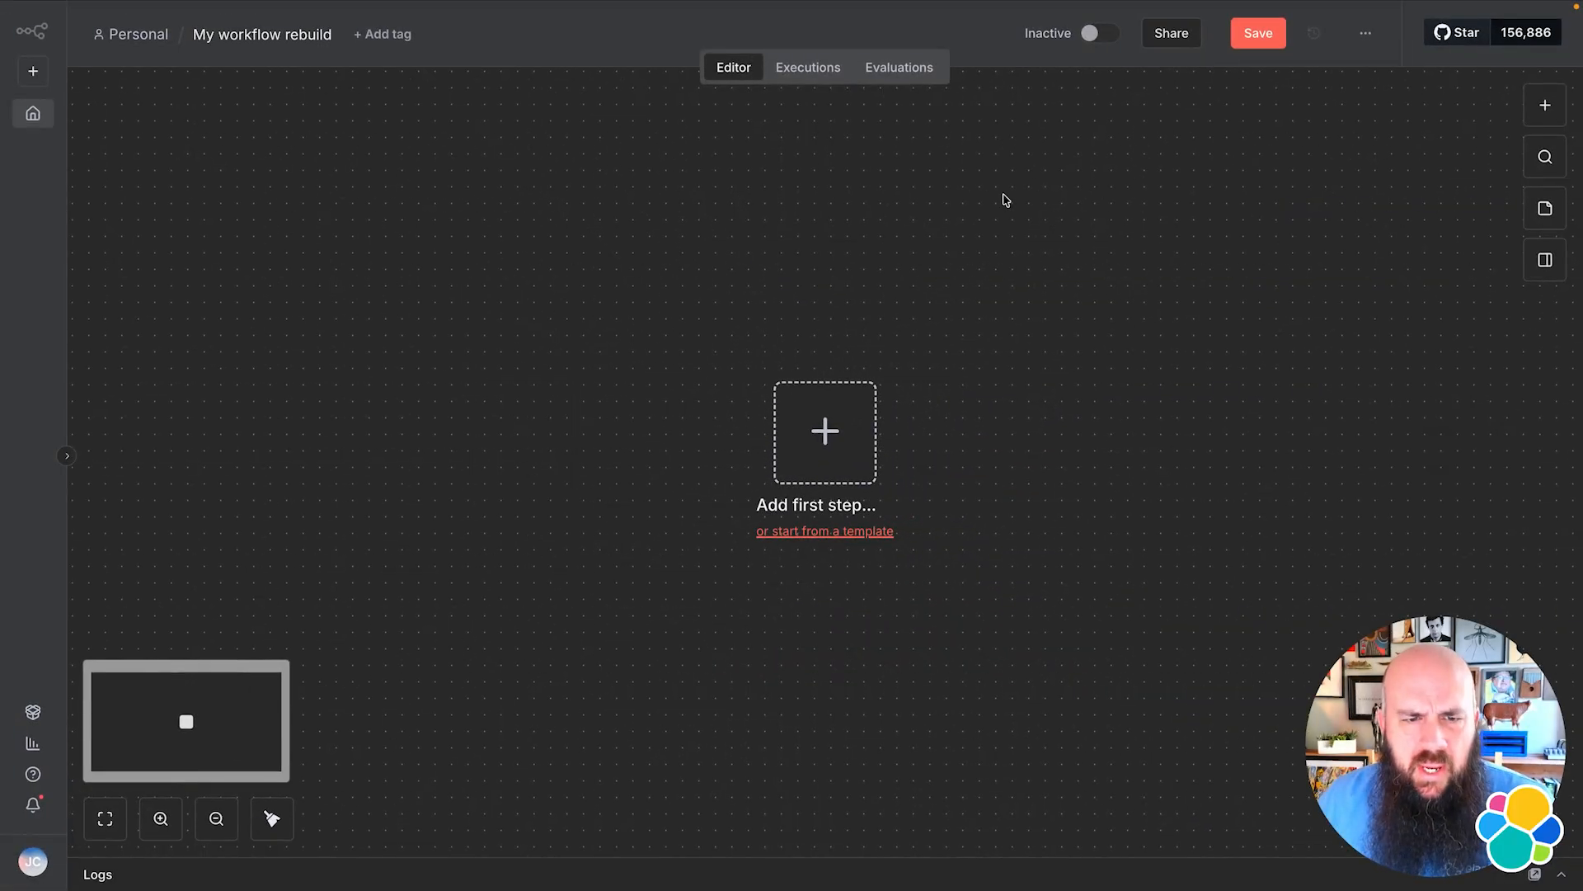
mouse_move(1236, 427)
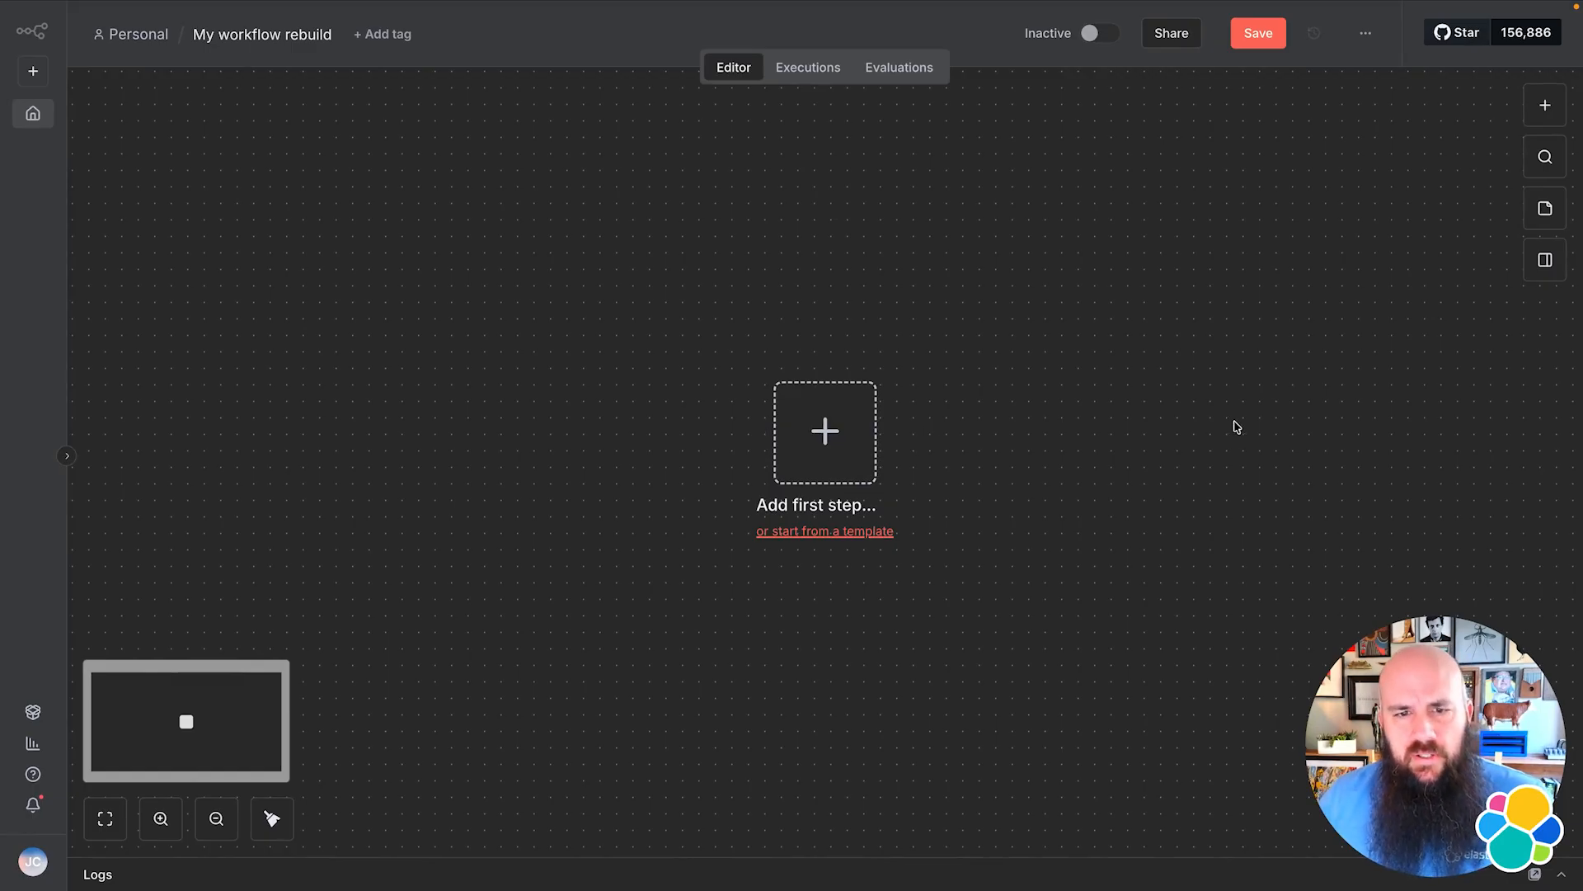
mouse_move(1228, 426)
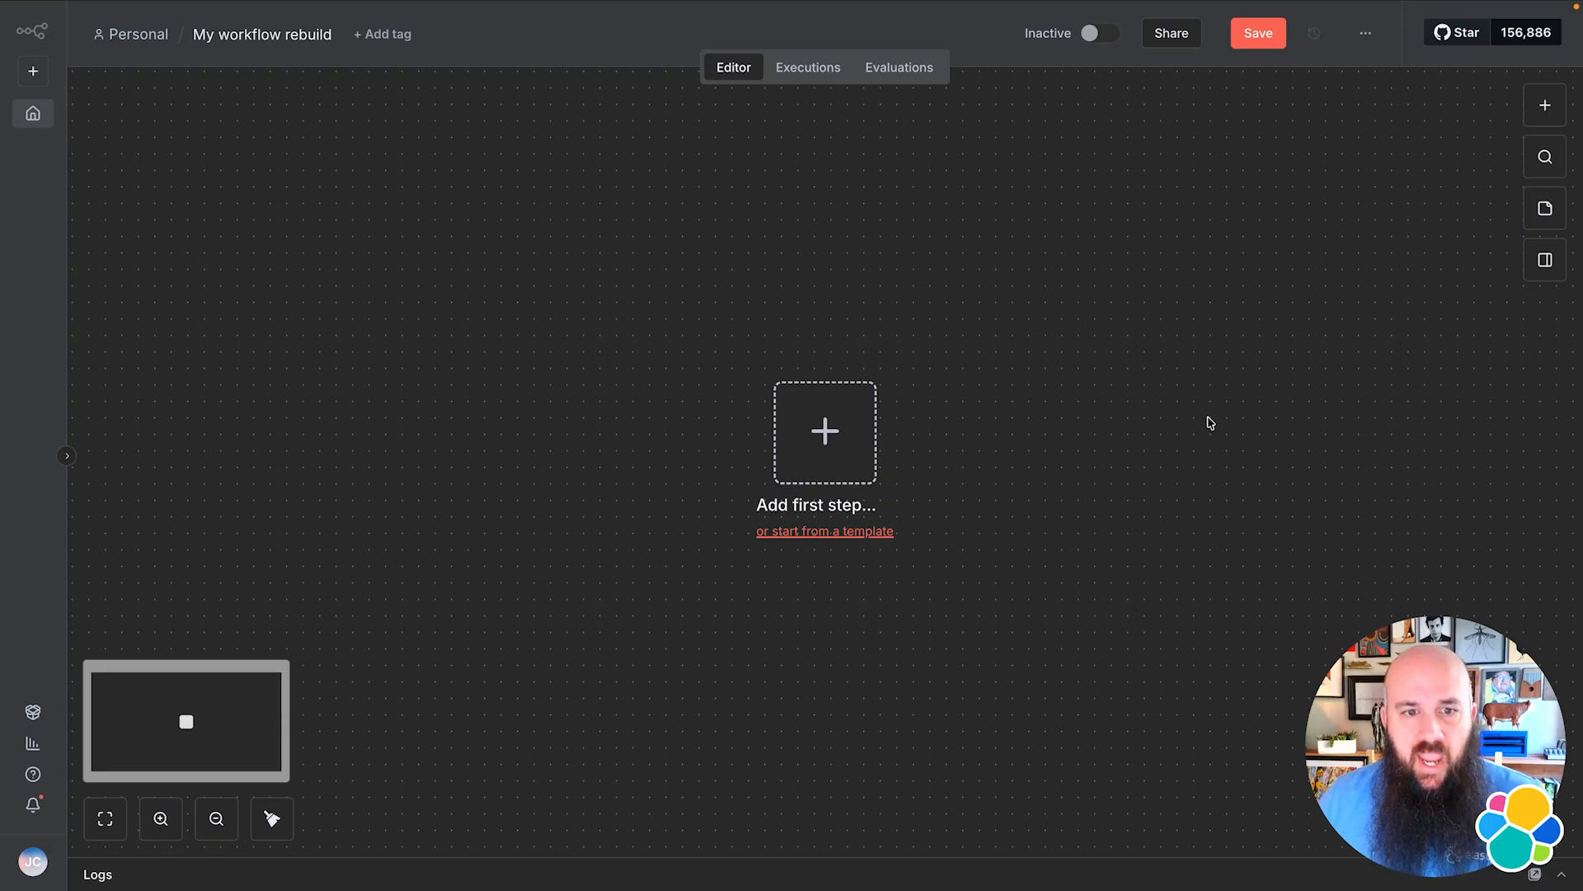
mouse_move(825, 431)
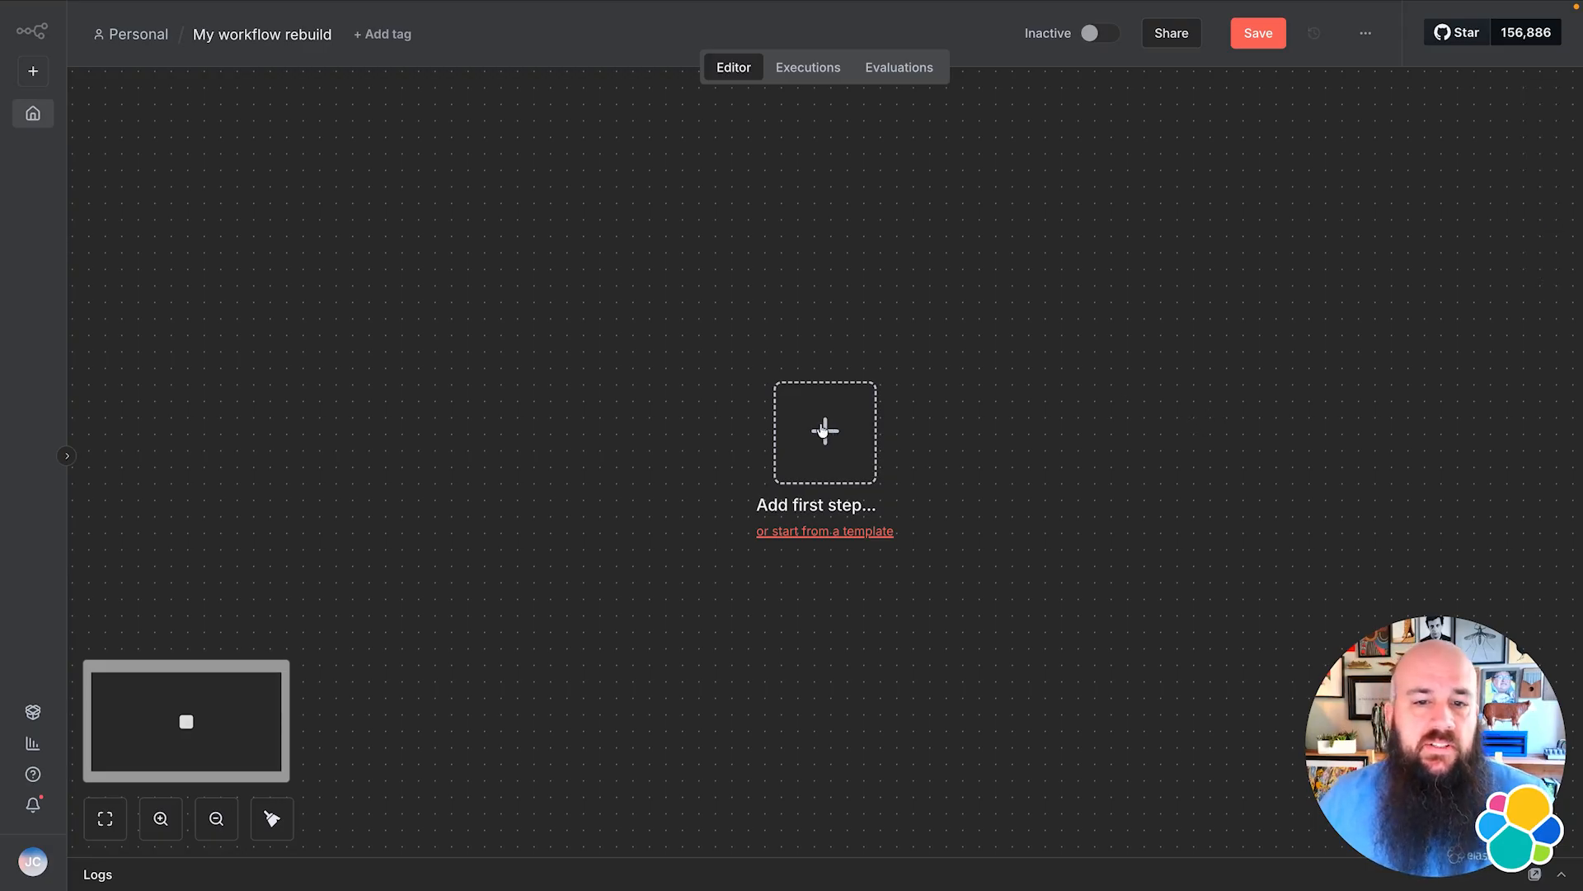
Step: Add a Schedule Trigger running weekly on Monday at midnight and test-run it
click(824, 433)
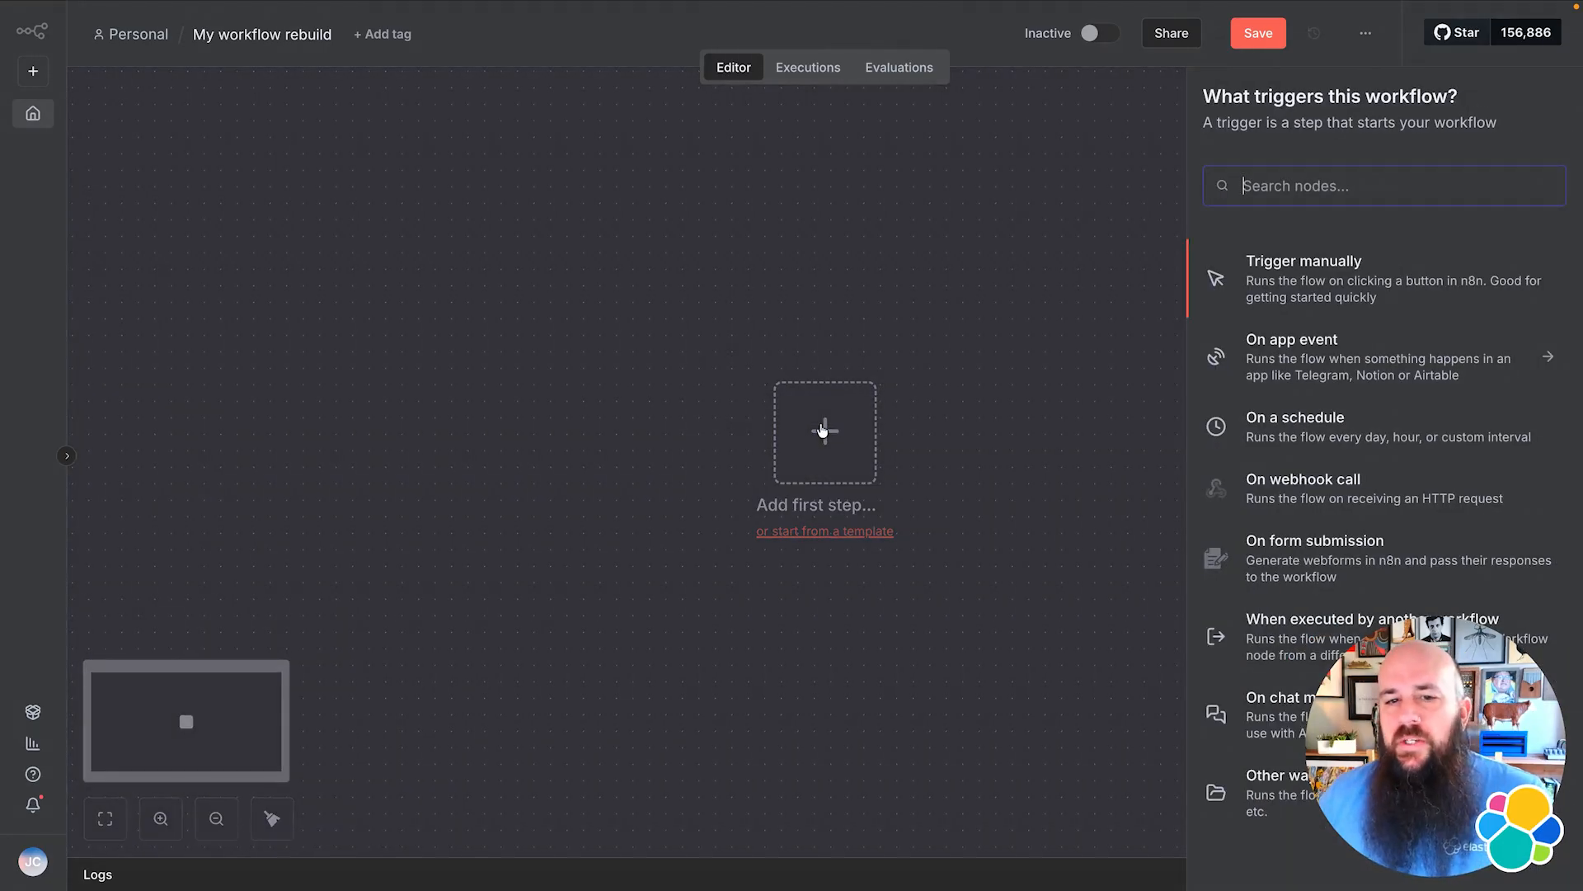
mouse_move(1303, 429)
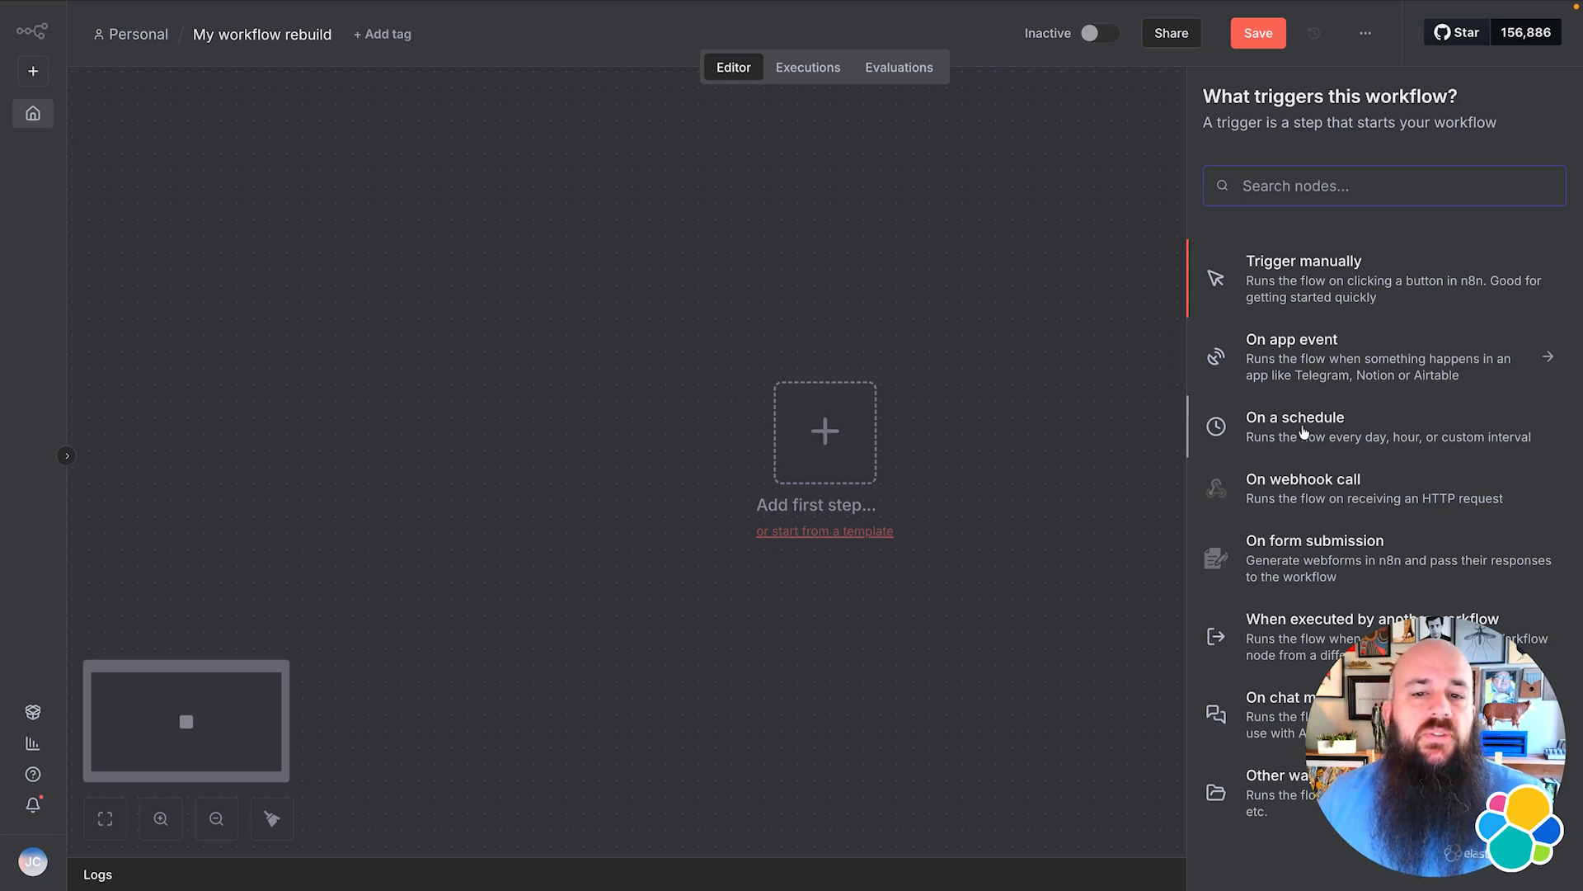
click(1295, 418)
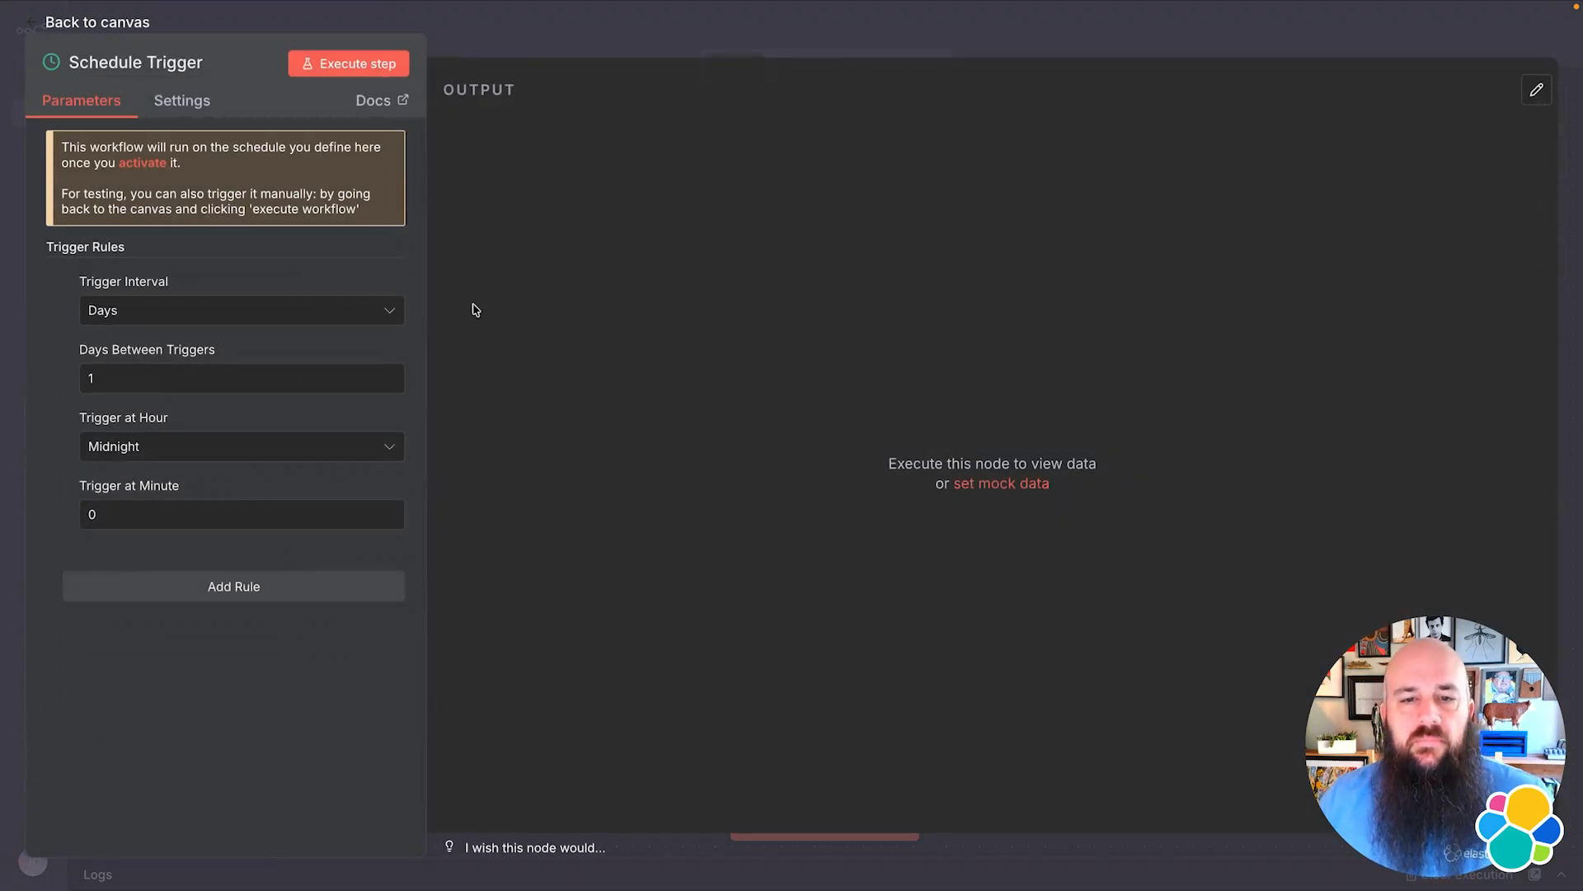
click(240, 310)
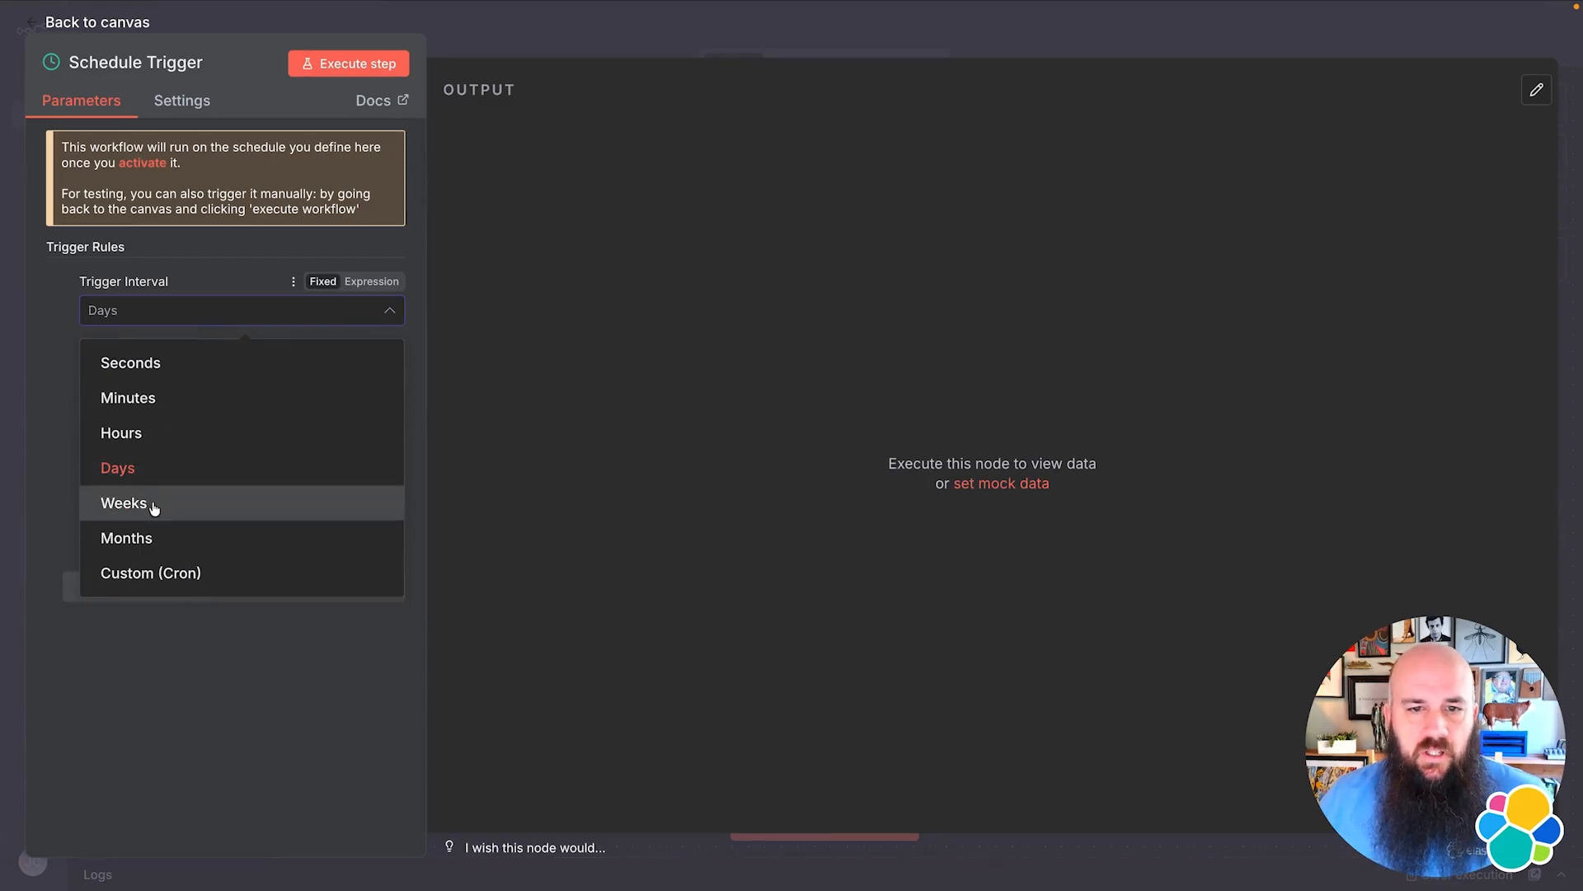
click(123, 503)
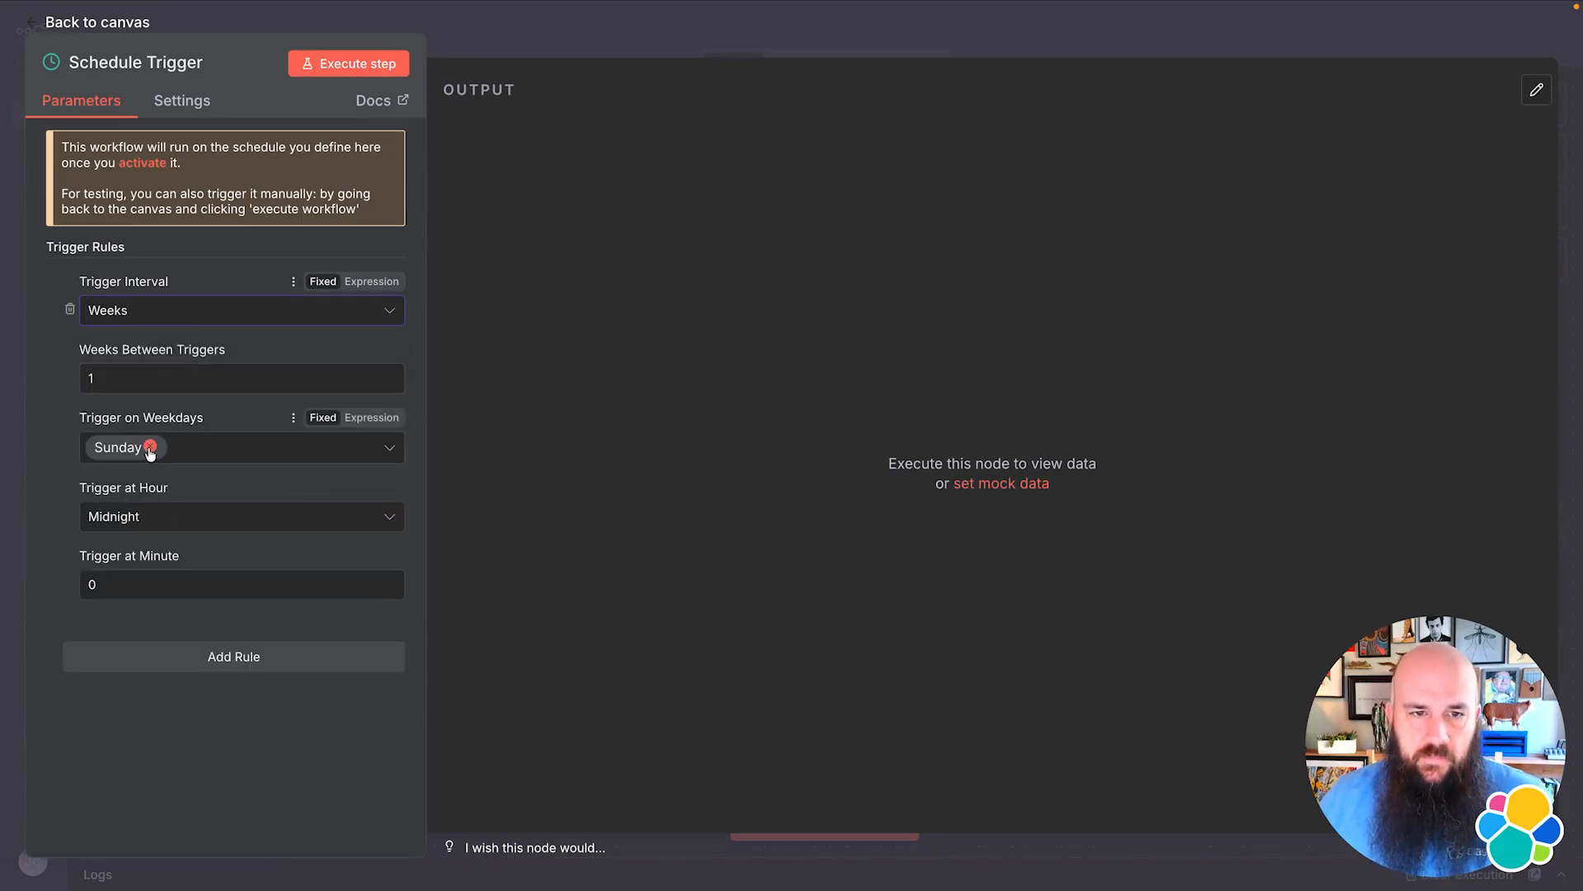
click(242, 447)
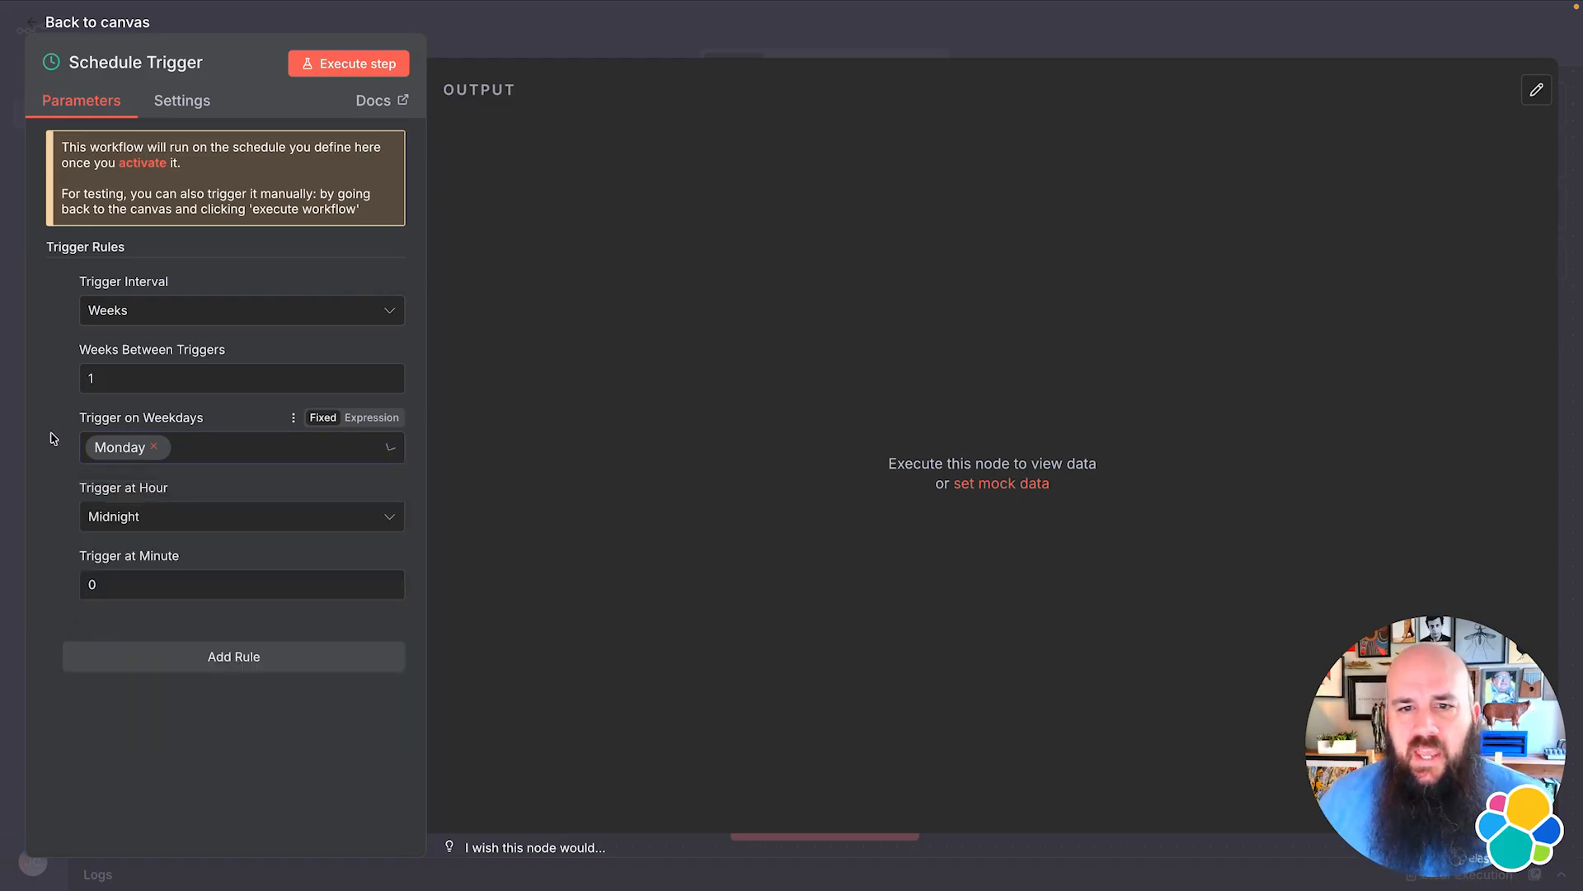
mouse_move(382, 86)
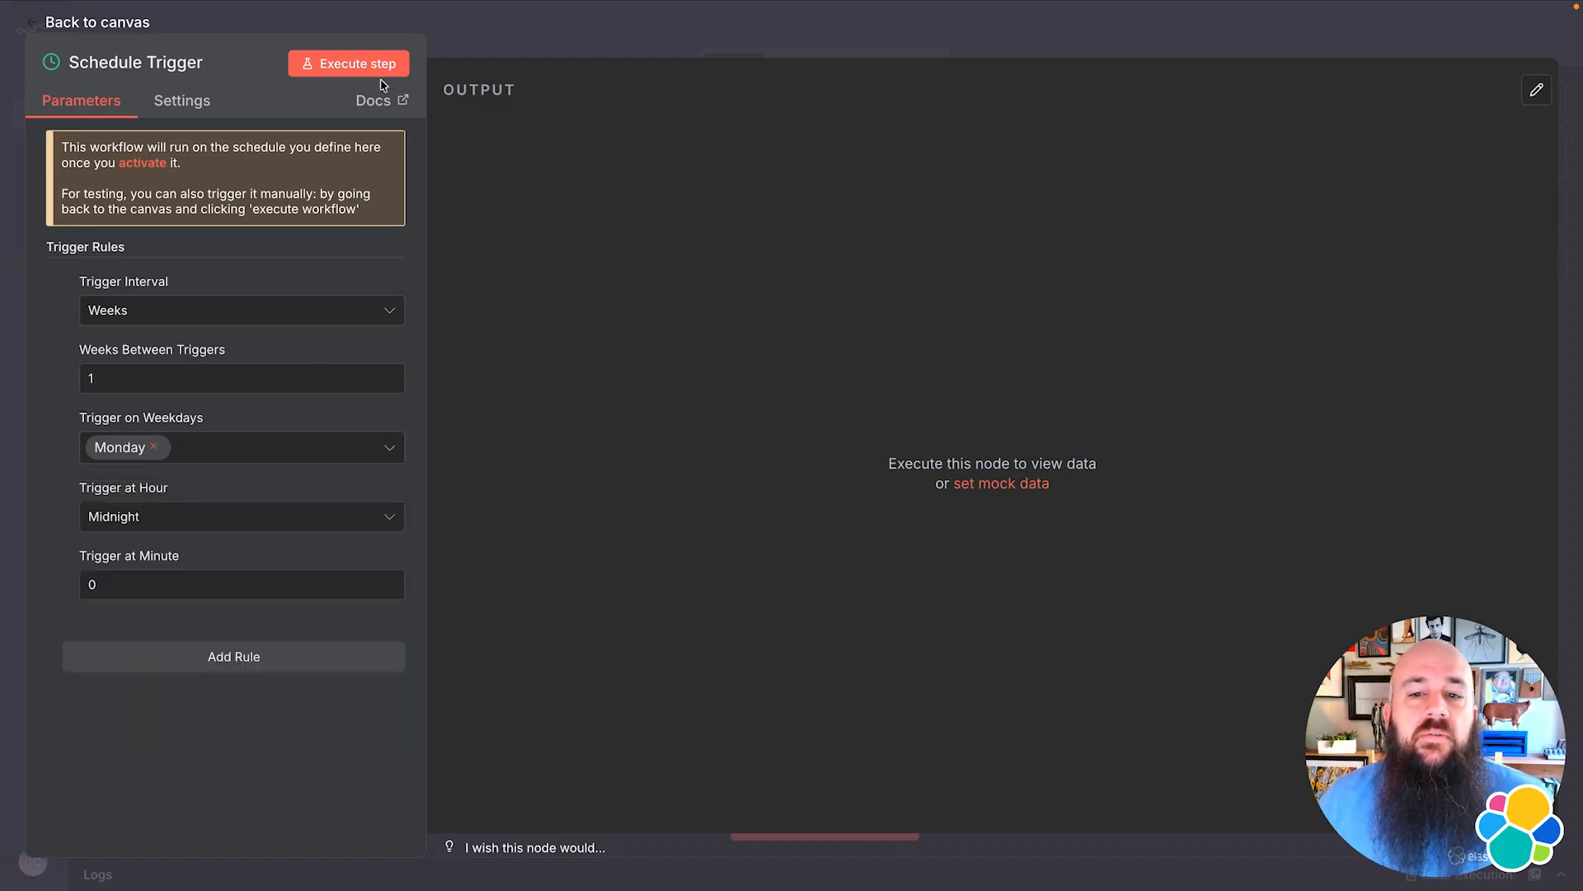
click(348, 63)
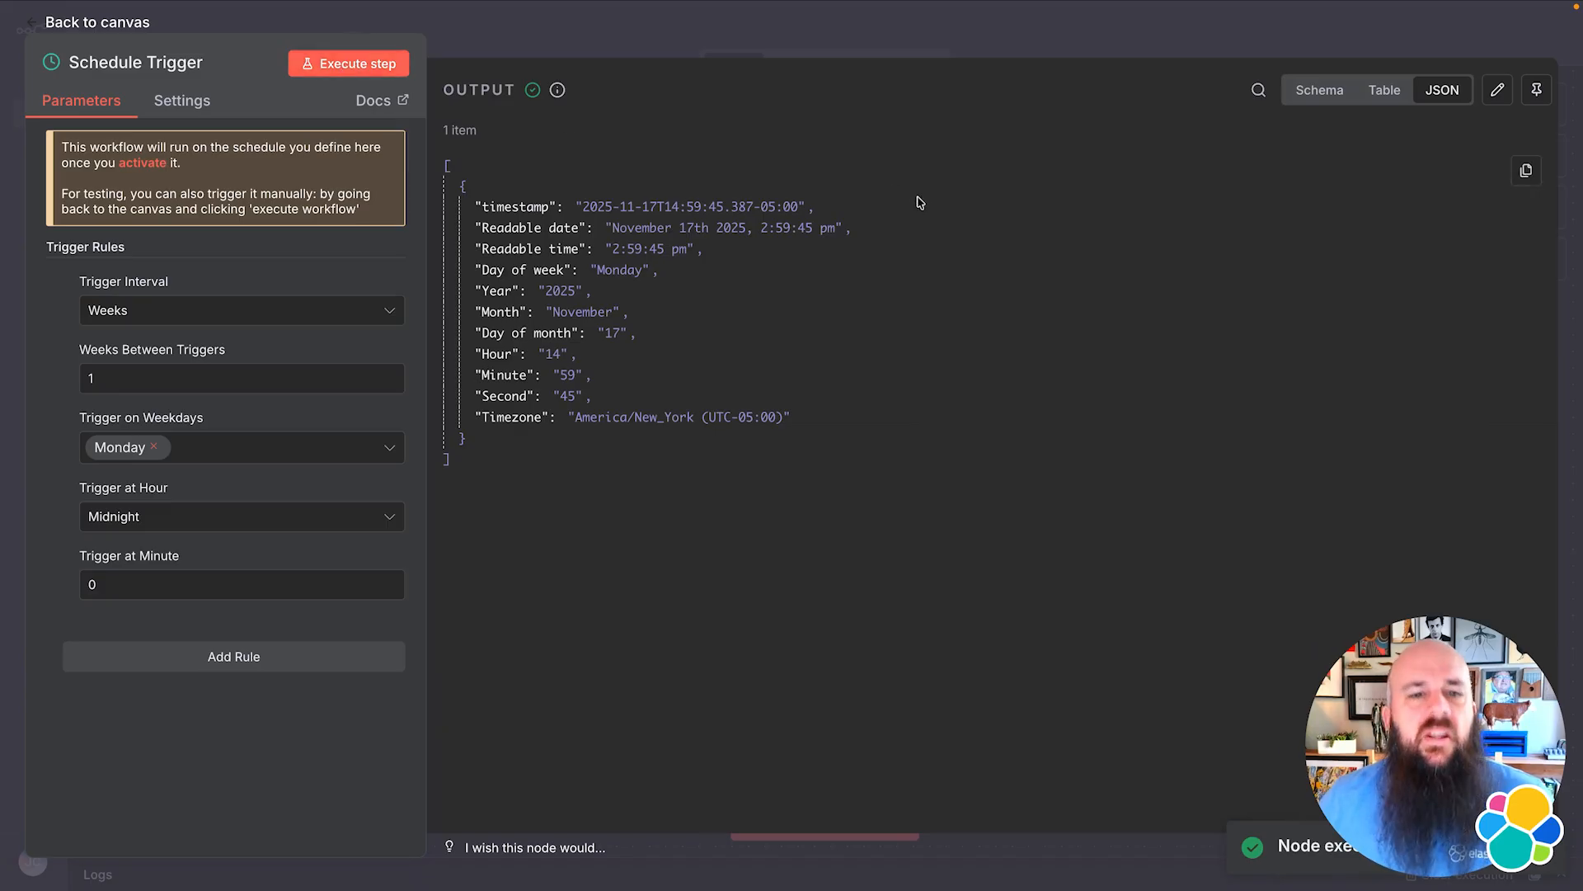
mouse_move(846, 447)
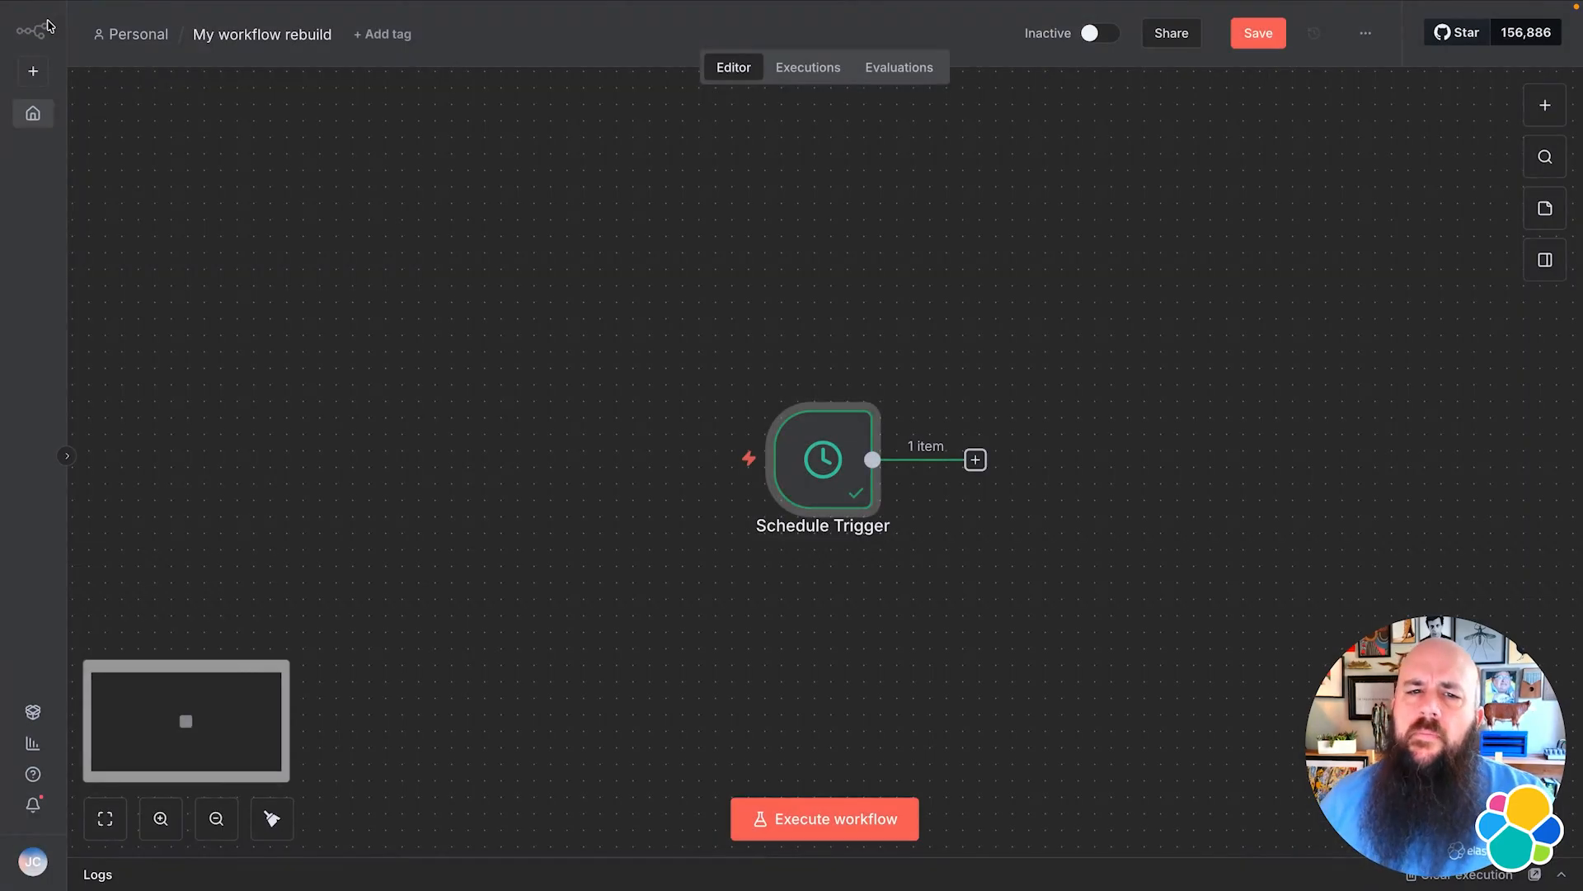
mouse_move(1541, 106)
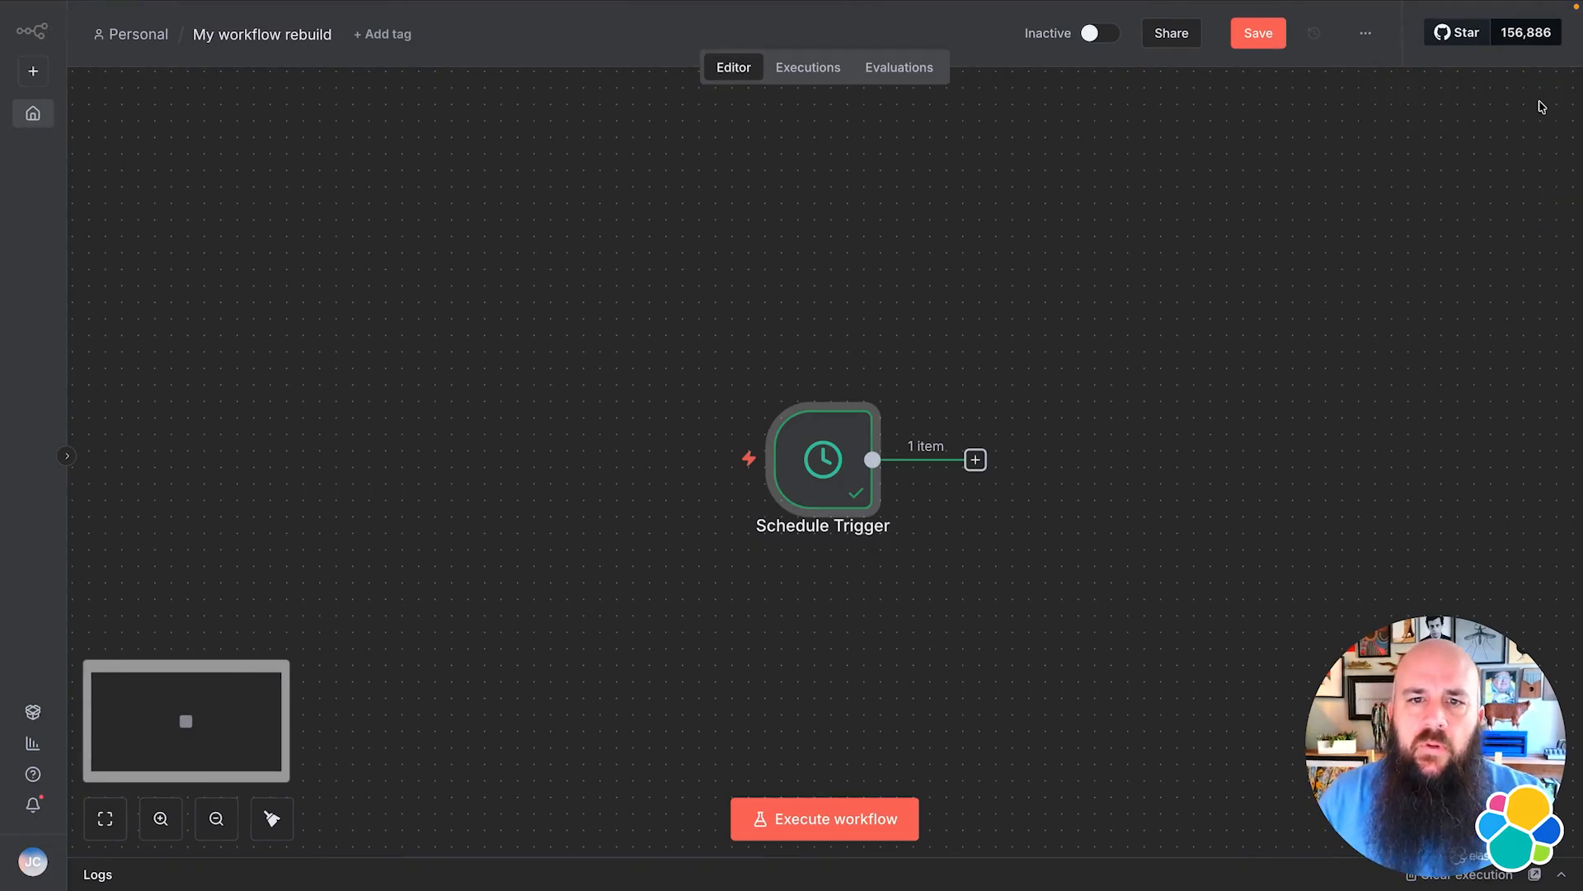
Step: Search nodes for 'Serpal' and install the official SerpApi node for Google search
text(Serpal)
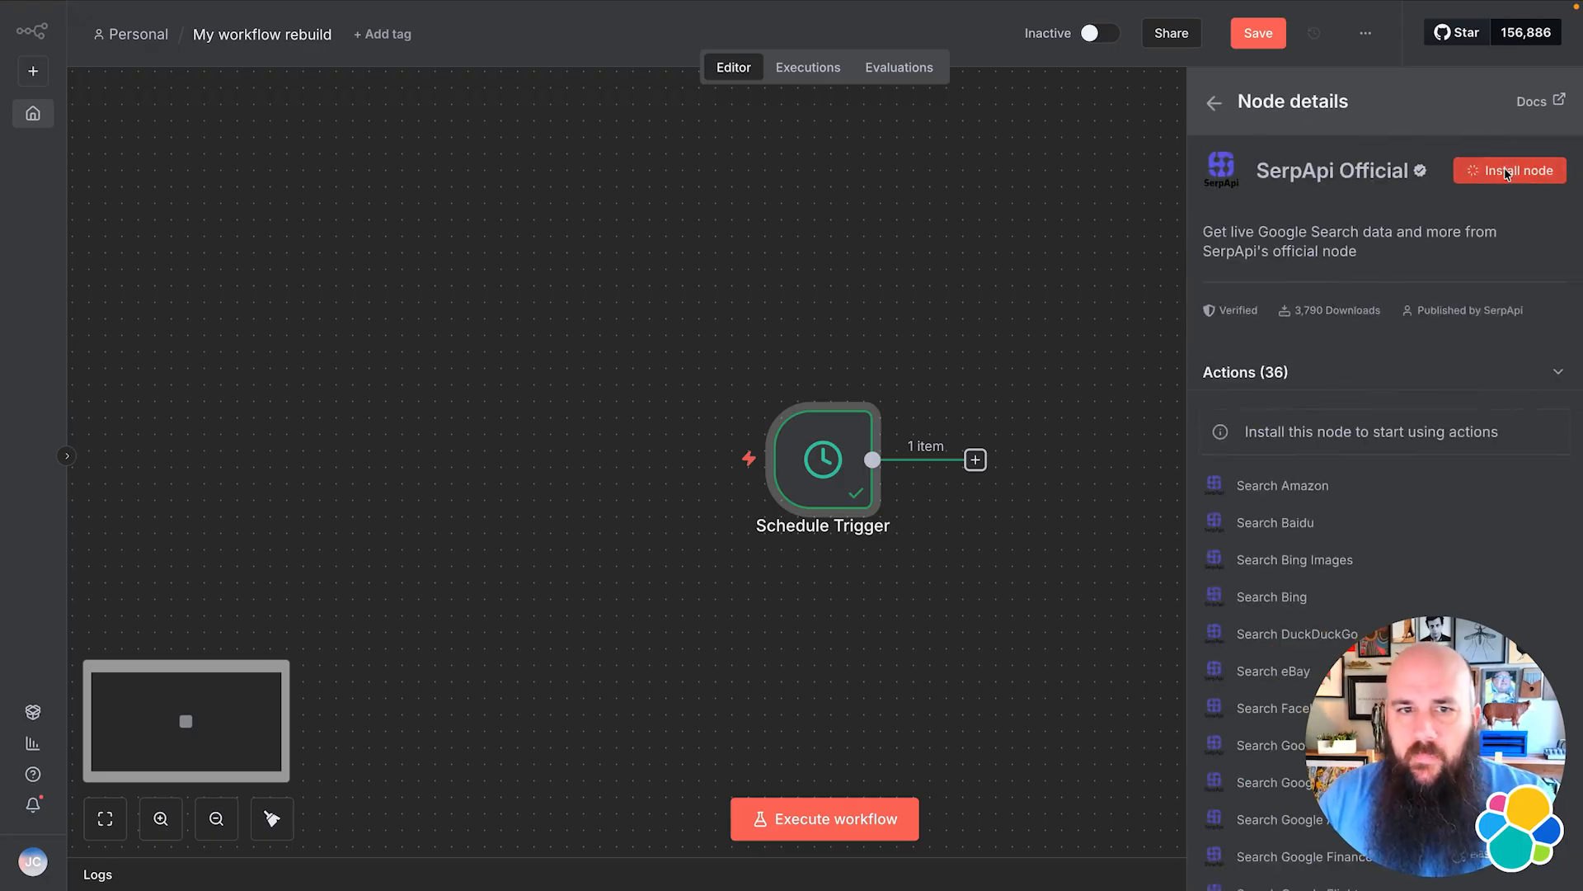
click(1510, 170)
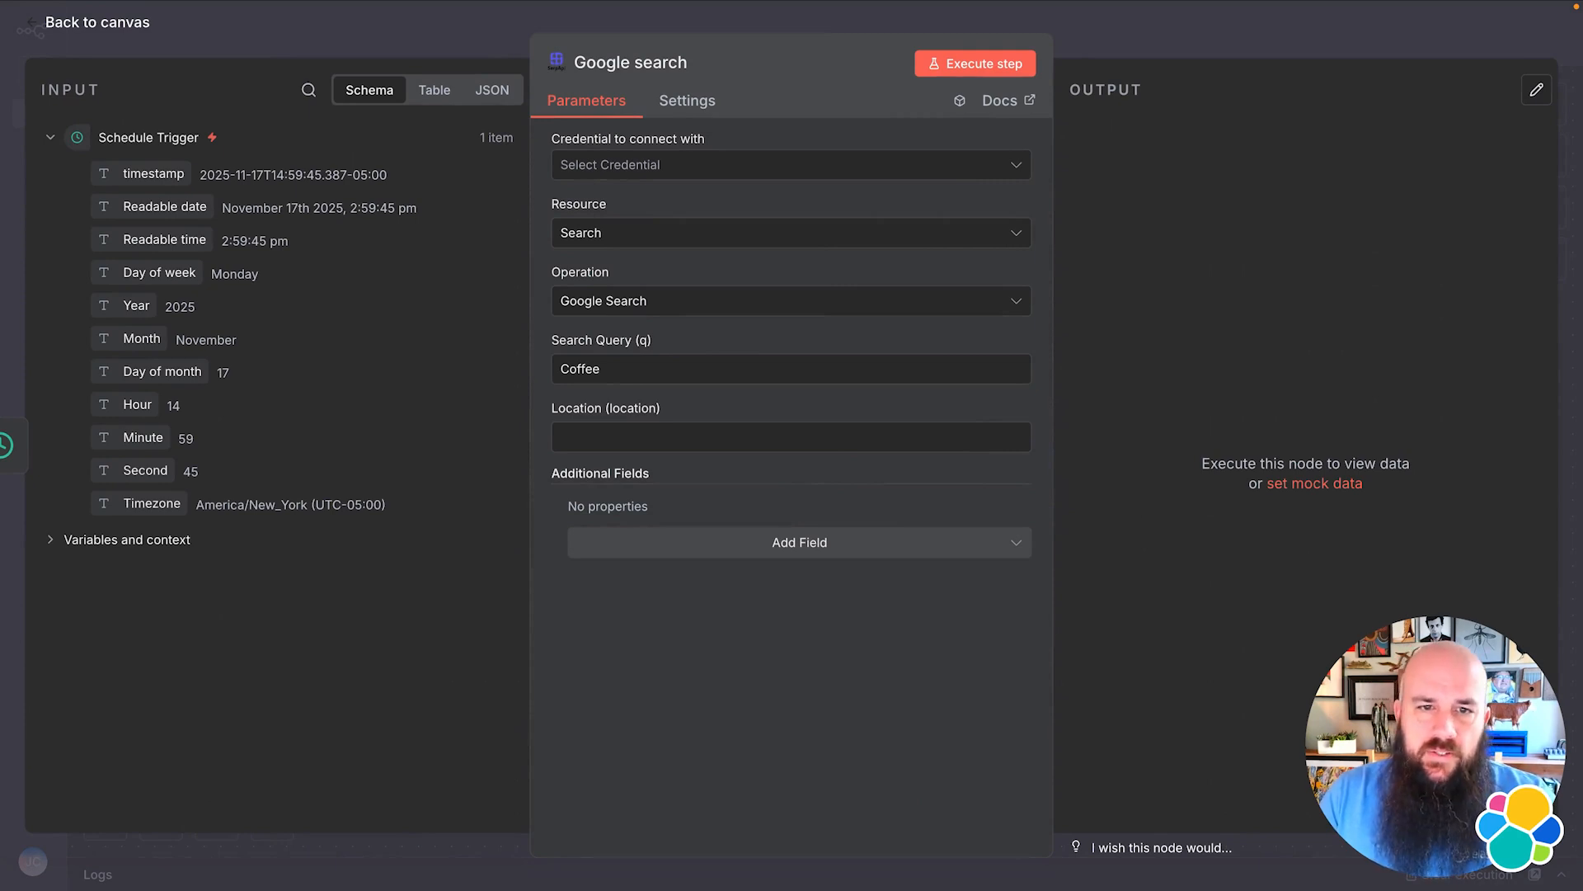
Step: Attach a new SerpApi credential, set the query to 'Elasticsearch', and test-run the search
click(790, 165)
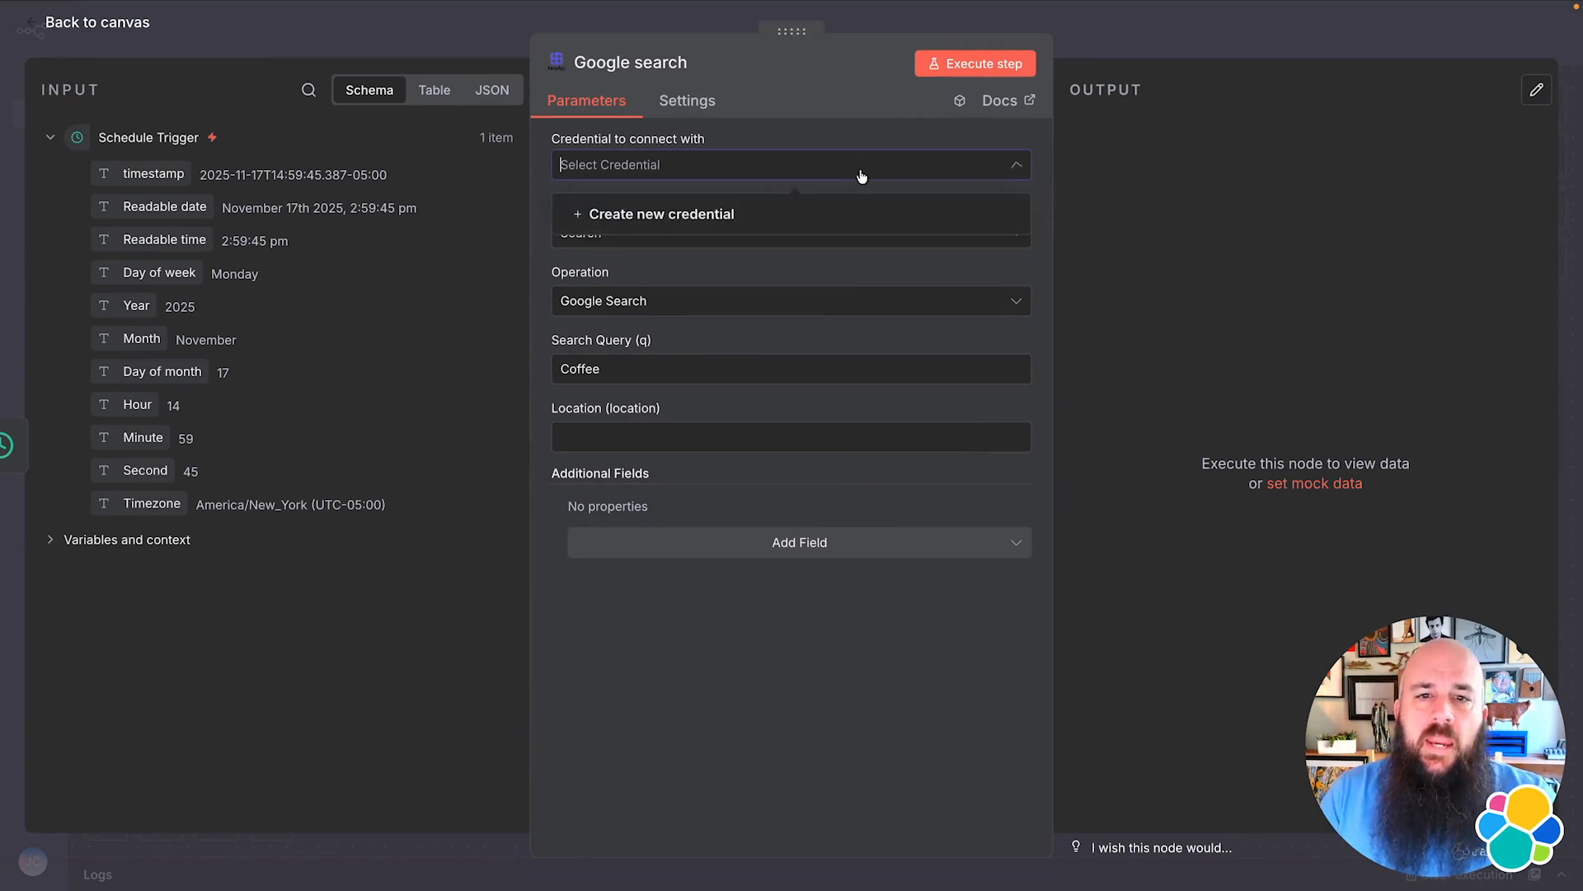
click(660, 213)
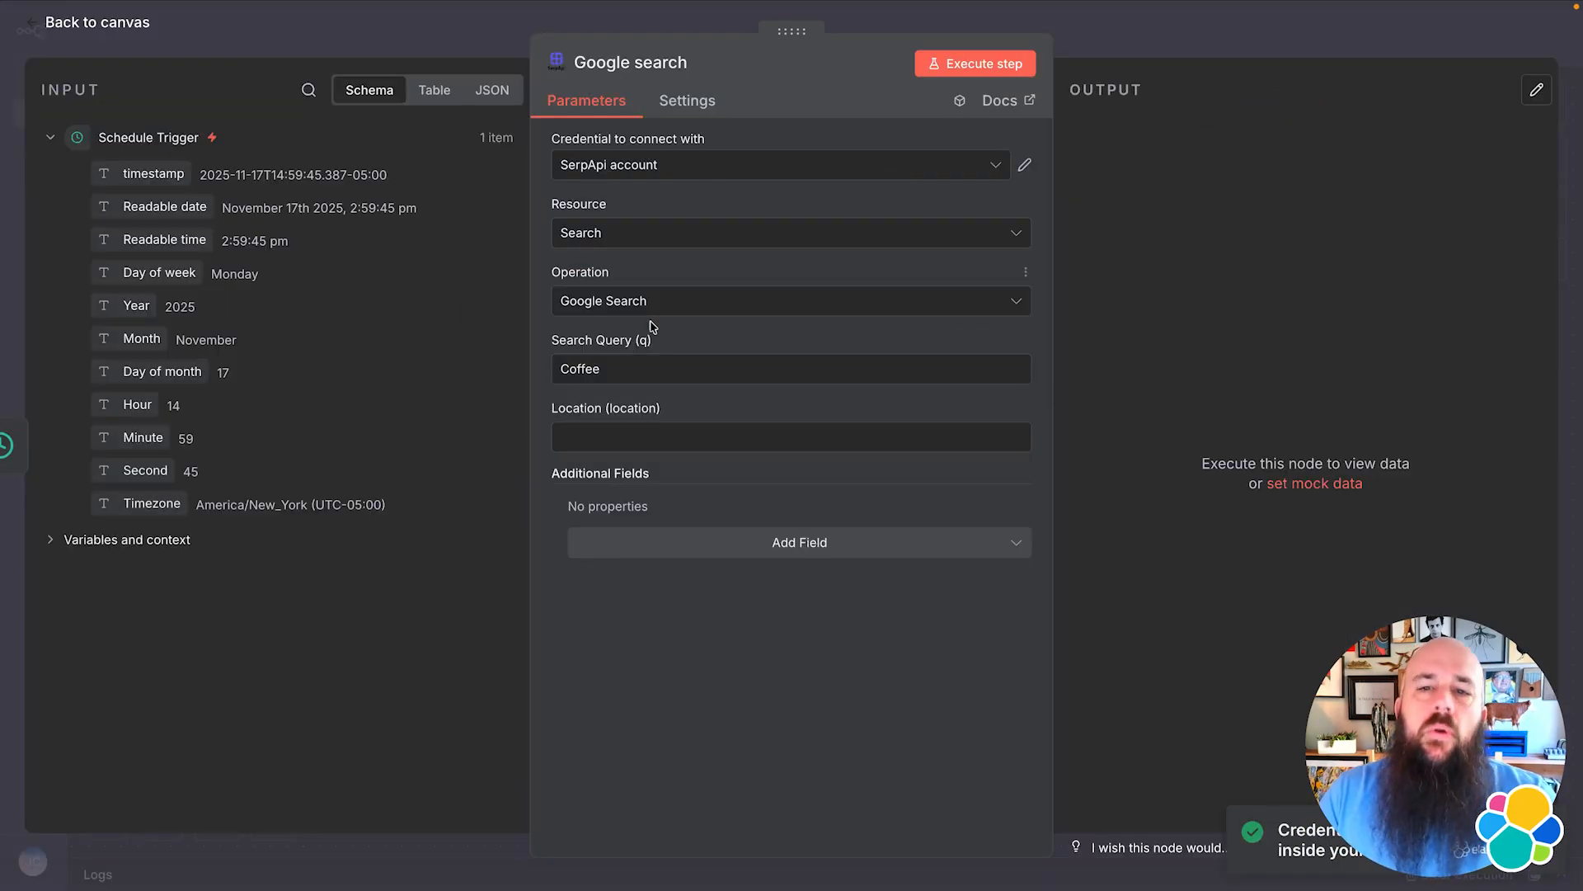
text(Elasticsearch)
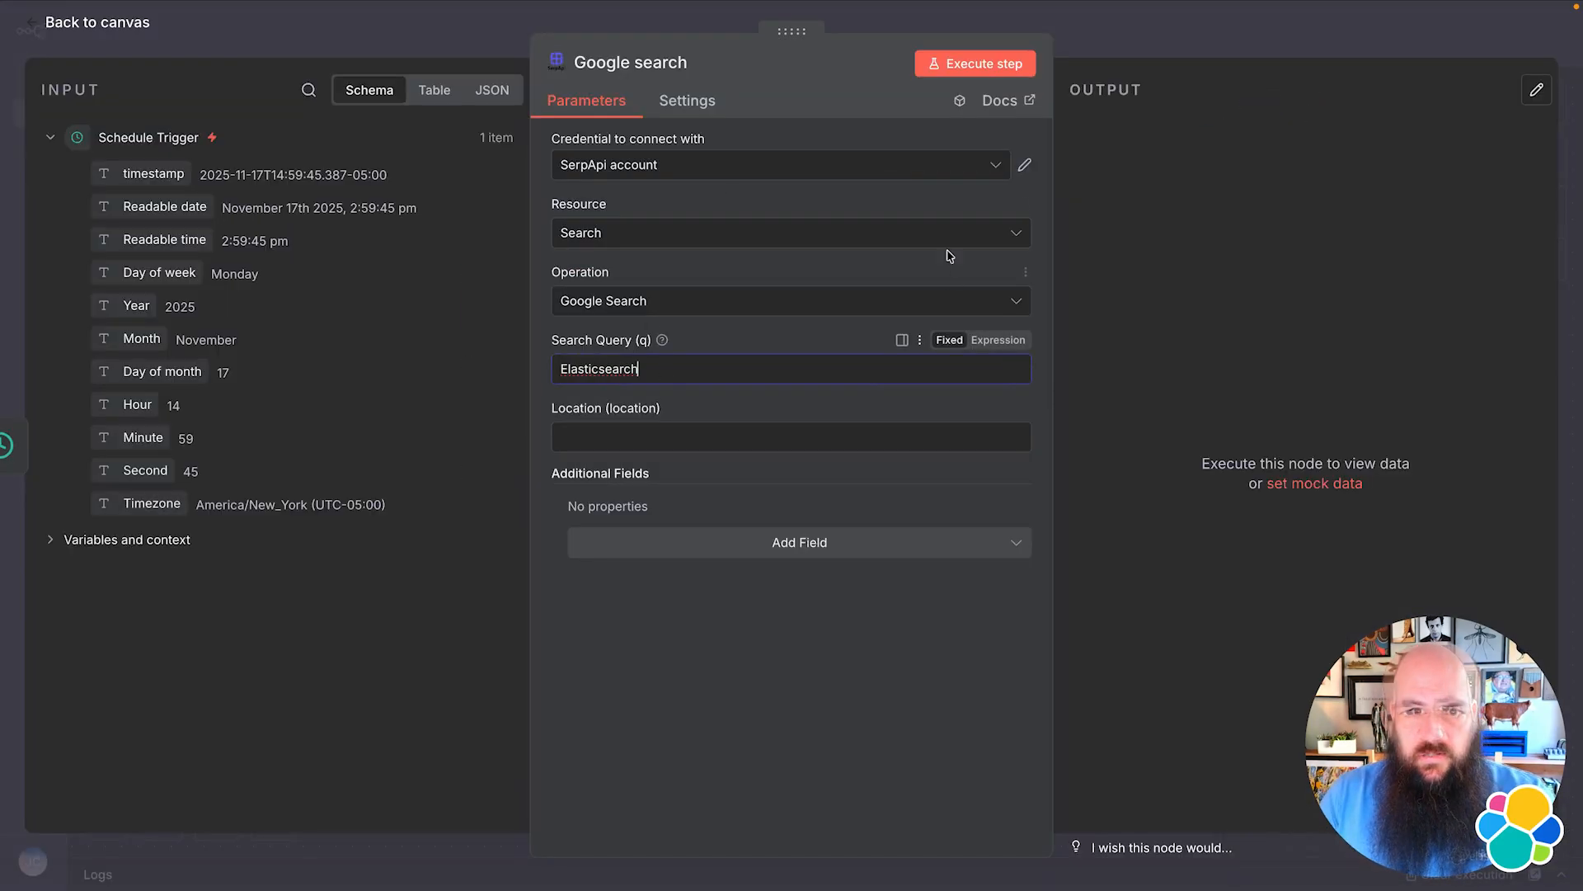
click(974, 63)
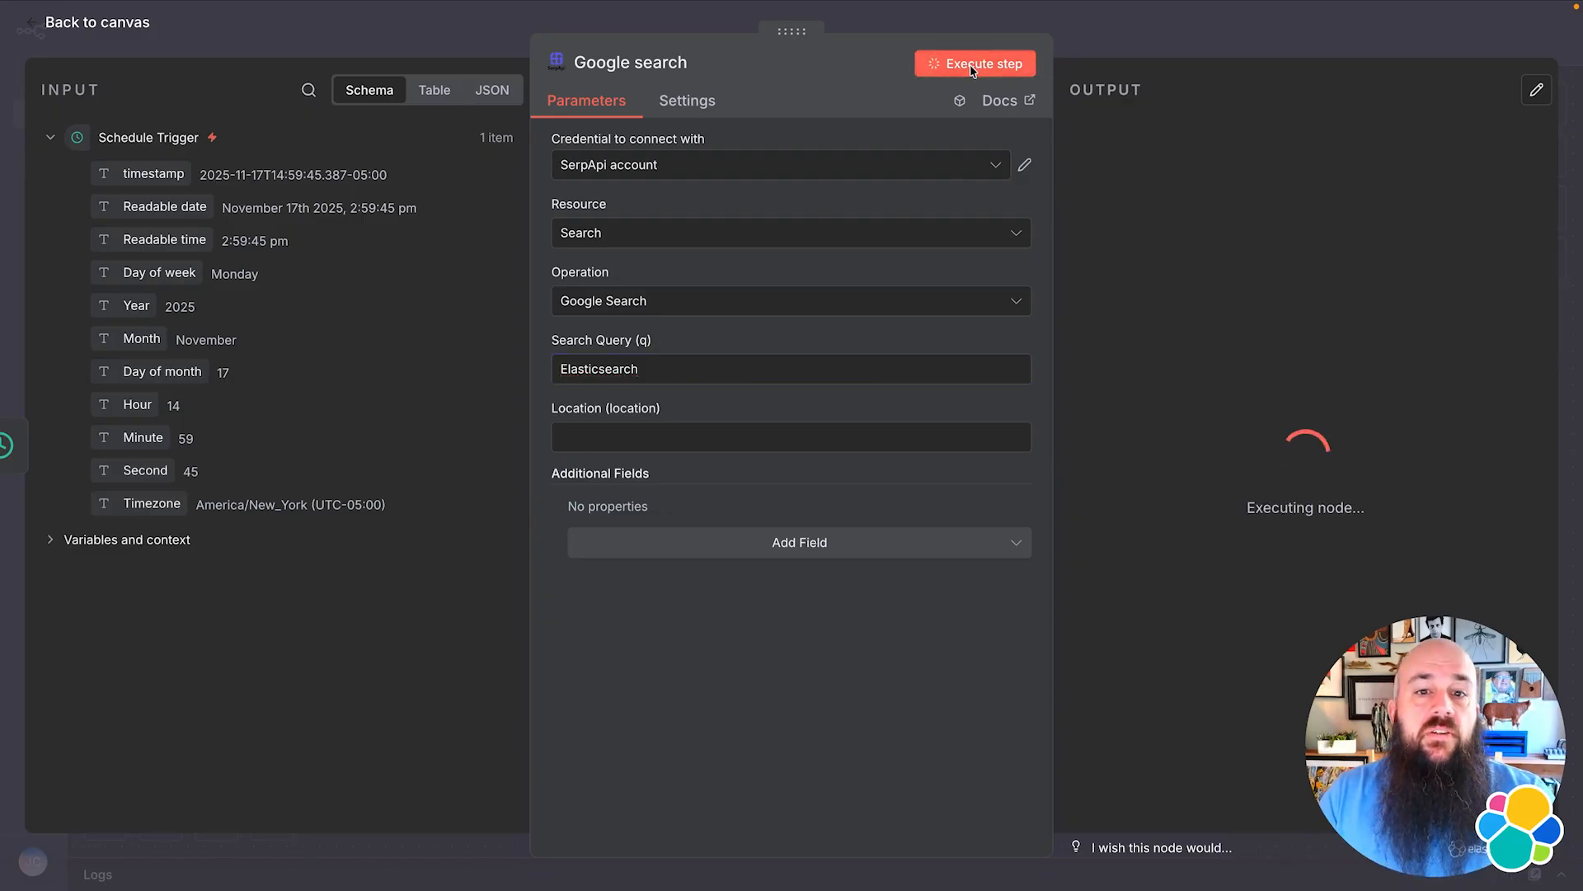
click(974, 63)
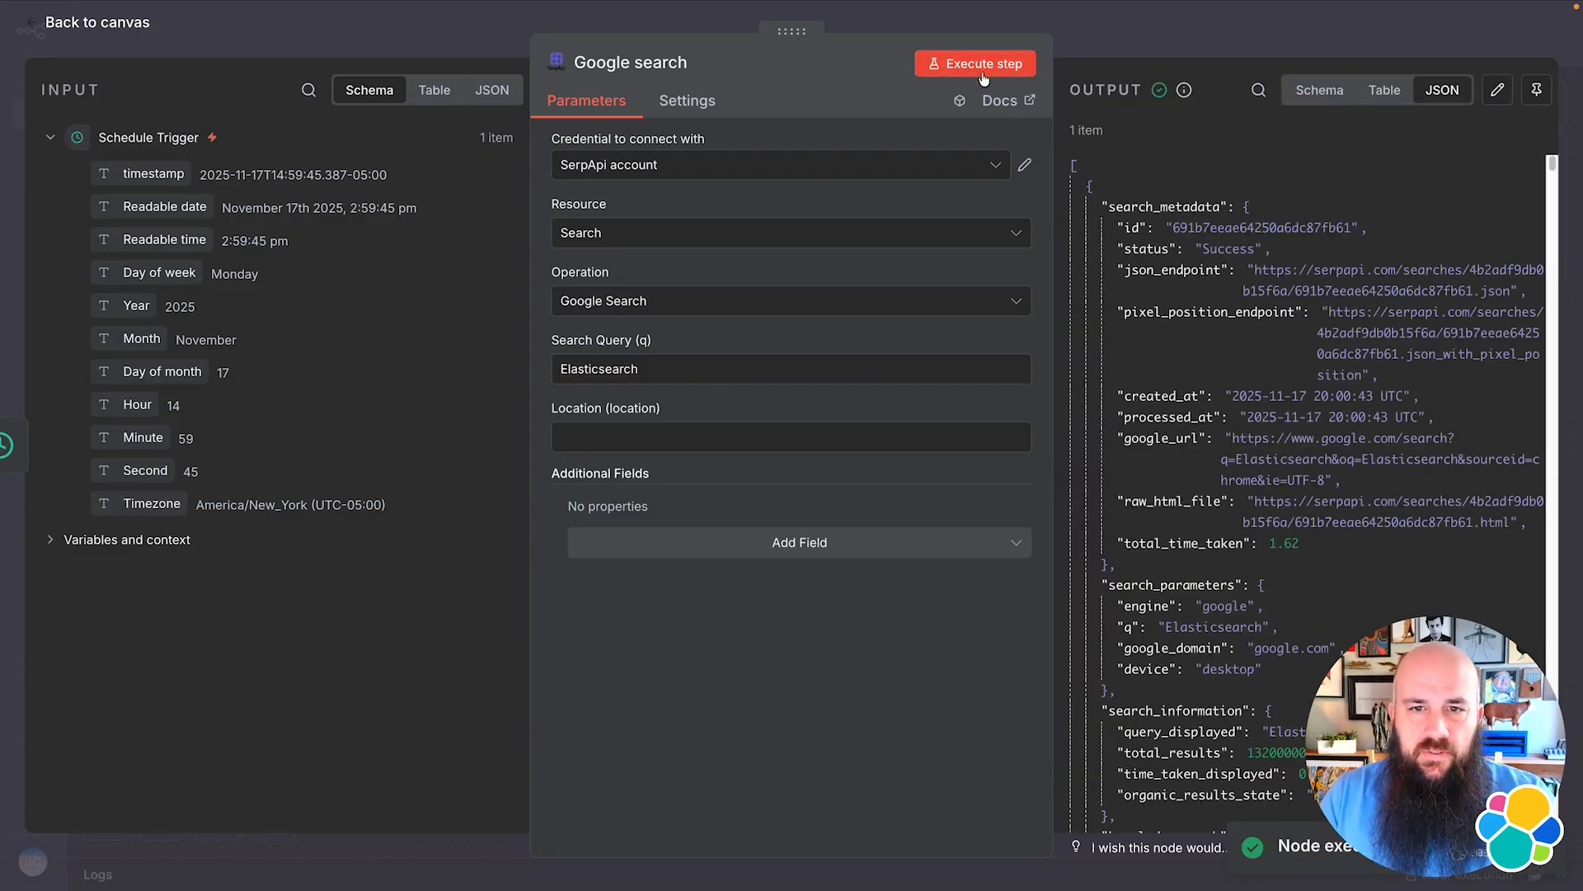
click(1319, 90)
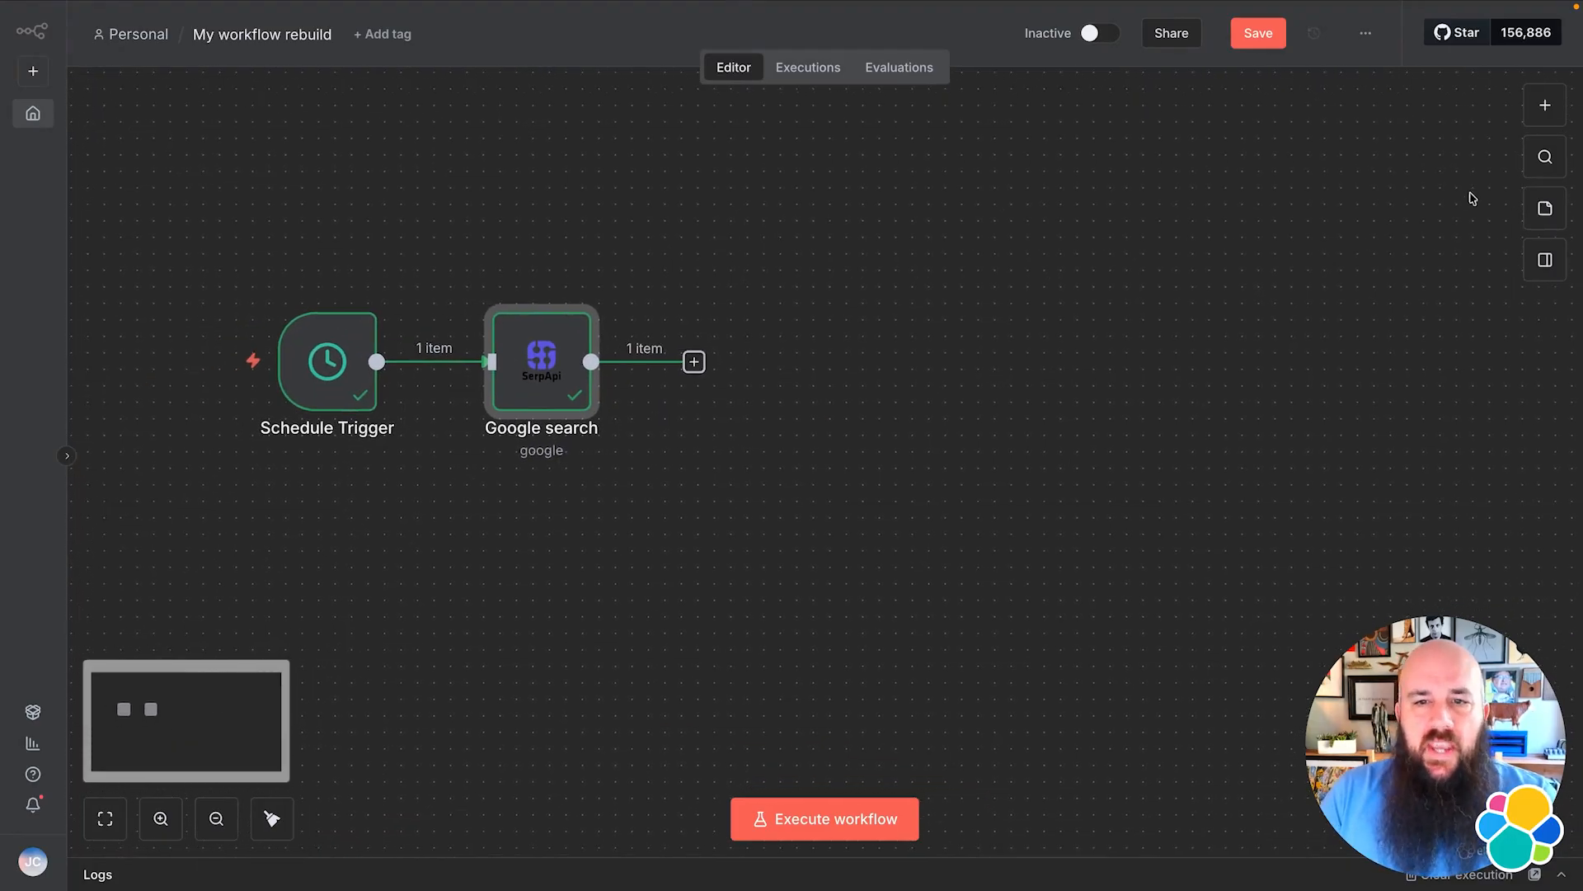
Step: Find 'sp' in the node search and add a Split Out node after Google search
text(split)
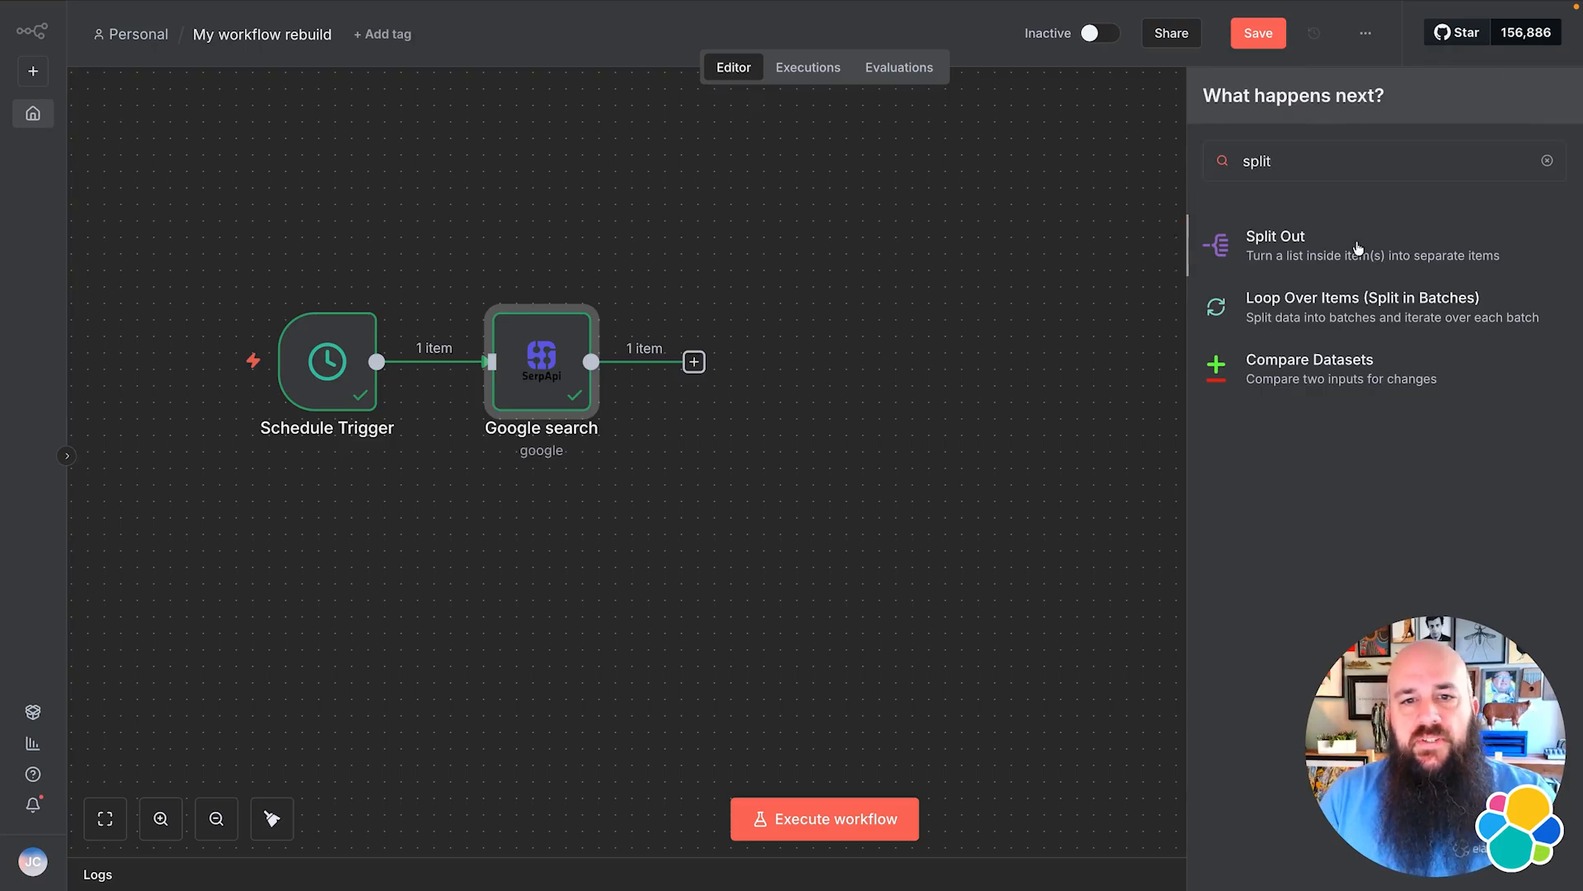
click(1276, 244)
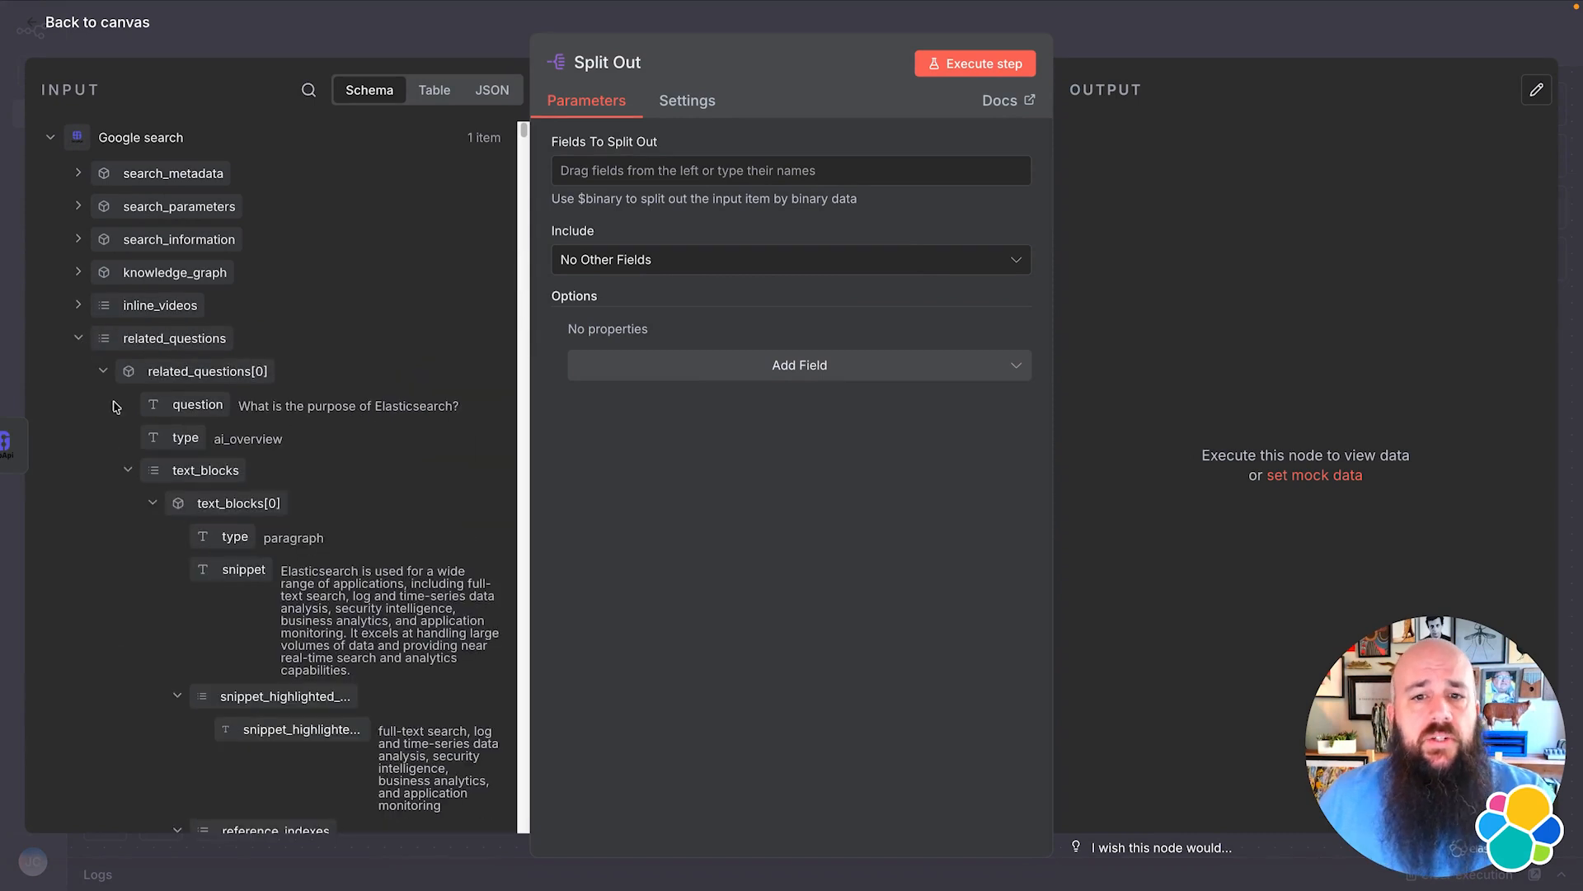
Step: Split out the related_questions field and test-run it, producing 4 items
text(related_questions)
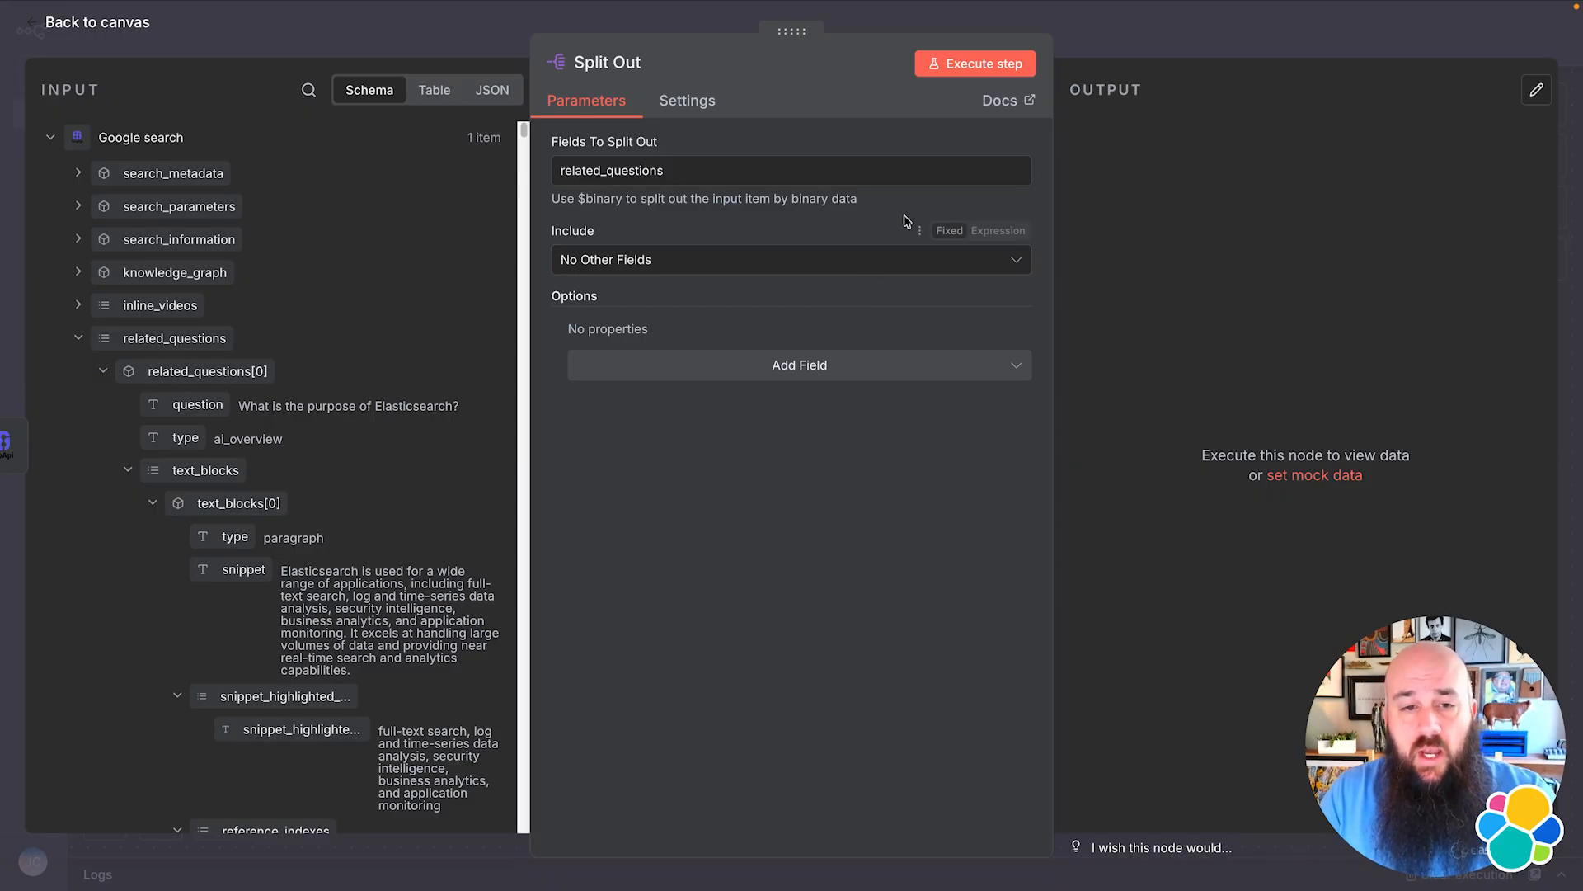
click(973, 63)
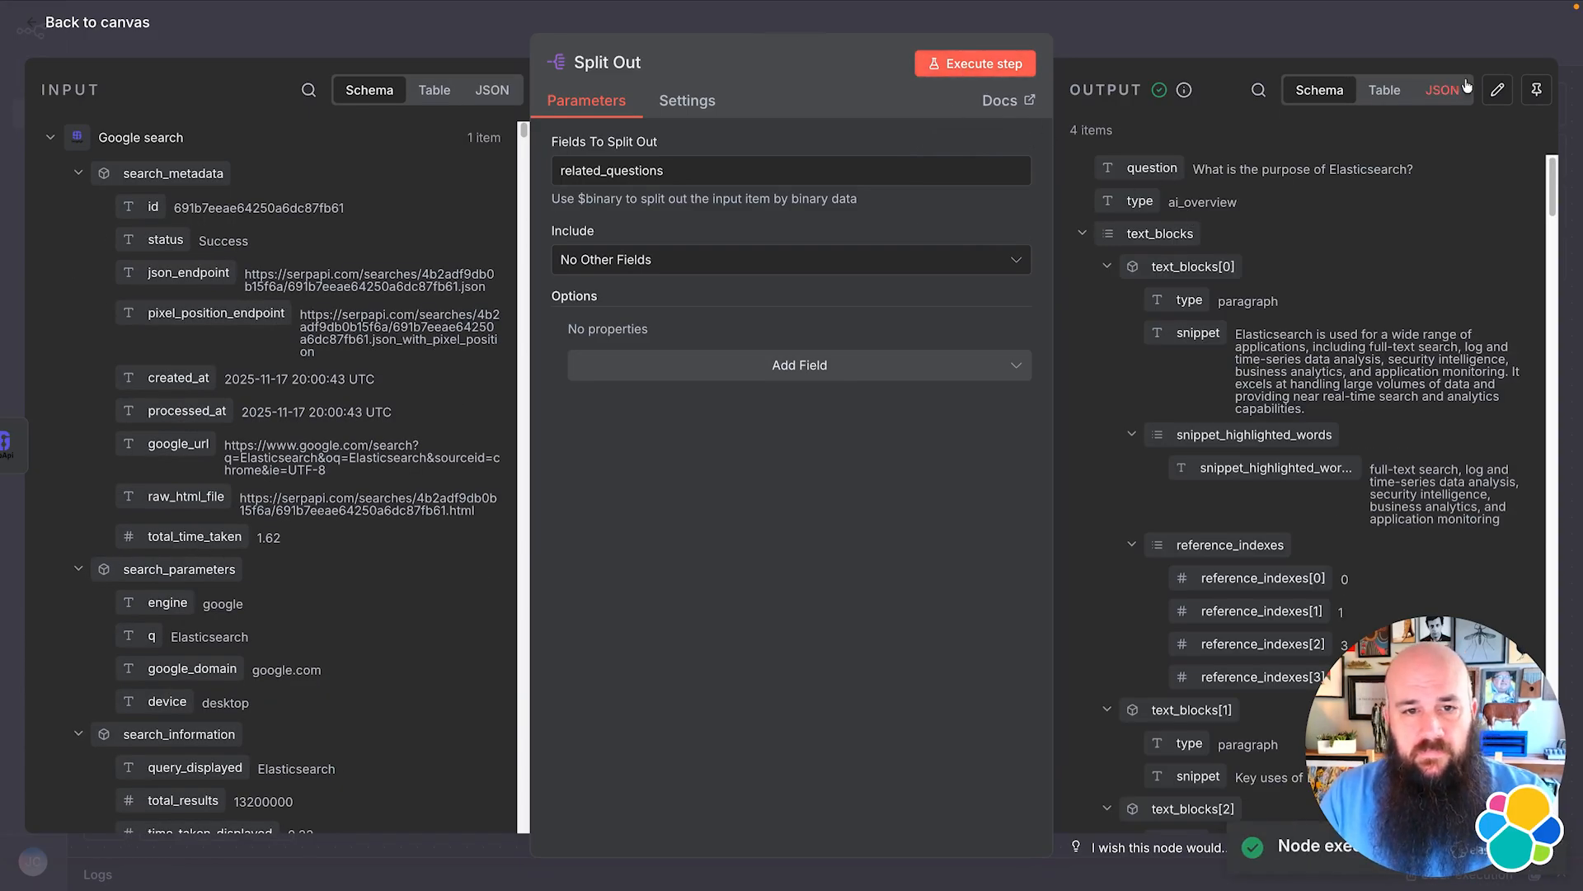
click(95, 21)
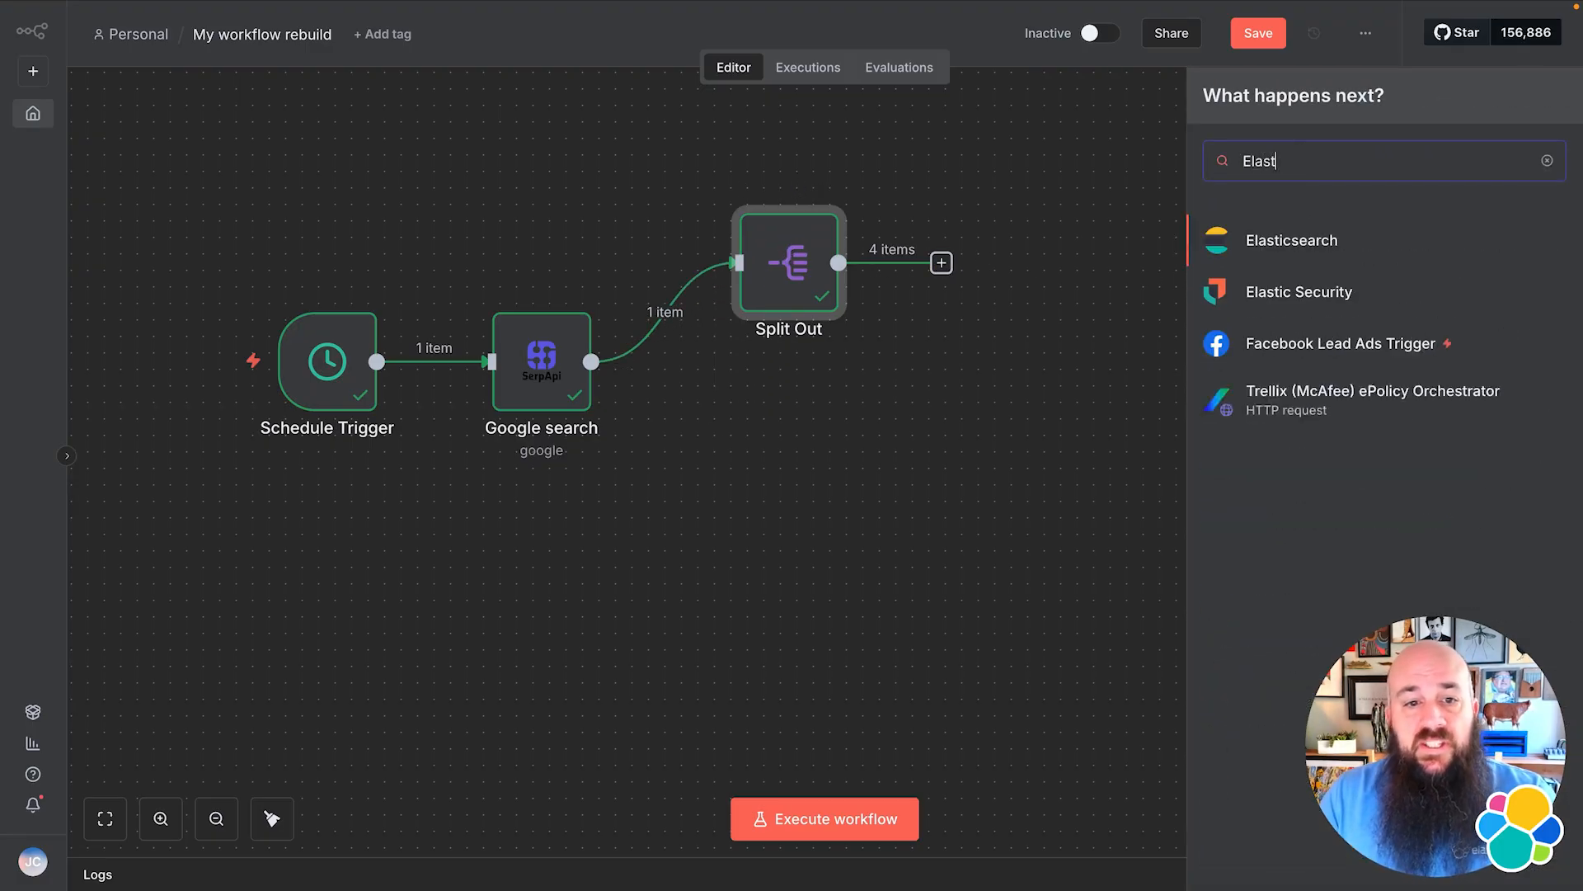
Step: Add an Elasticsearch 'Create a document' step after Split Out and view its credential options
click(1291, 240)
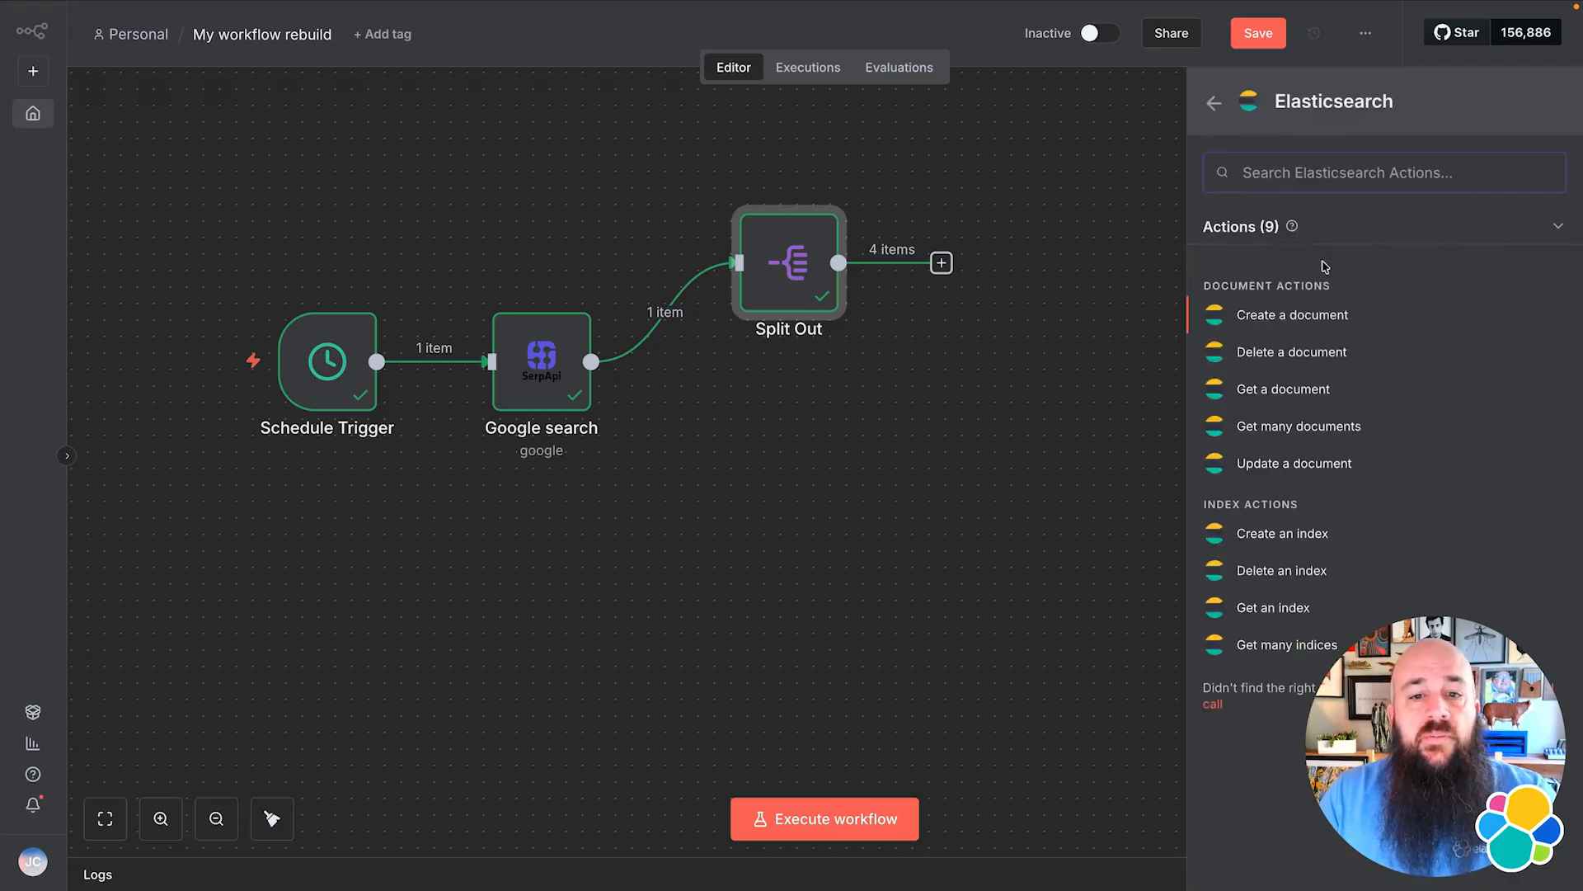
click(1292, 314)
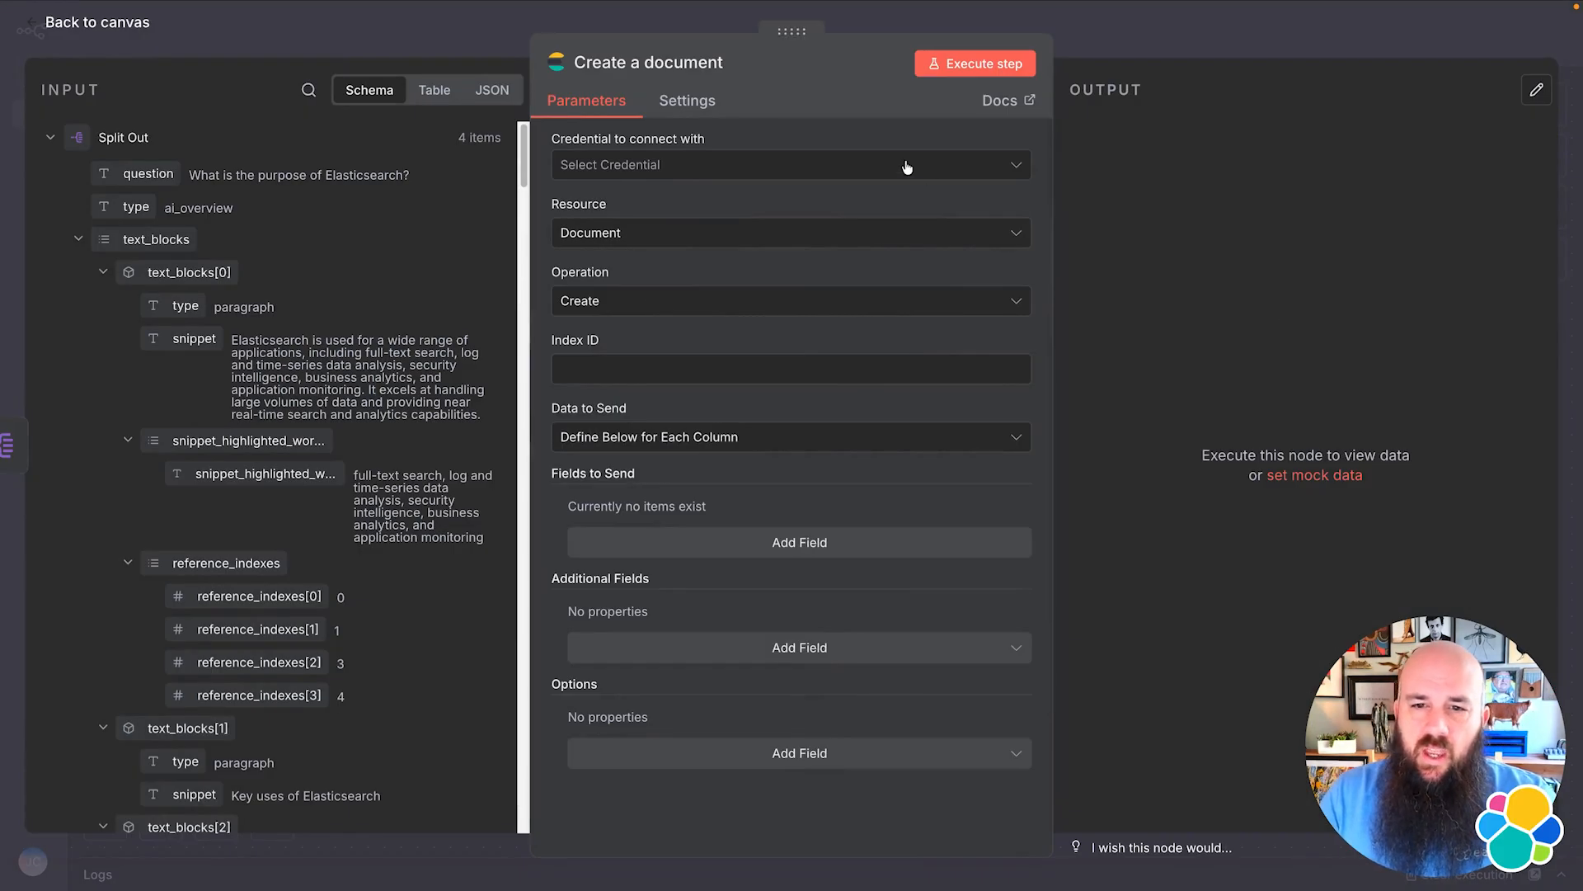
click(791, 165)
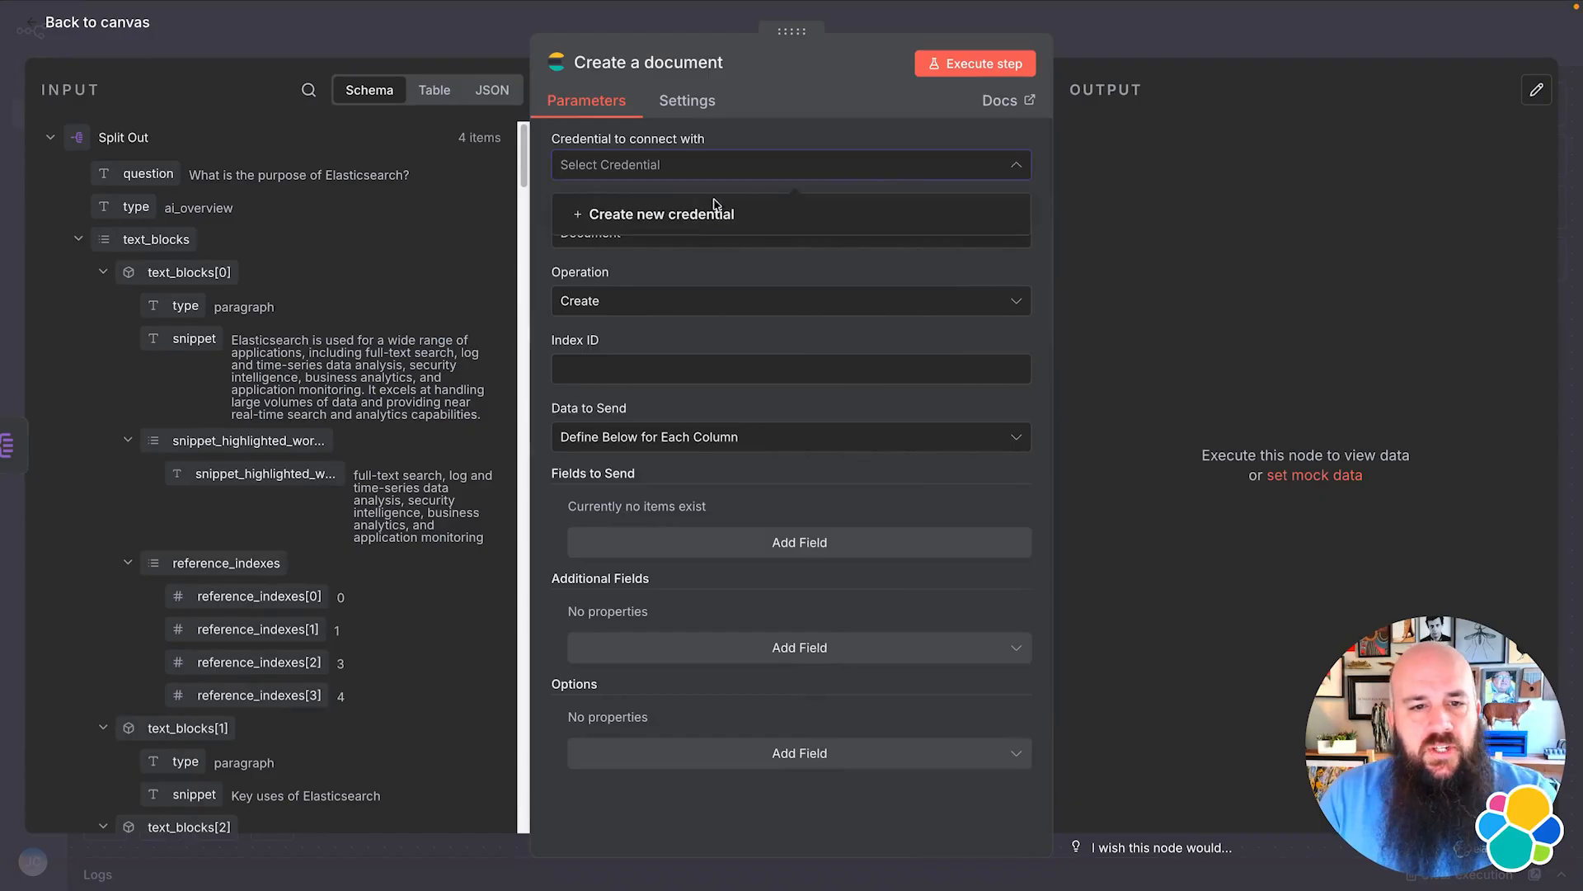
Step: Save a new Elasticsearch credential with the gemini-searchlabs-f15e57 elastic.cloud:443 base URL and API key
click(661, 212)
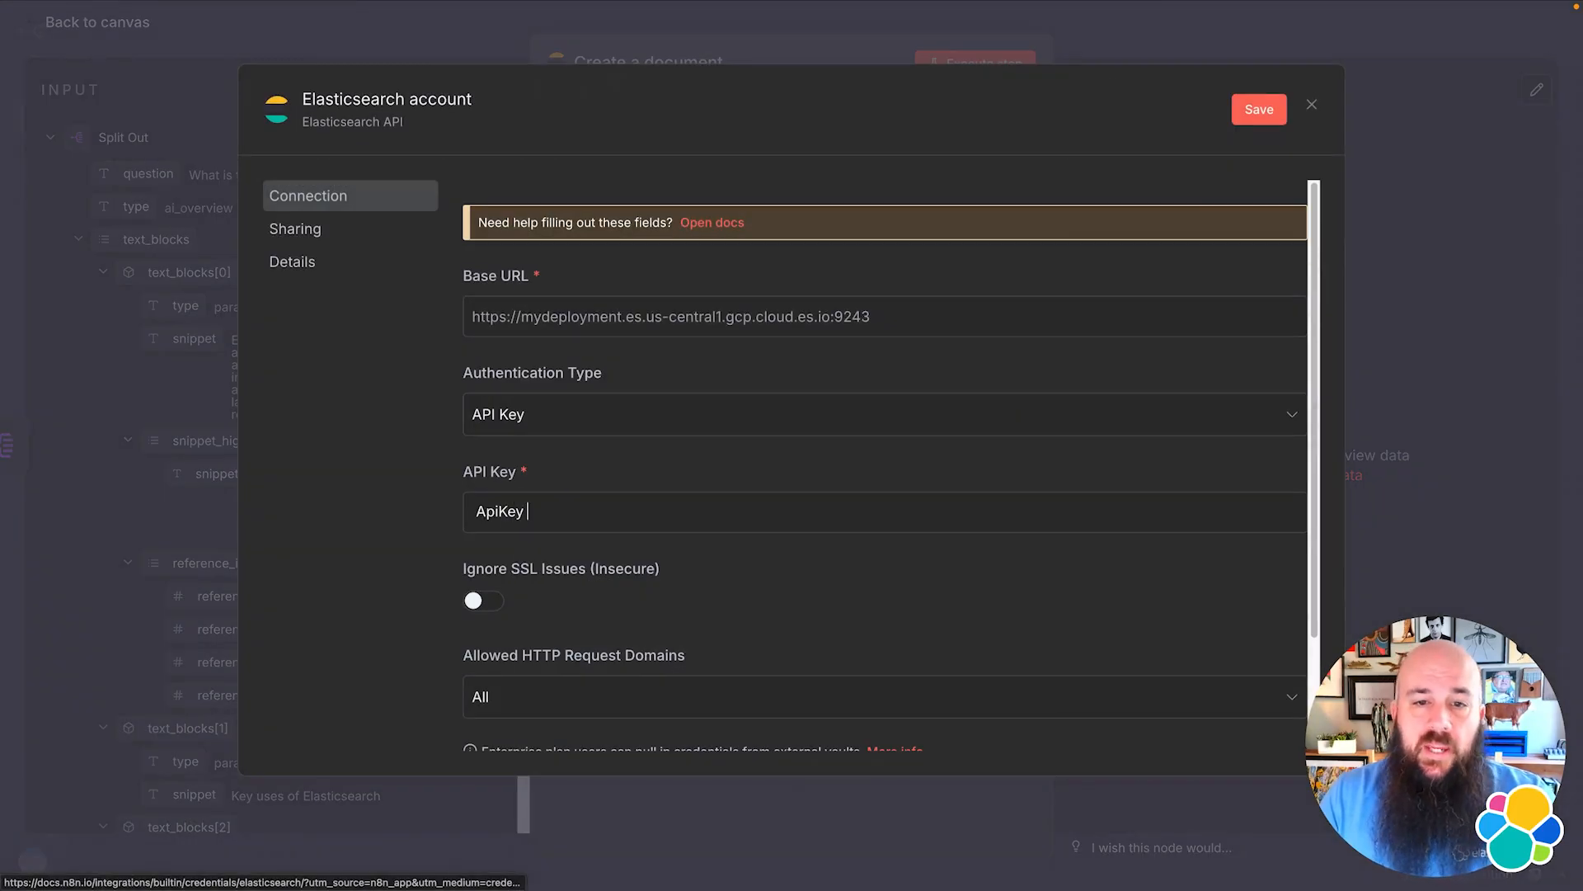
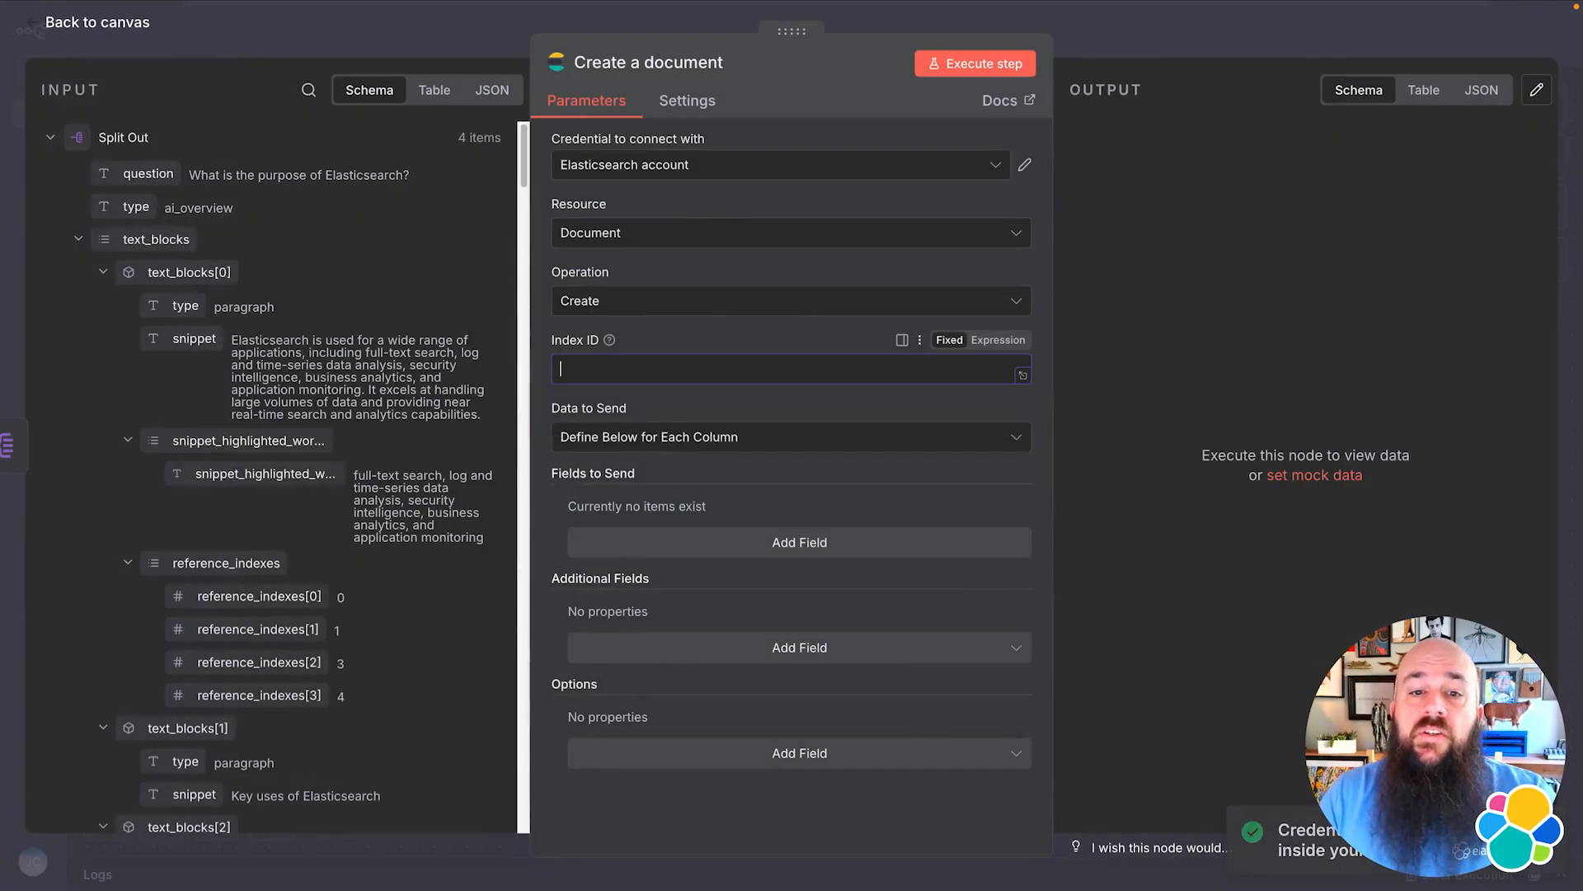
Step: Set the Index ID to serp_results and add a question field mapped to $json.question
text(serp_result)
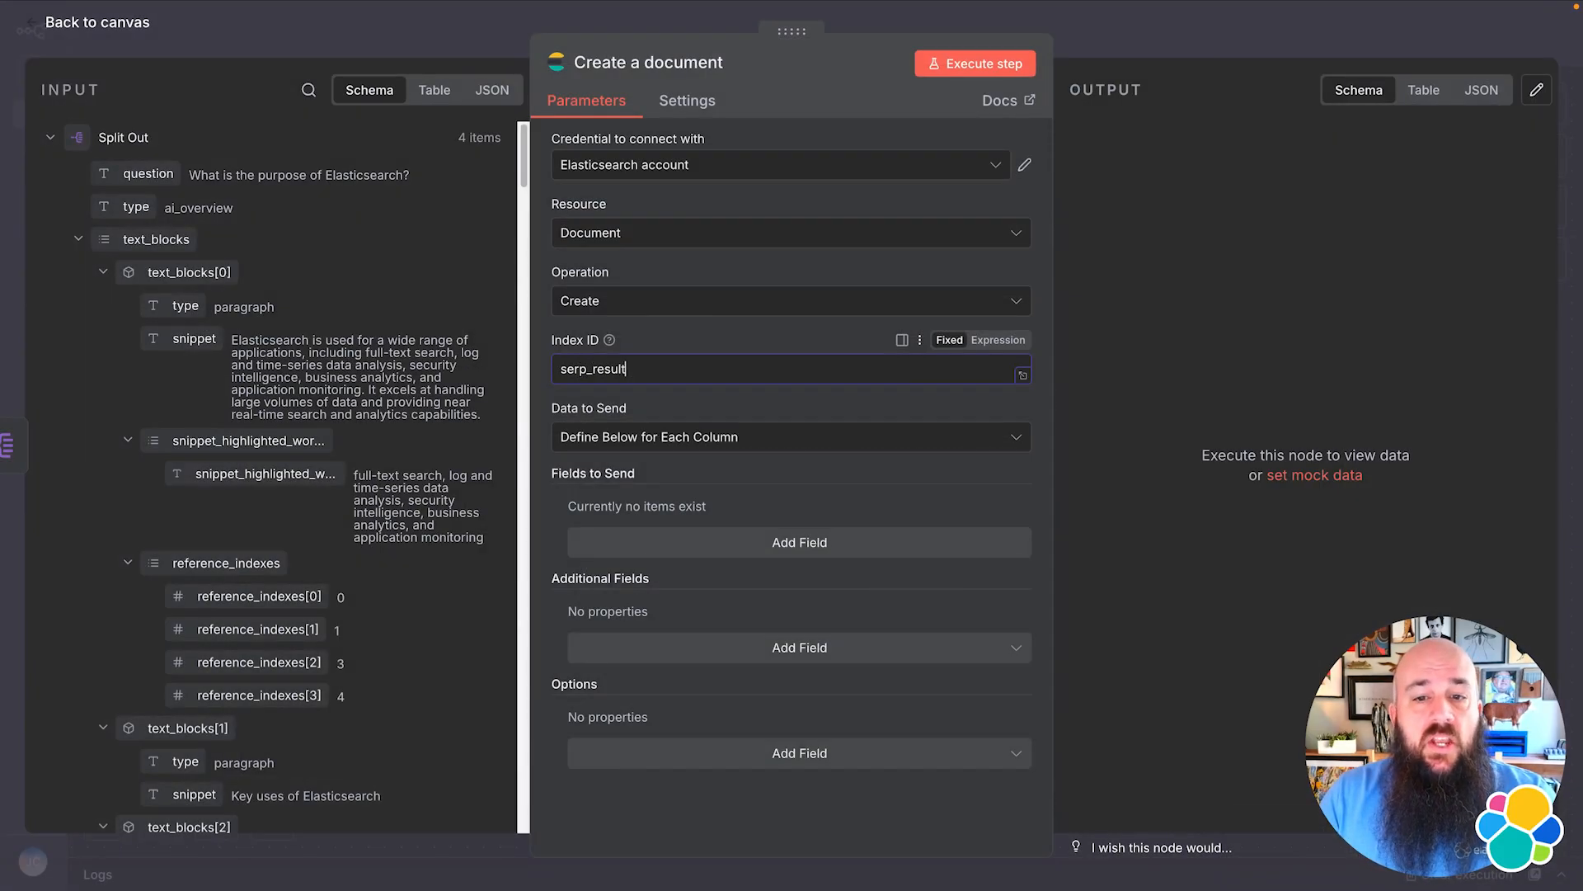
text(s)
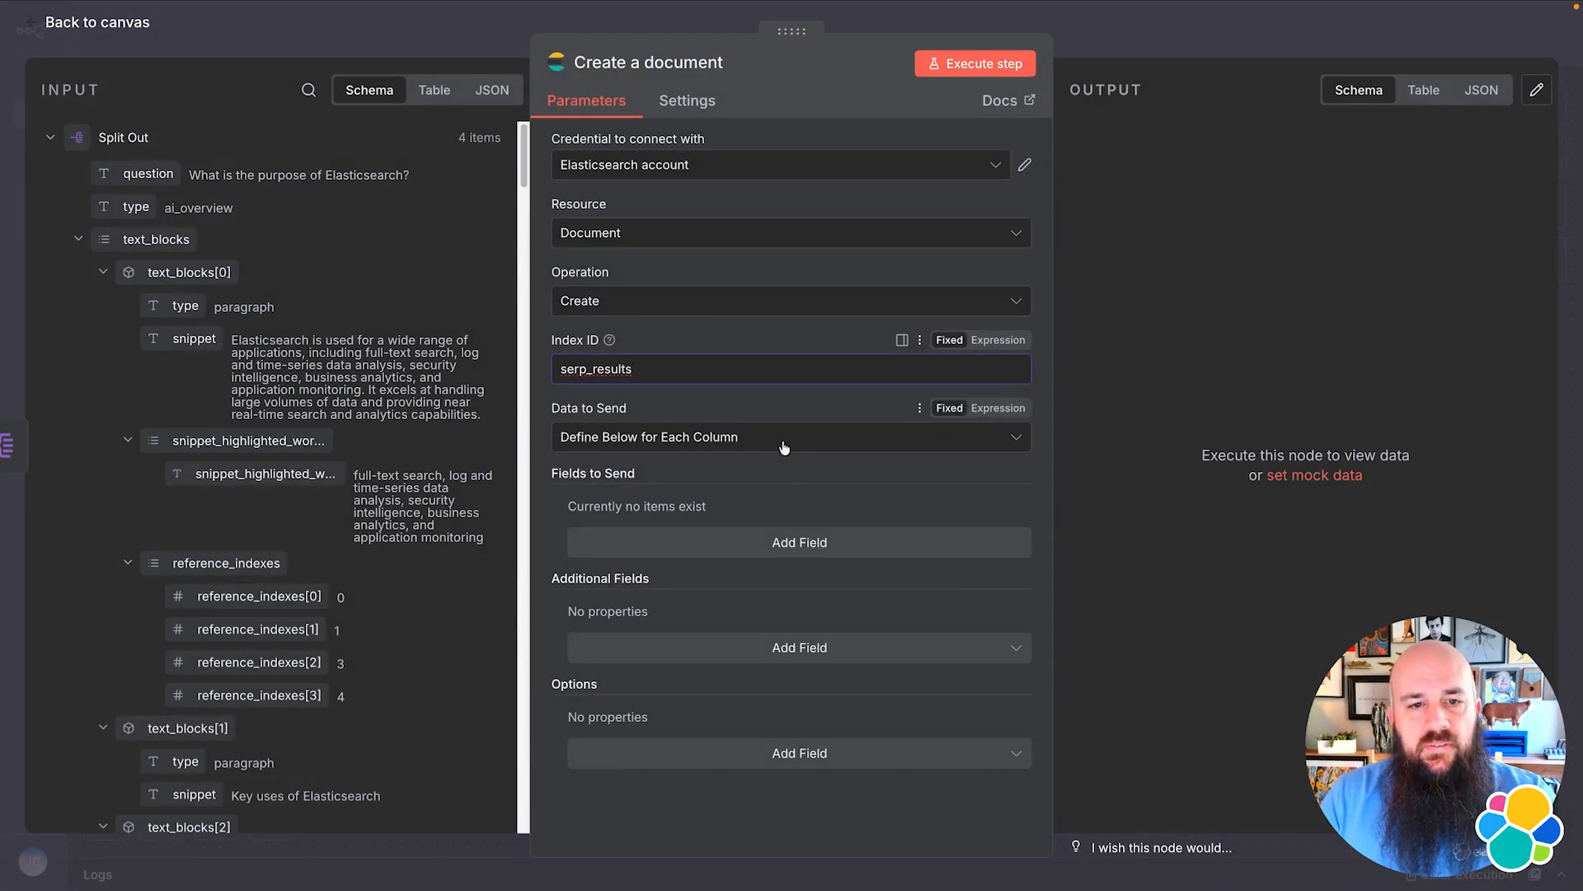
click(797, 542)
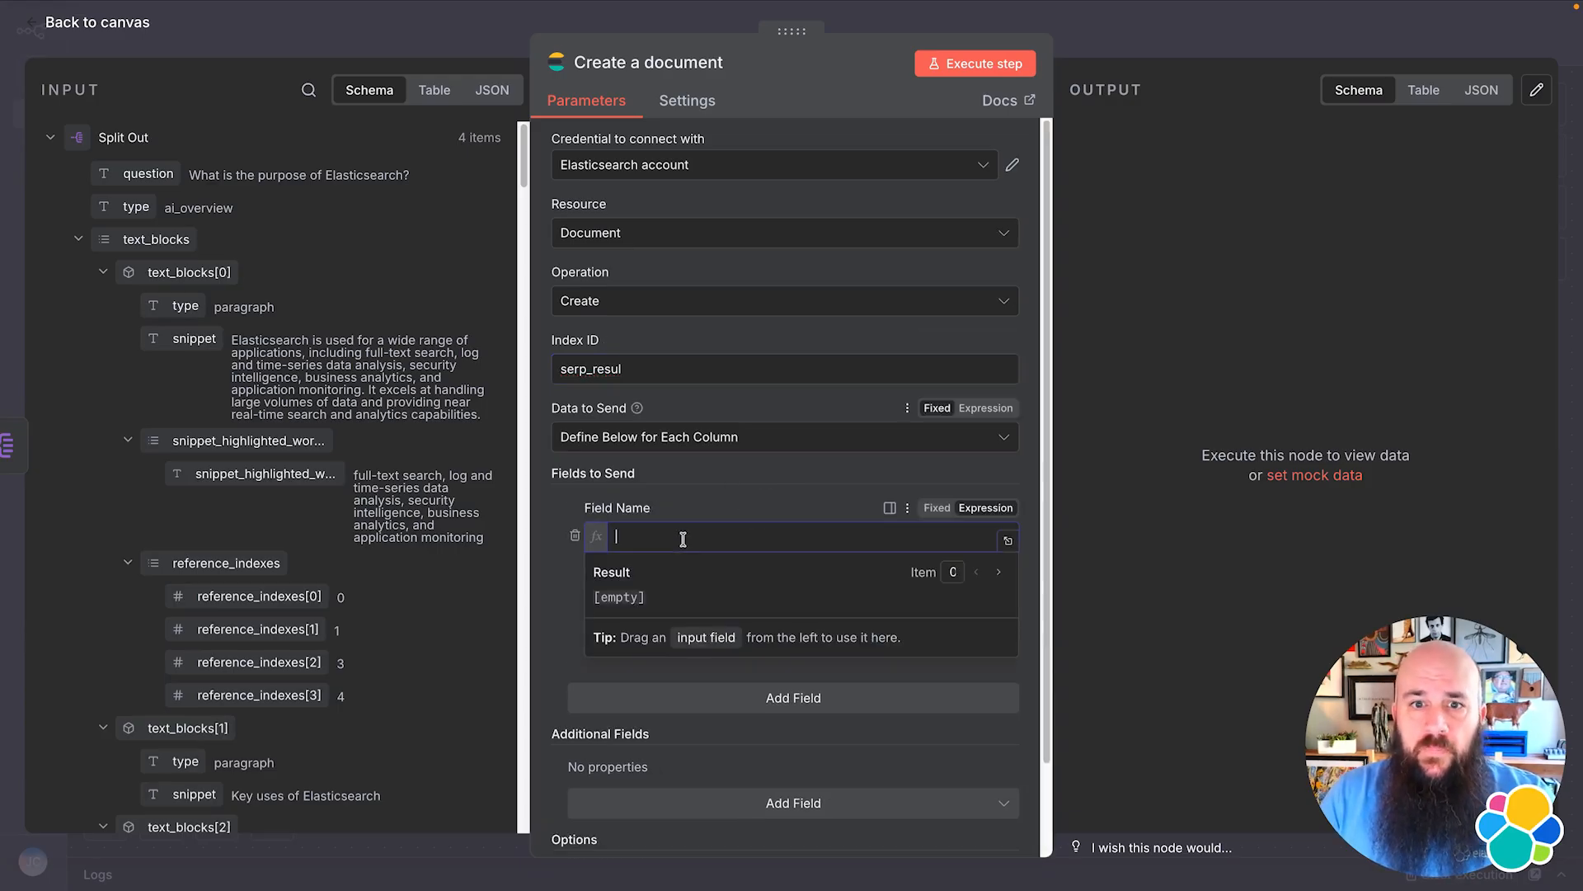
text(question)
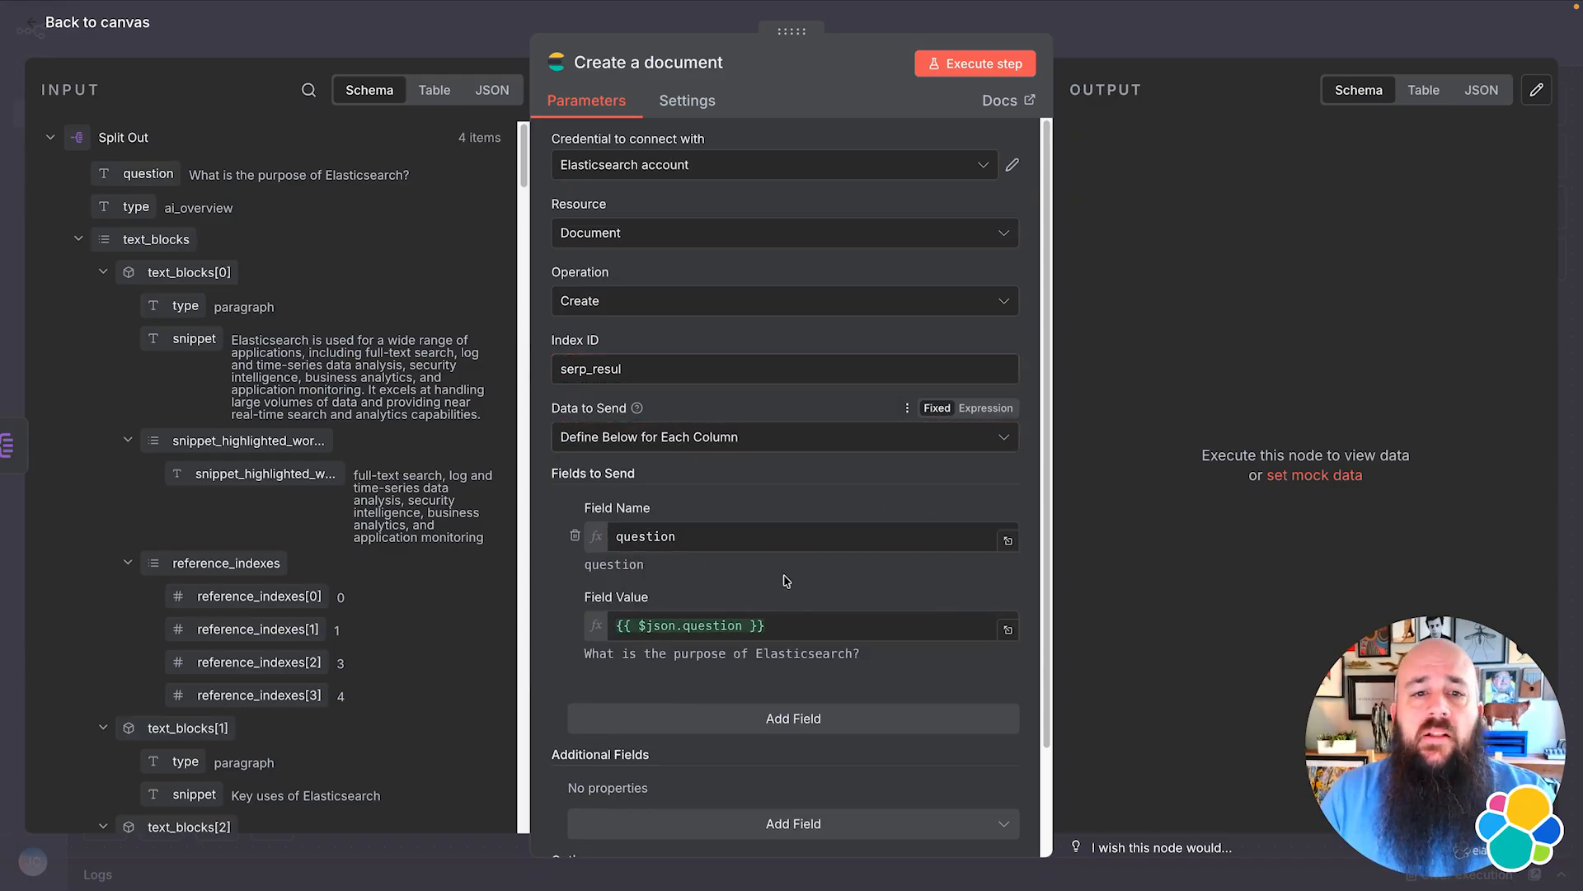
Step: Add a created_at field set to DateTime.utc().toString() and run the Elasticsearch step
click(794, 718)
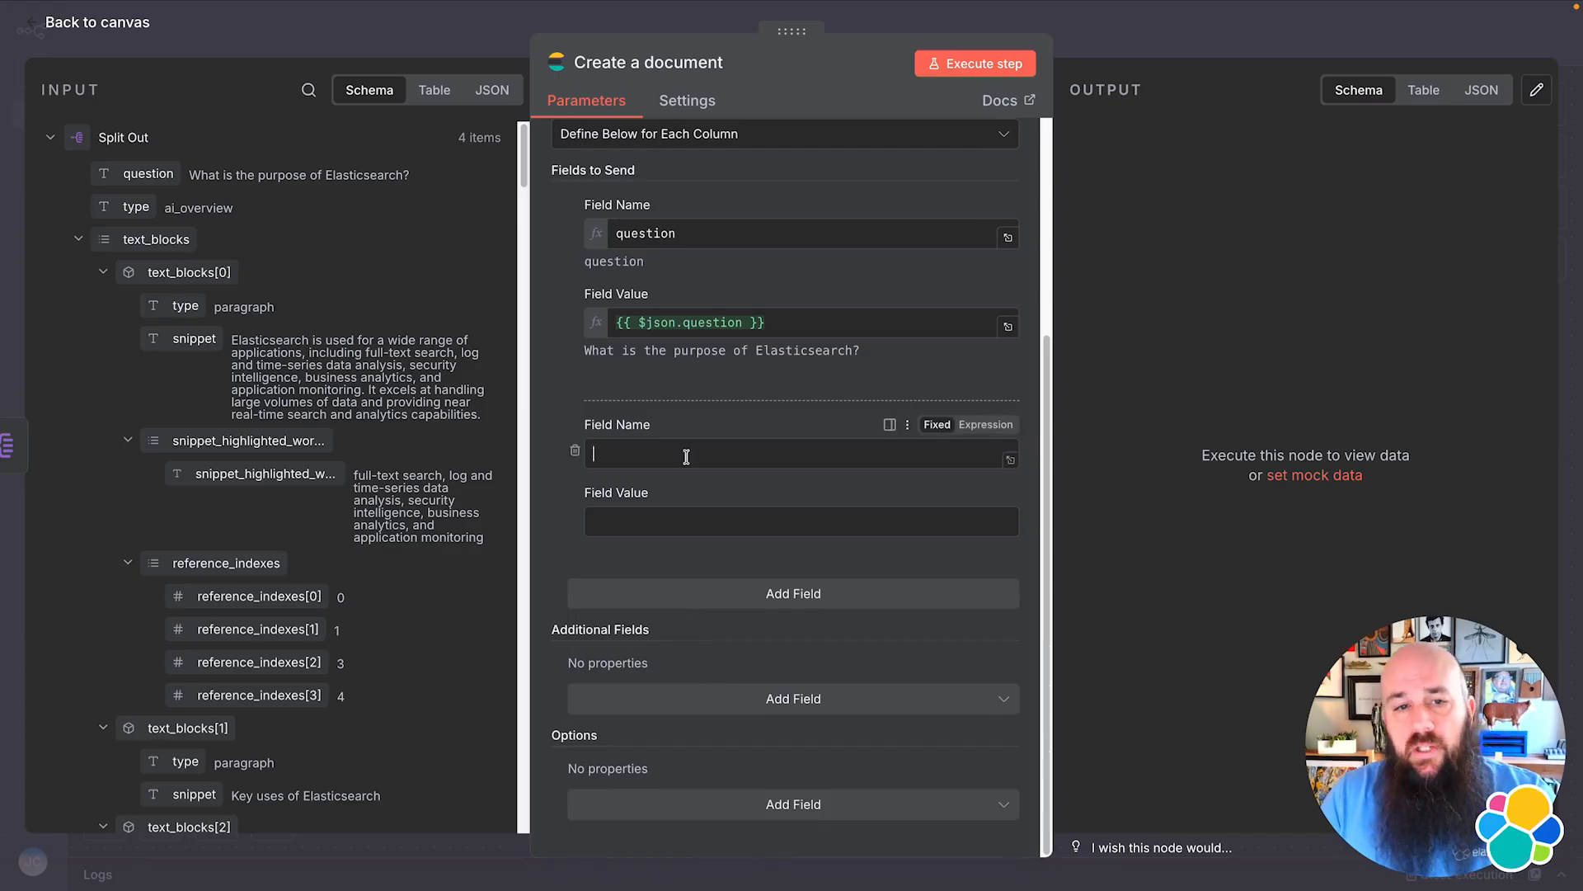
text(created_at)
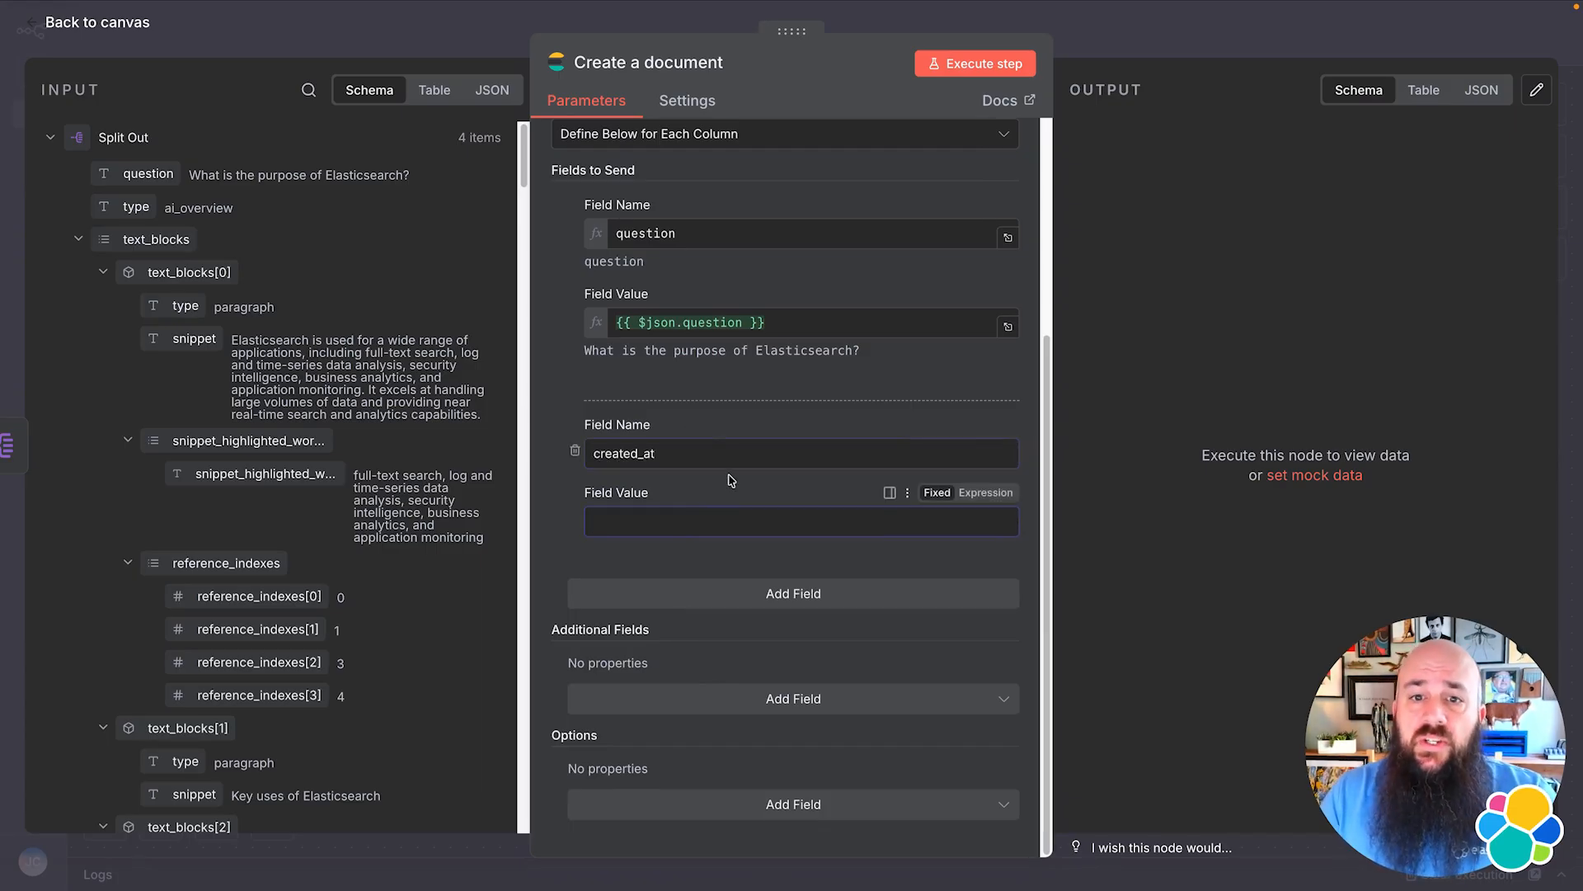
text({{ DateTime.utc().)
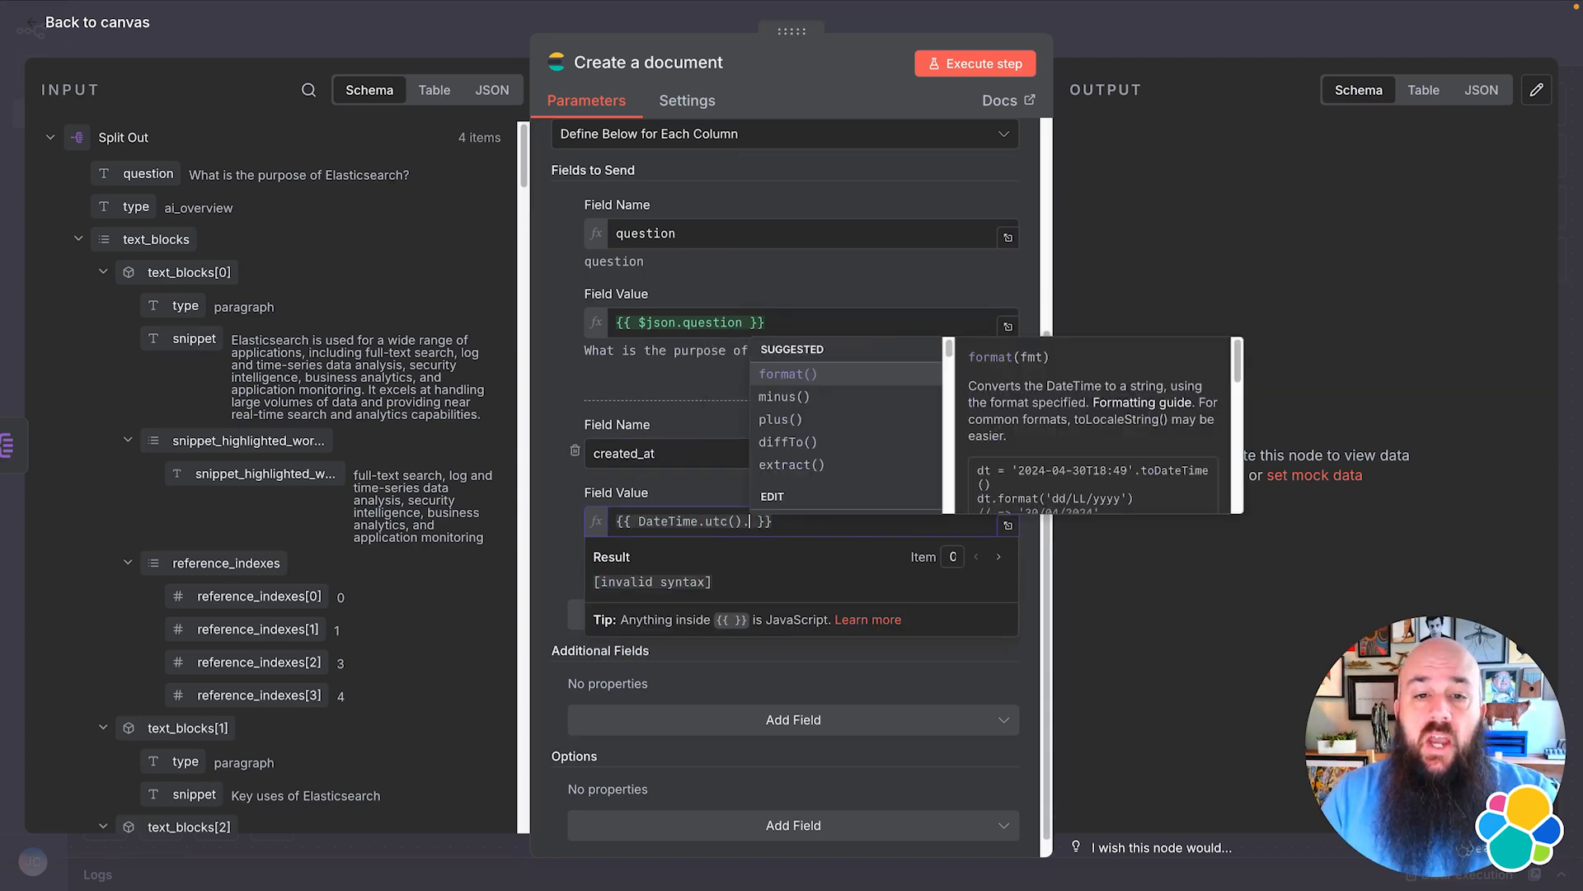
text(toString())
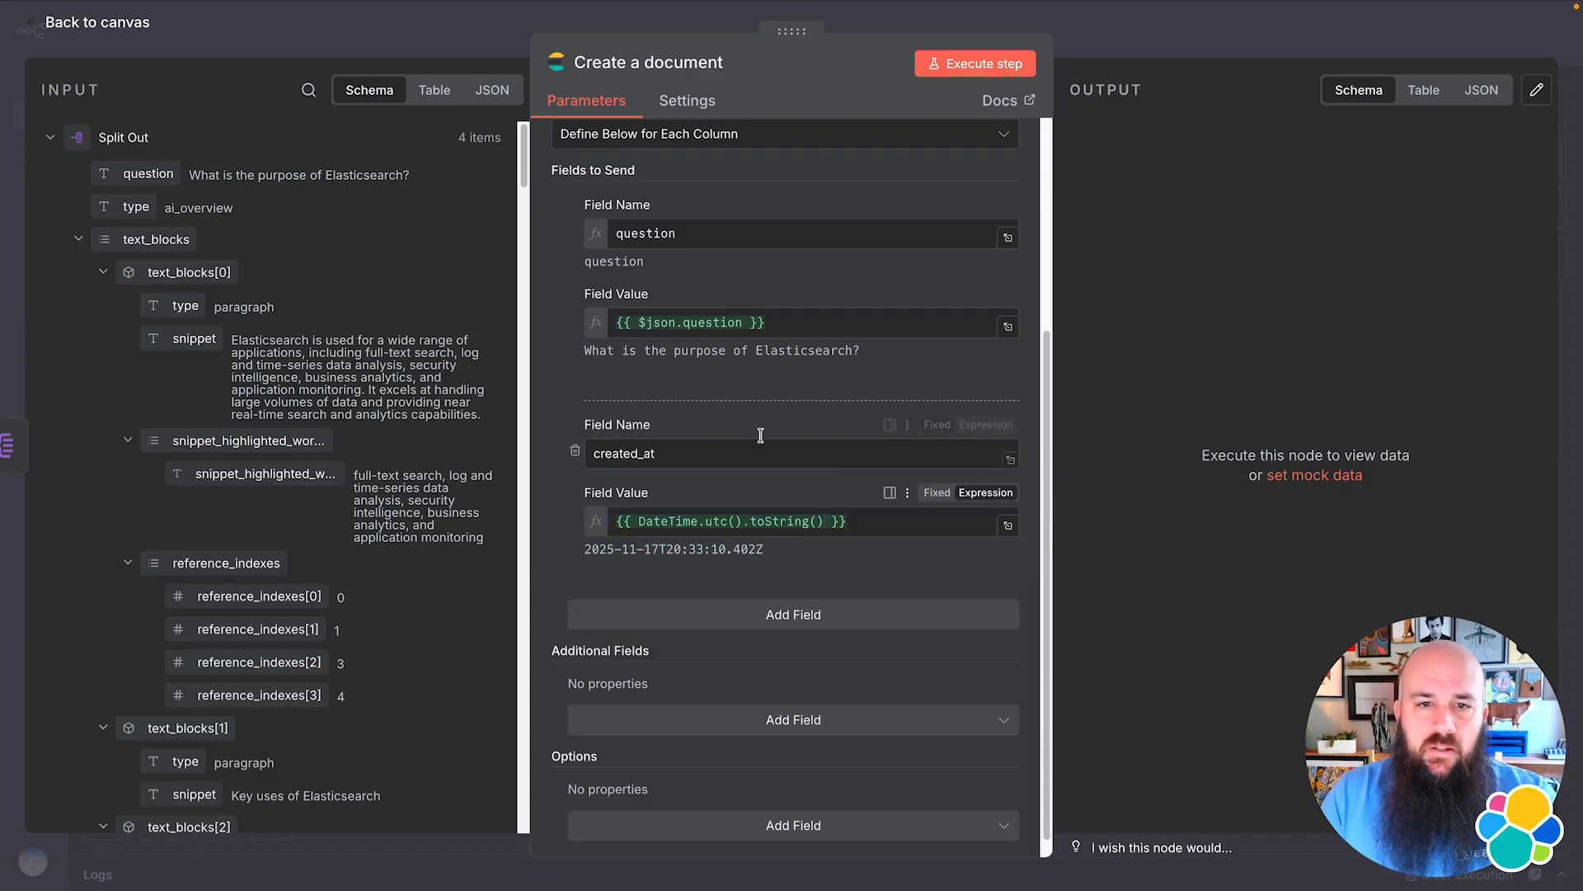
click(975, 63)
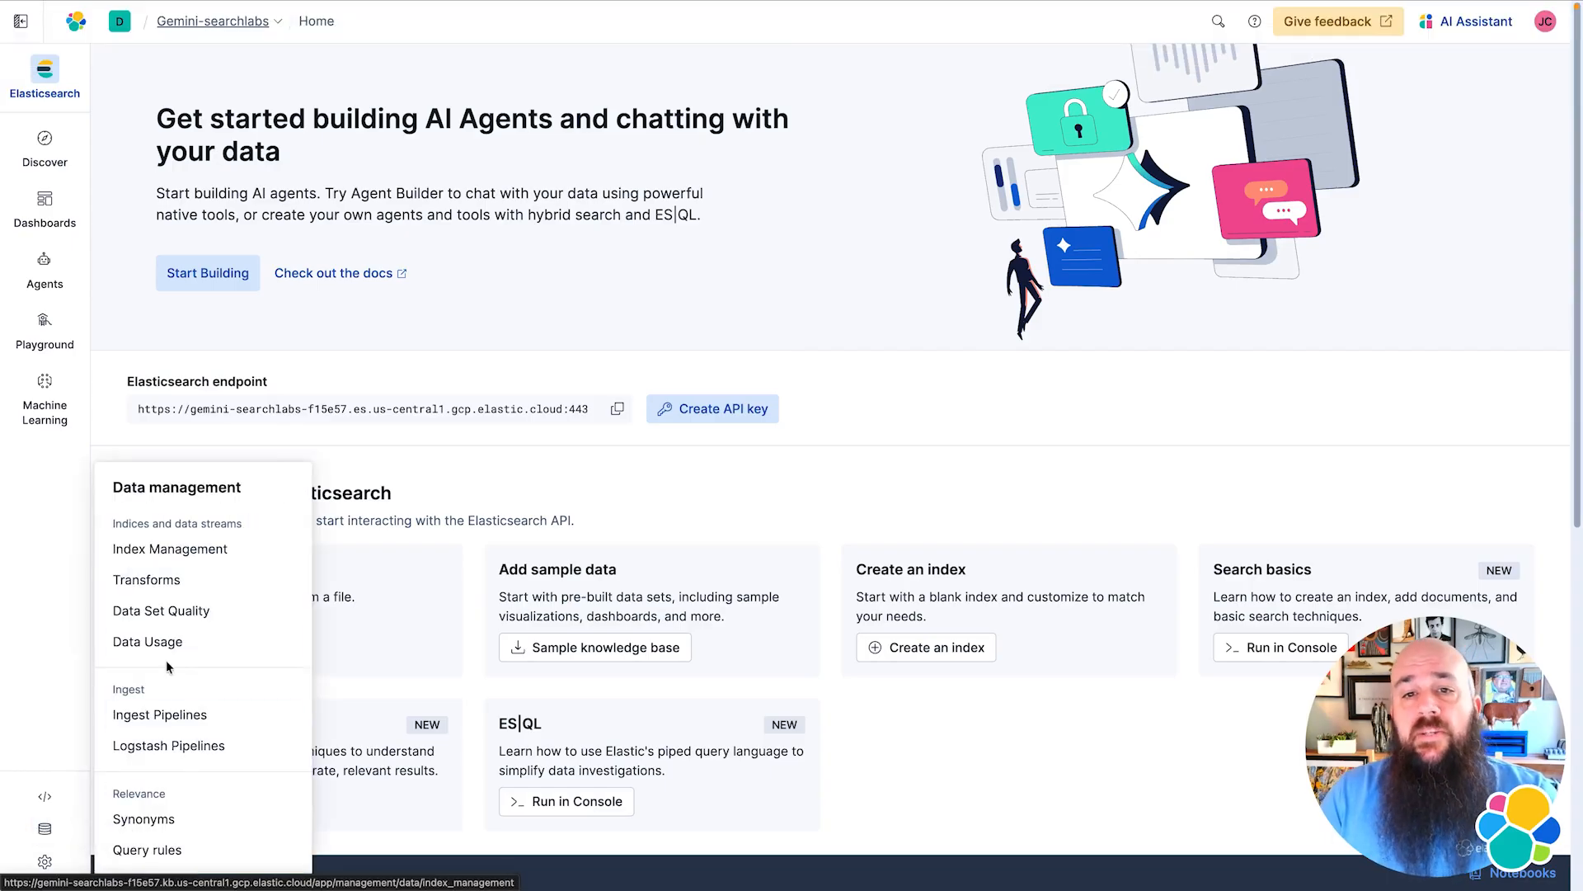
Step: Check that the serp_results index holds 4 documents, then return to the n8n tab
click(170, 549)
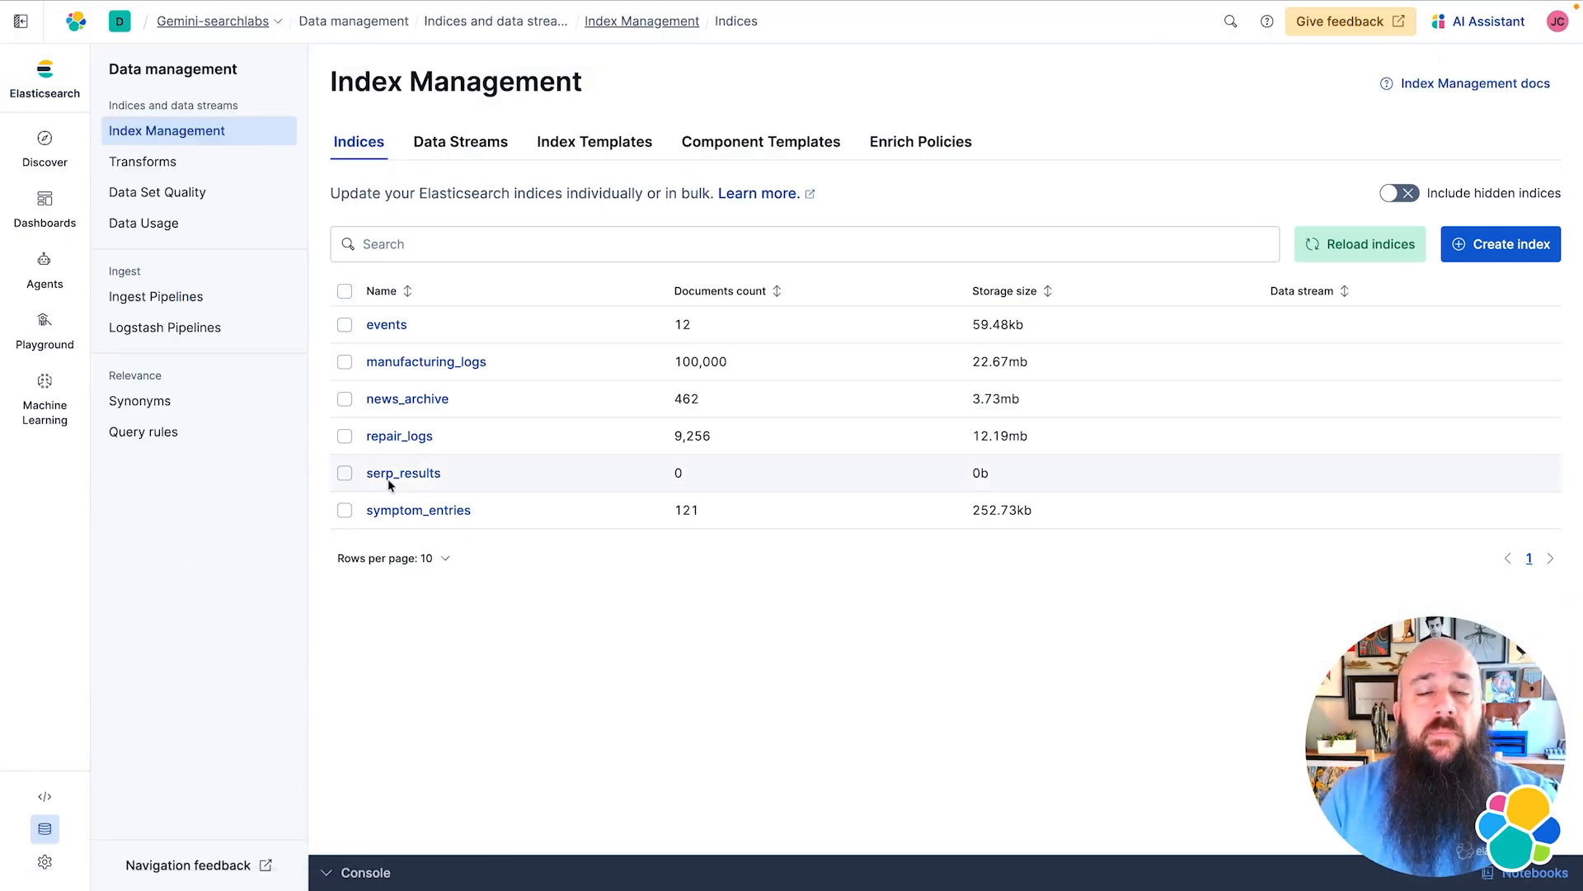
click(403, 472)
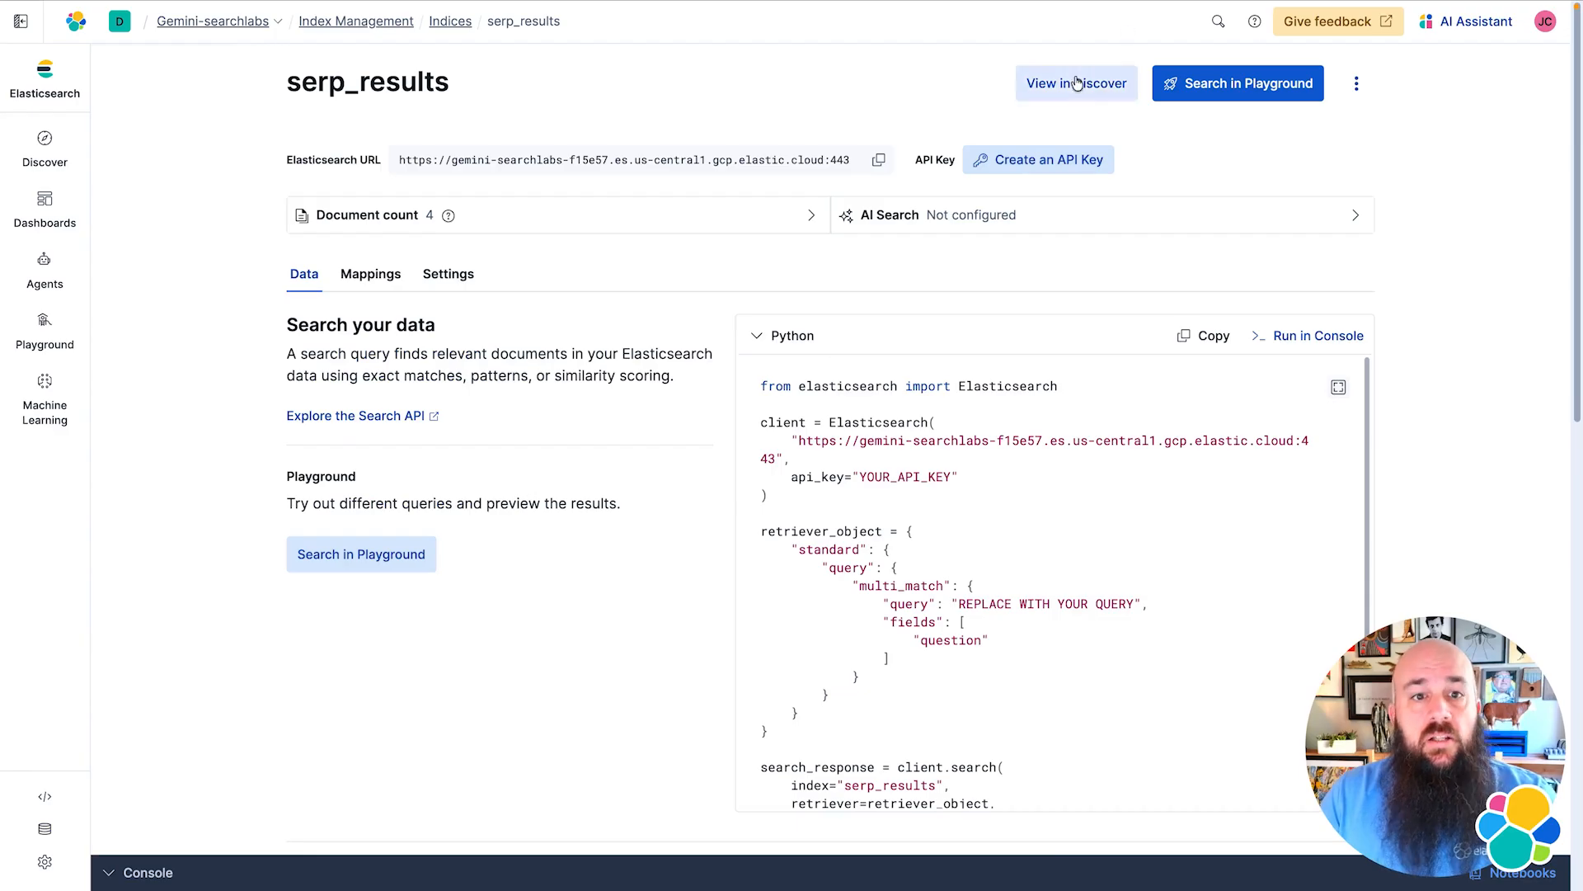
click(1076, 83)
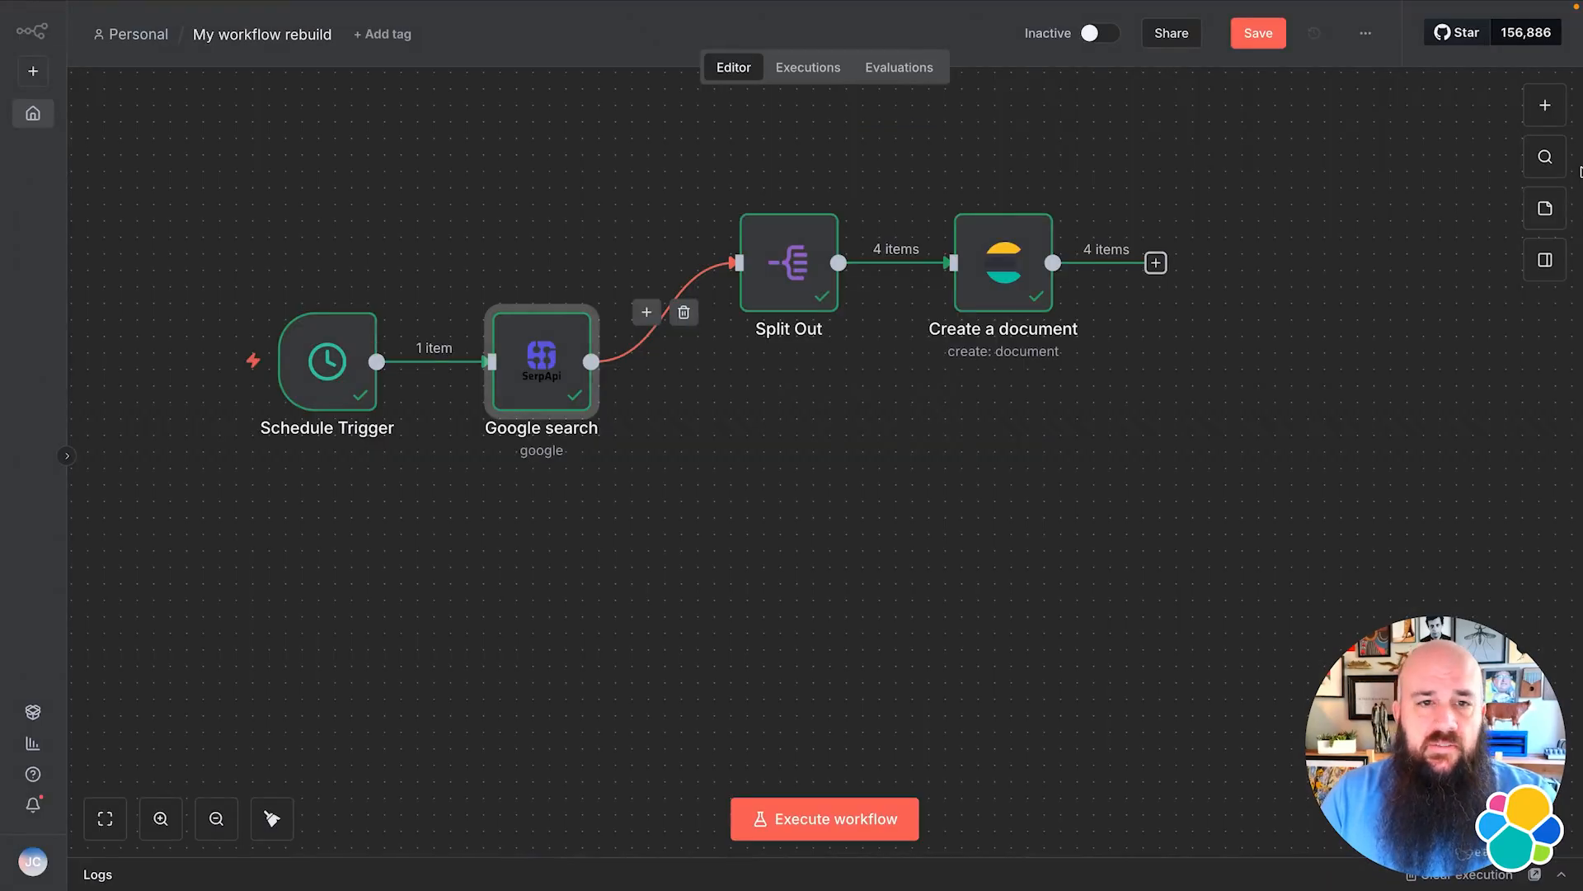
Step: Add an AI Agent after Google search with prompt source 'Define below' and the analysis prompt
click(646, 311)
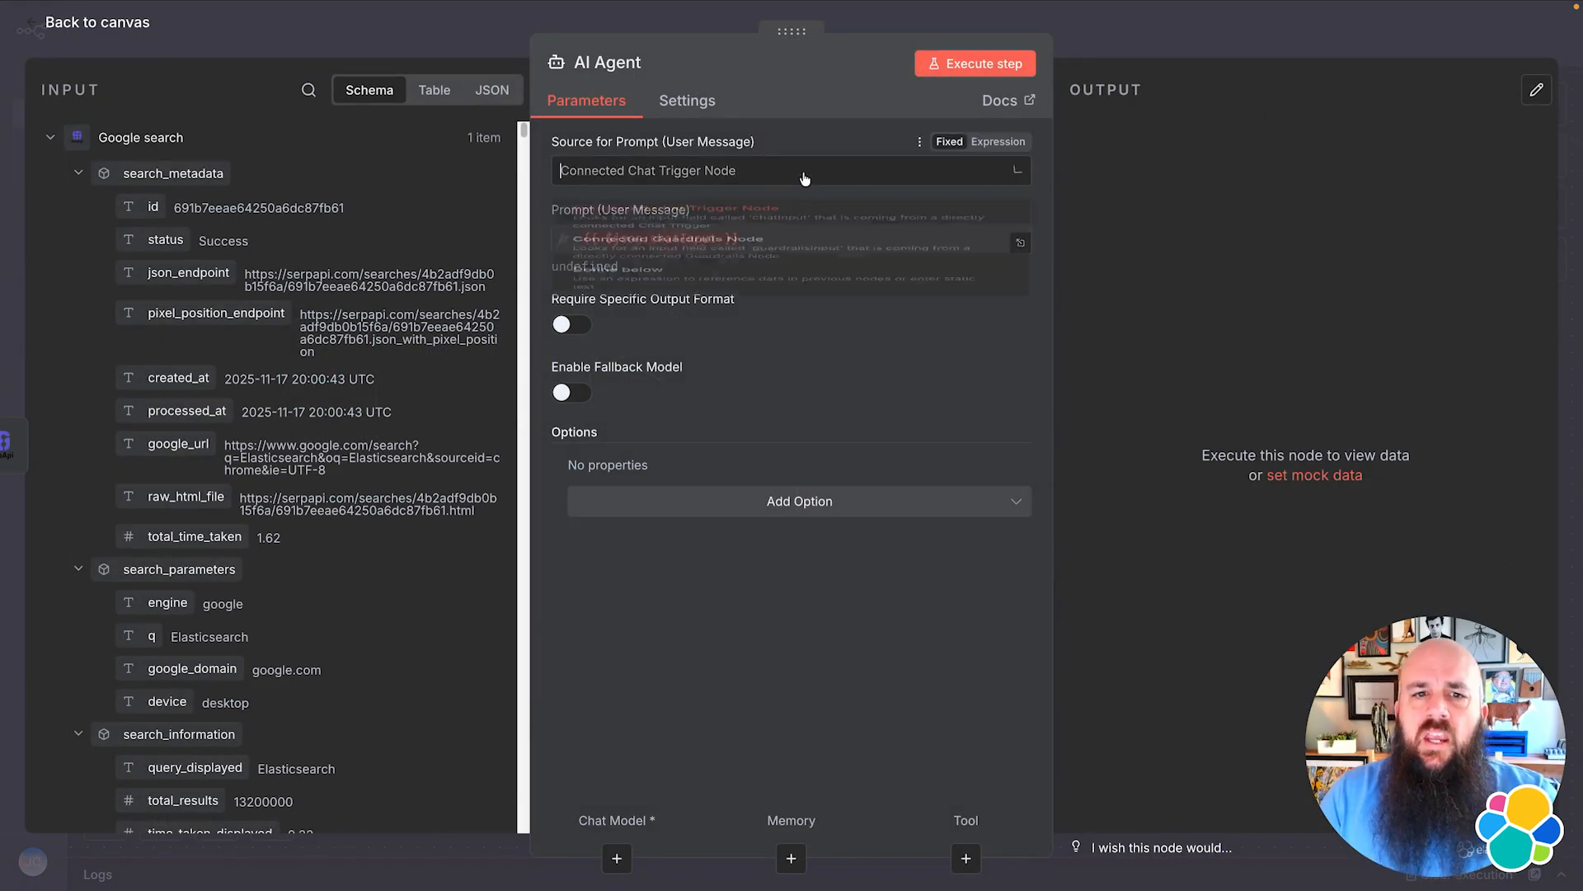
click(791, 169)
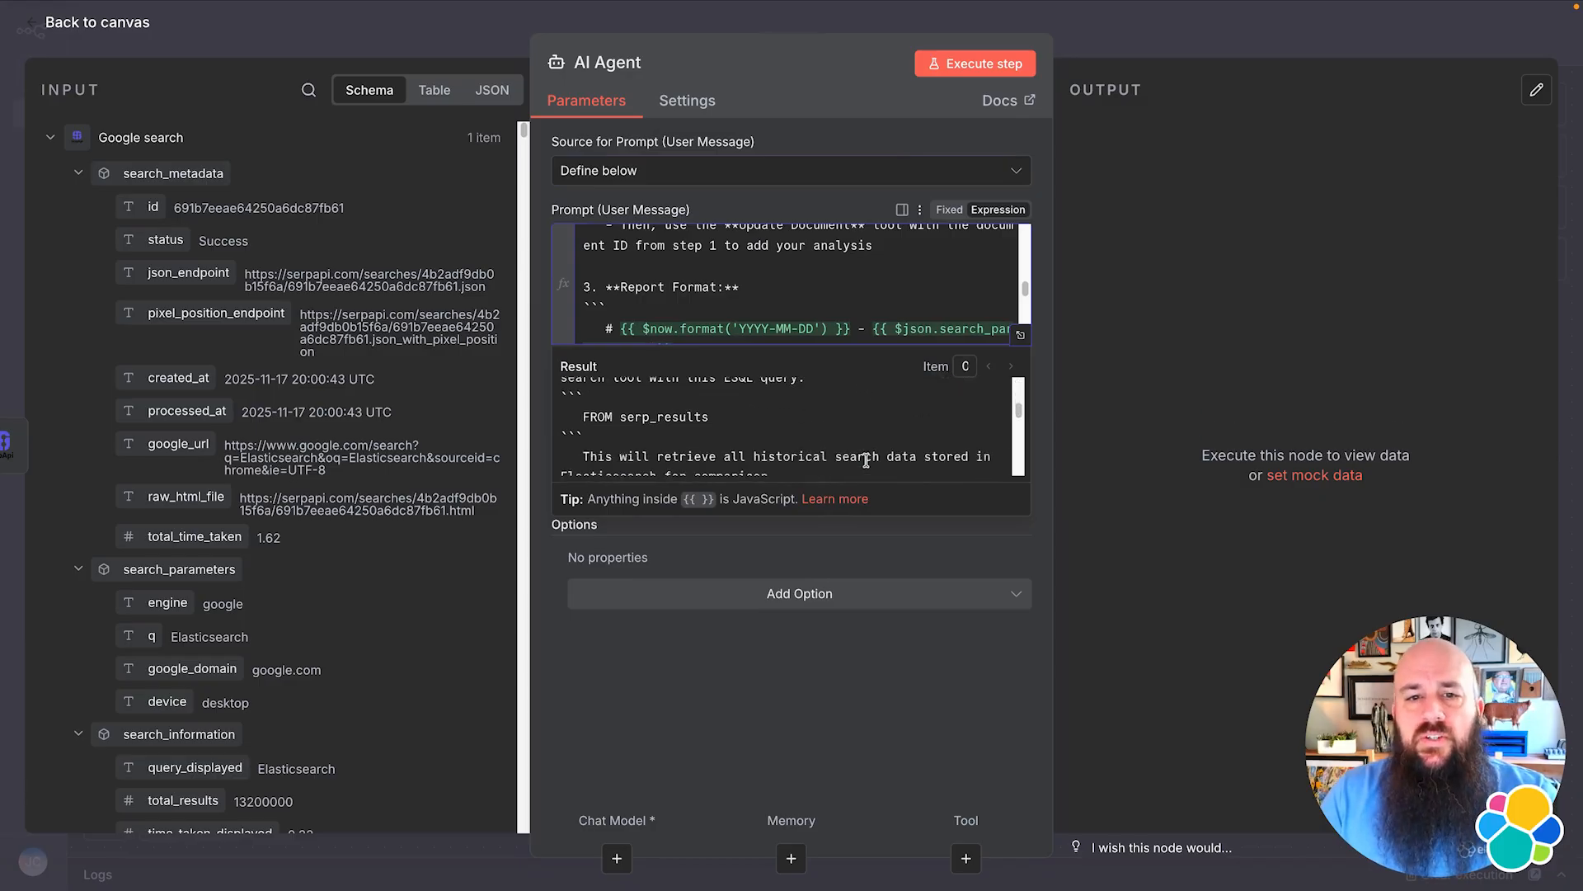
scroll(down, 3)
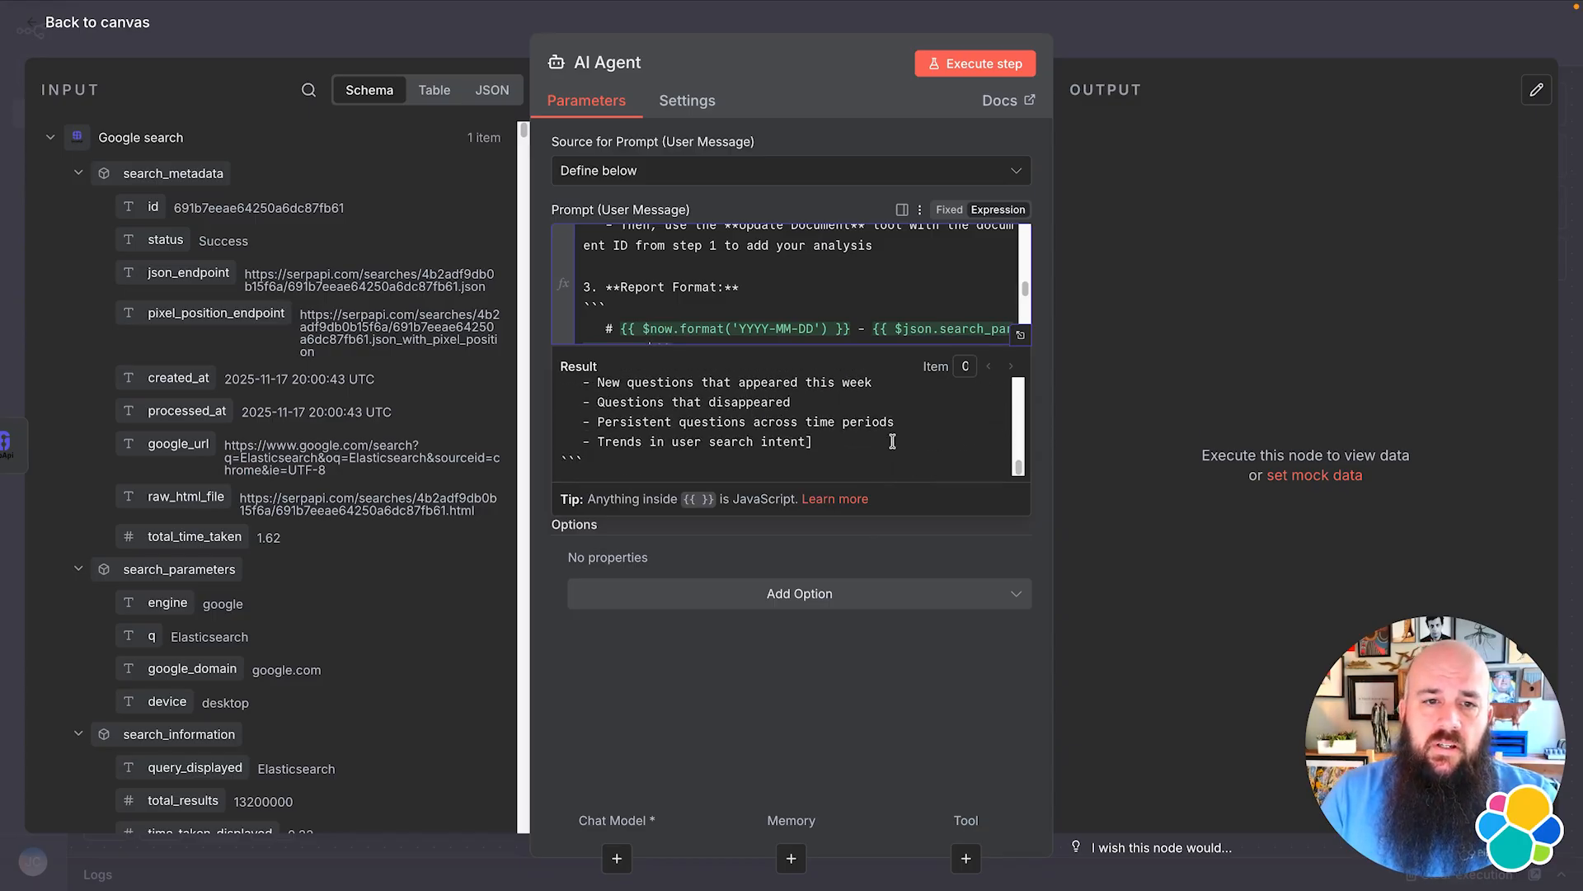
click(97, 21)
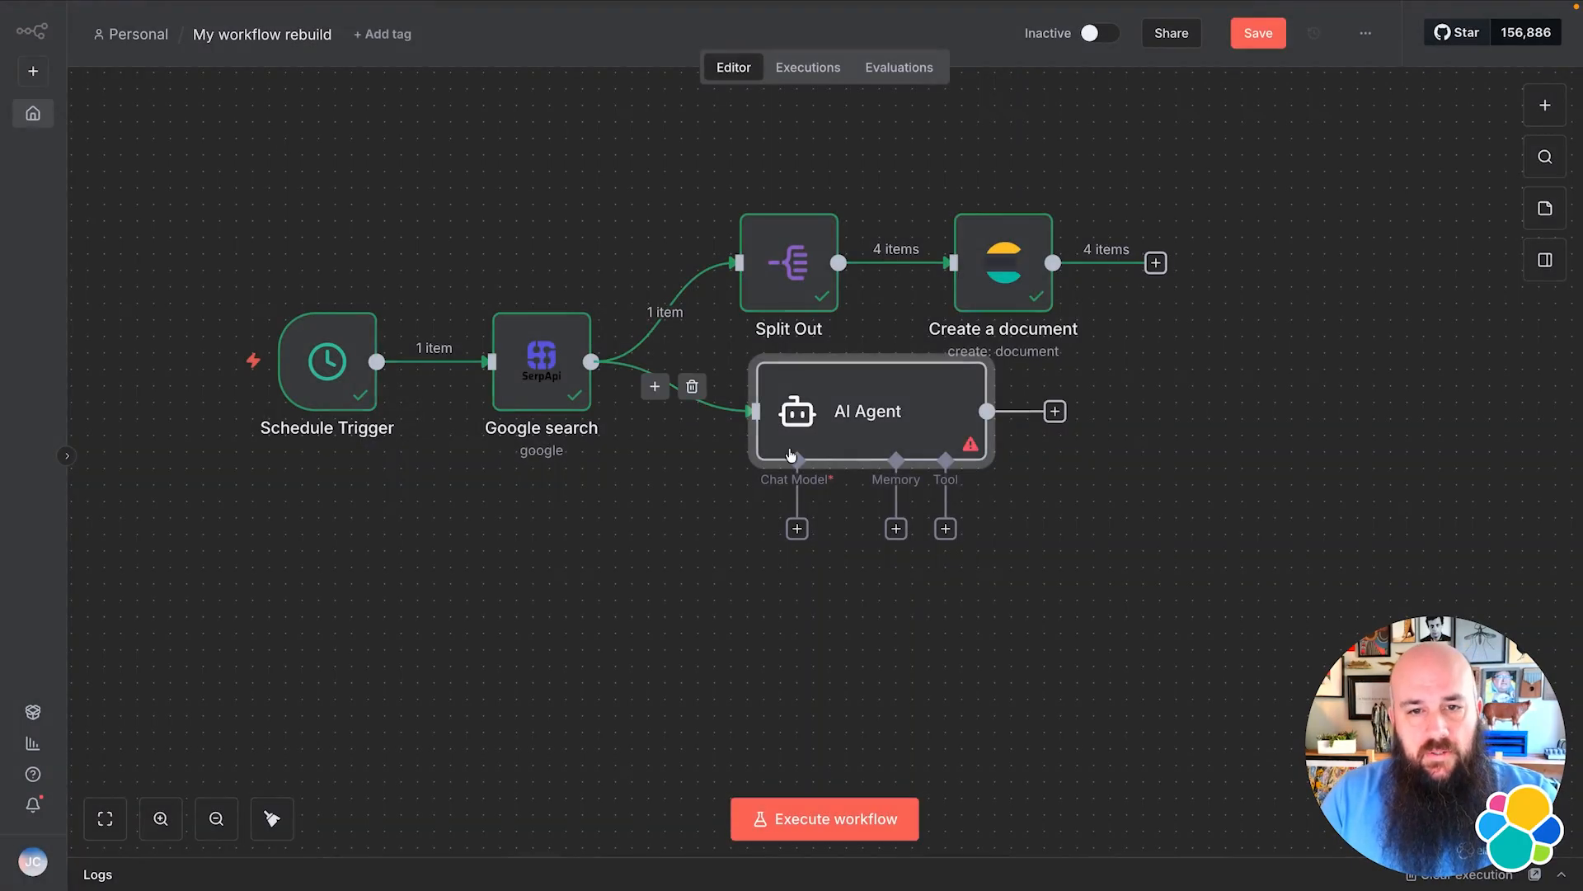
Step: Attach an Anthropic Chat Model to the AI Agent with a new saved Anthropic credential
click(796, 527)
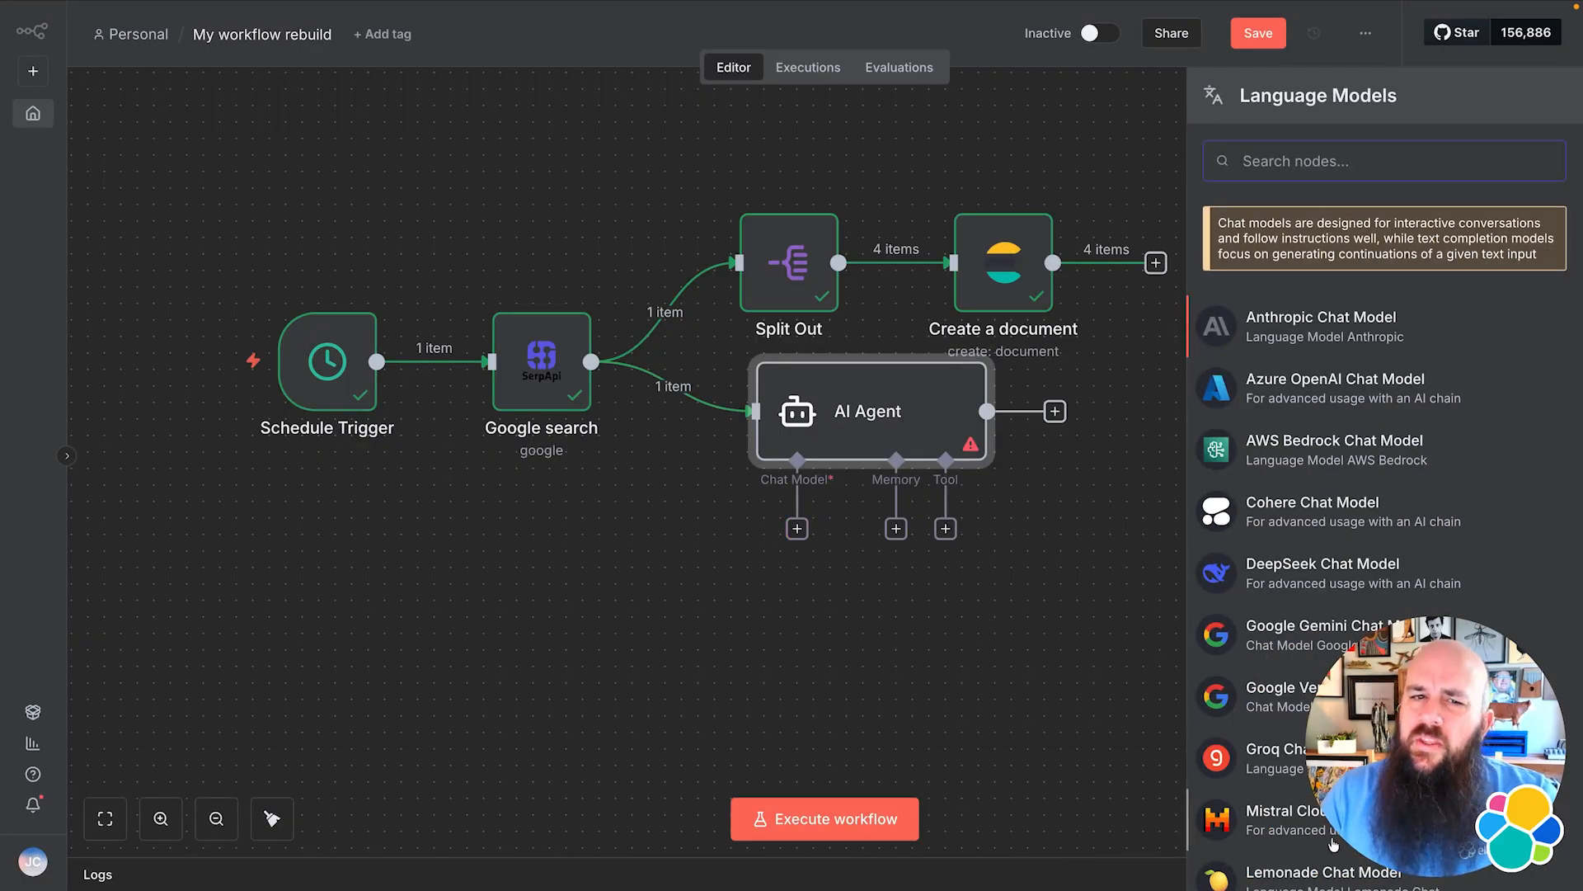
click(1320, 317)
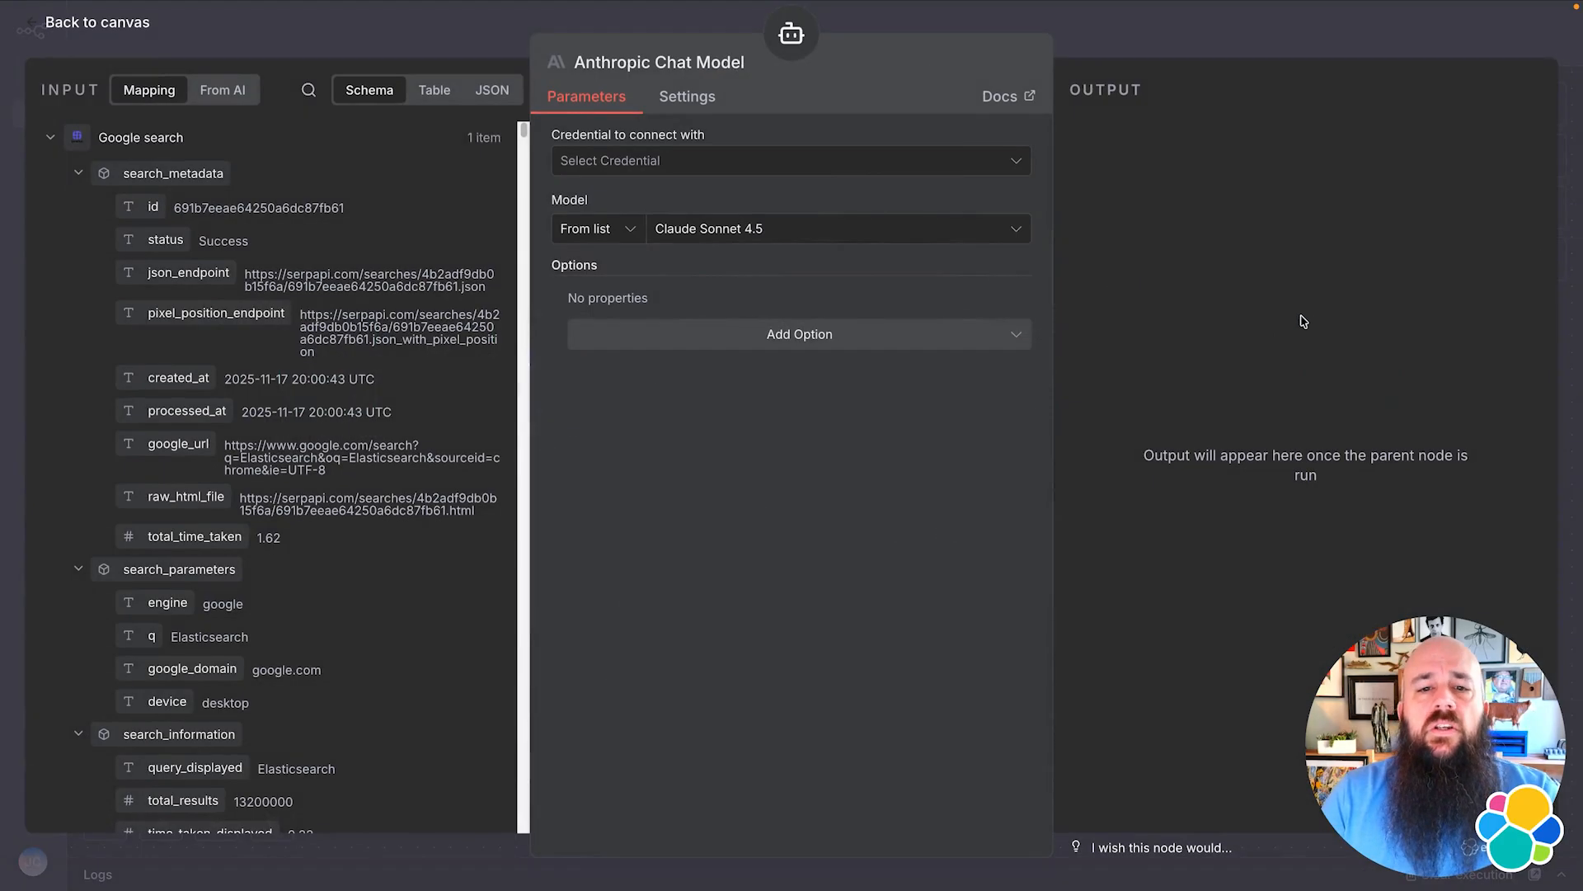
click(791, 161)
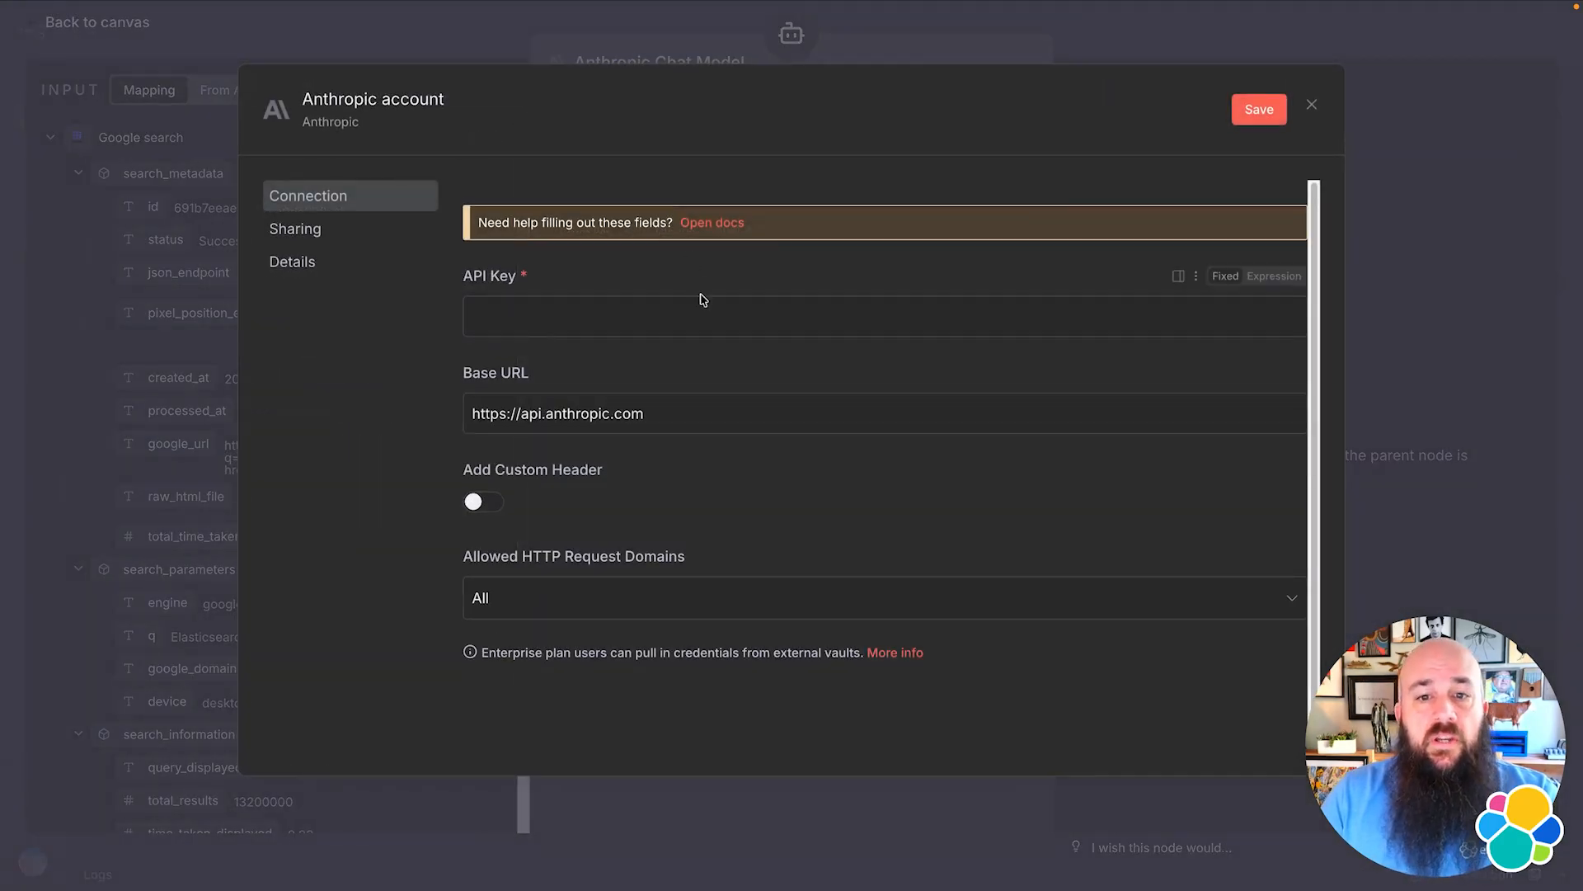
click(1258, 109)
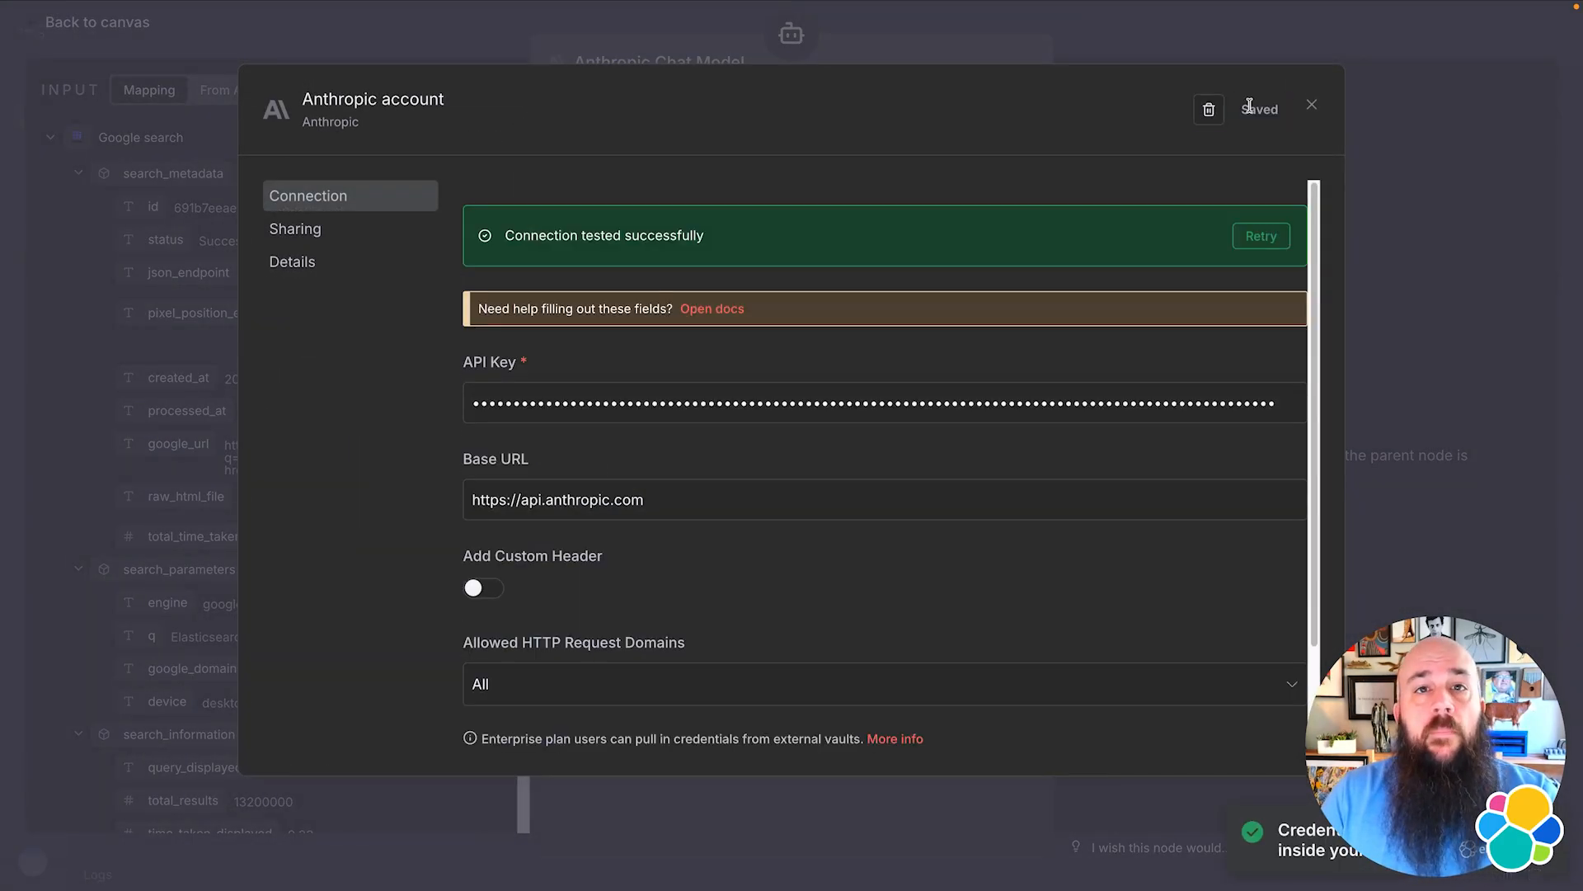
click(1310, 104)
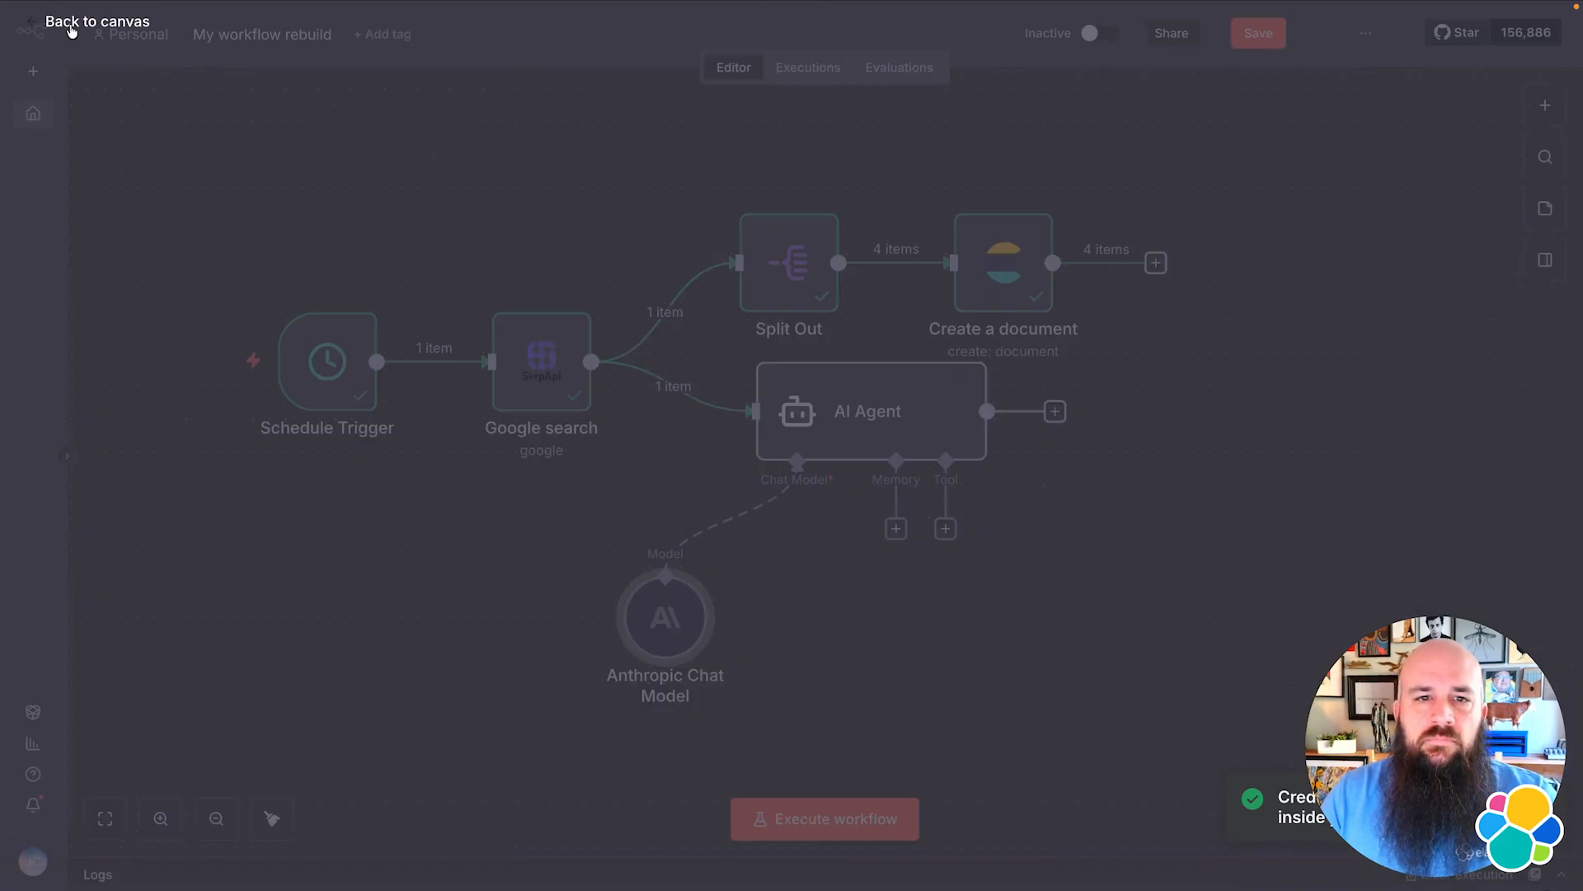
click(944, 527)
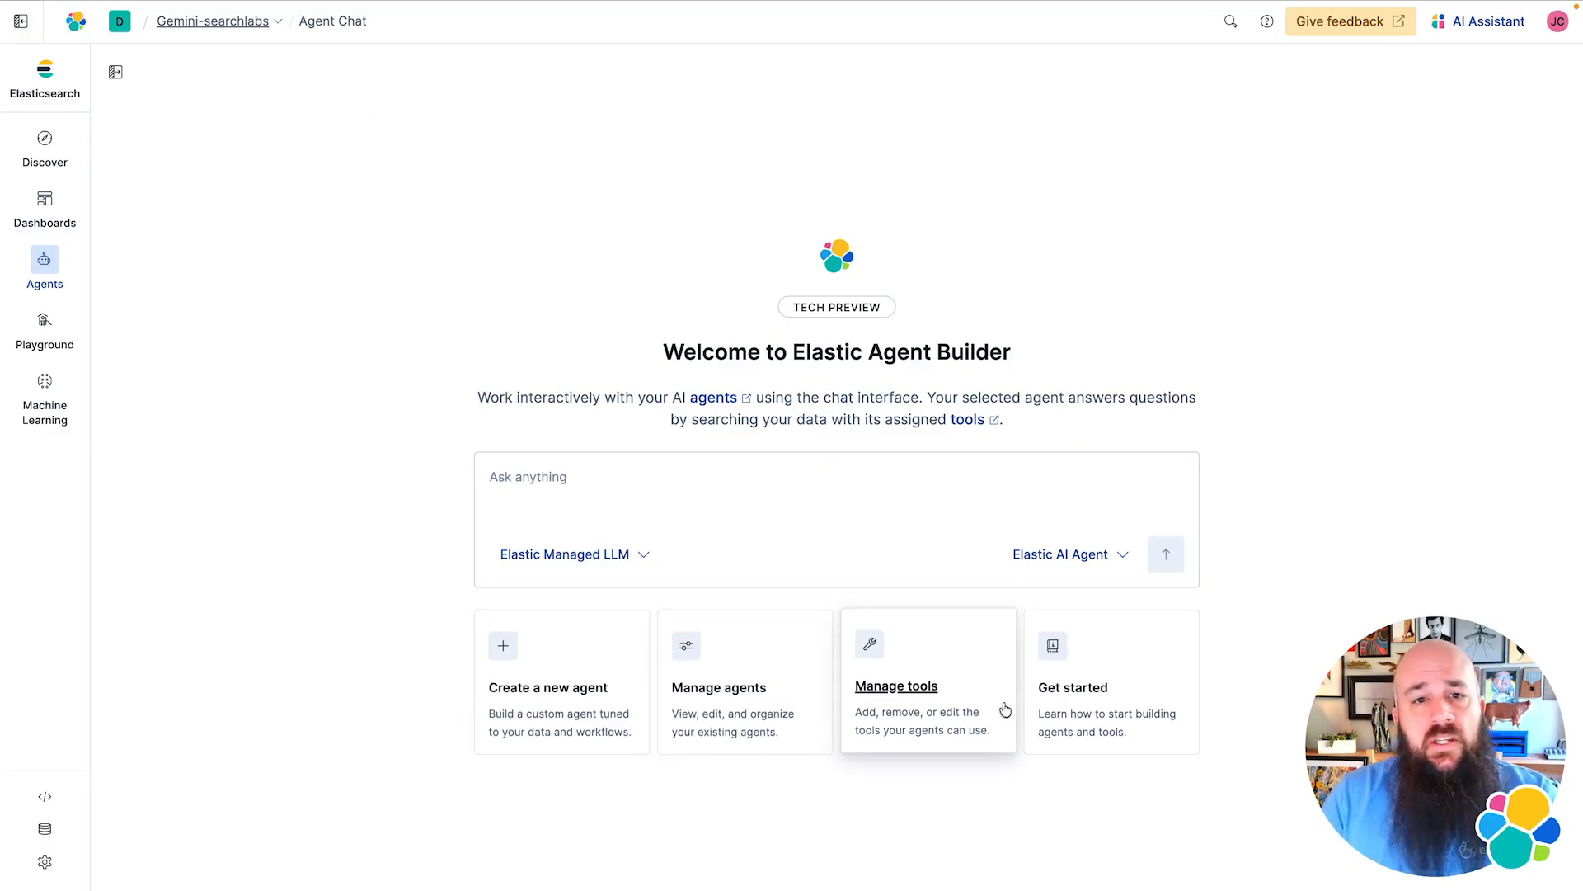
Step: View Agent Builder's Tools list of seven built-in tools, then return to n8n
click(894, 687)
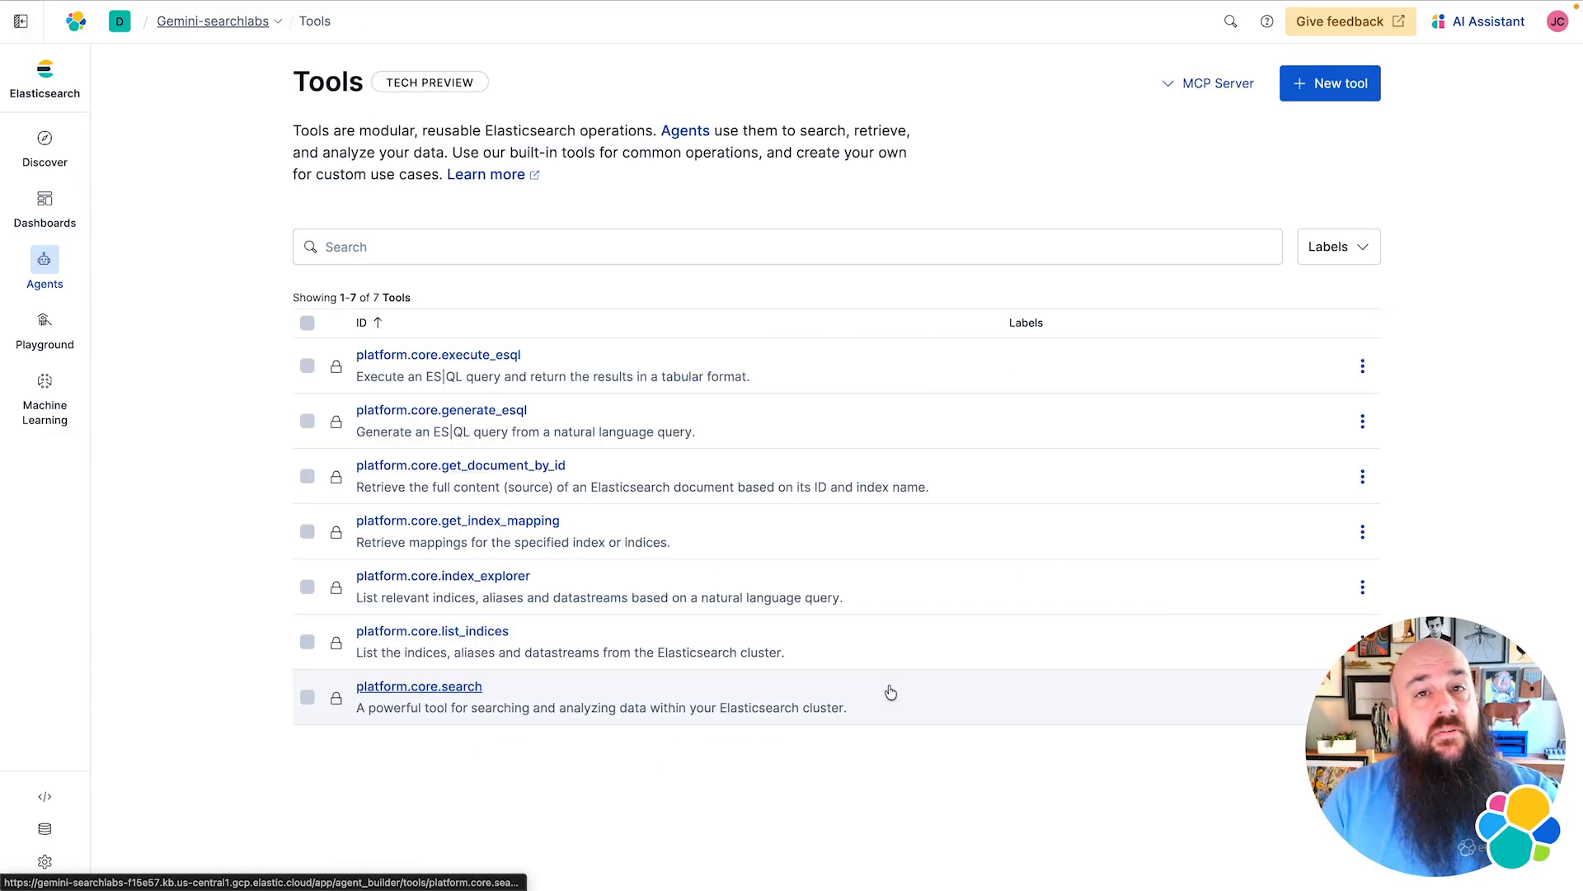
mouse_move(662, 437)
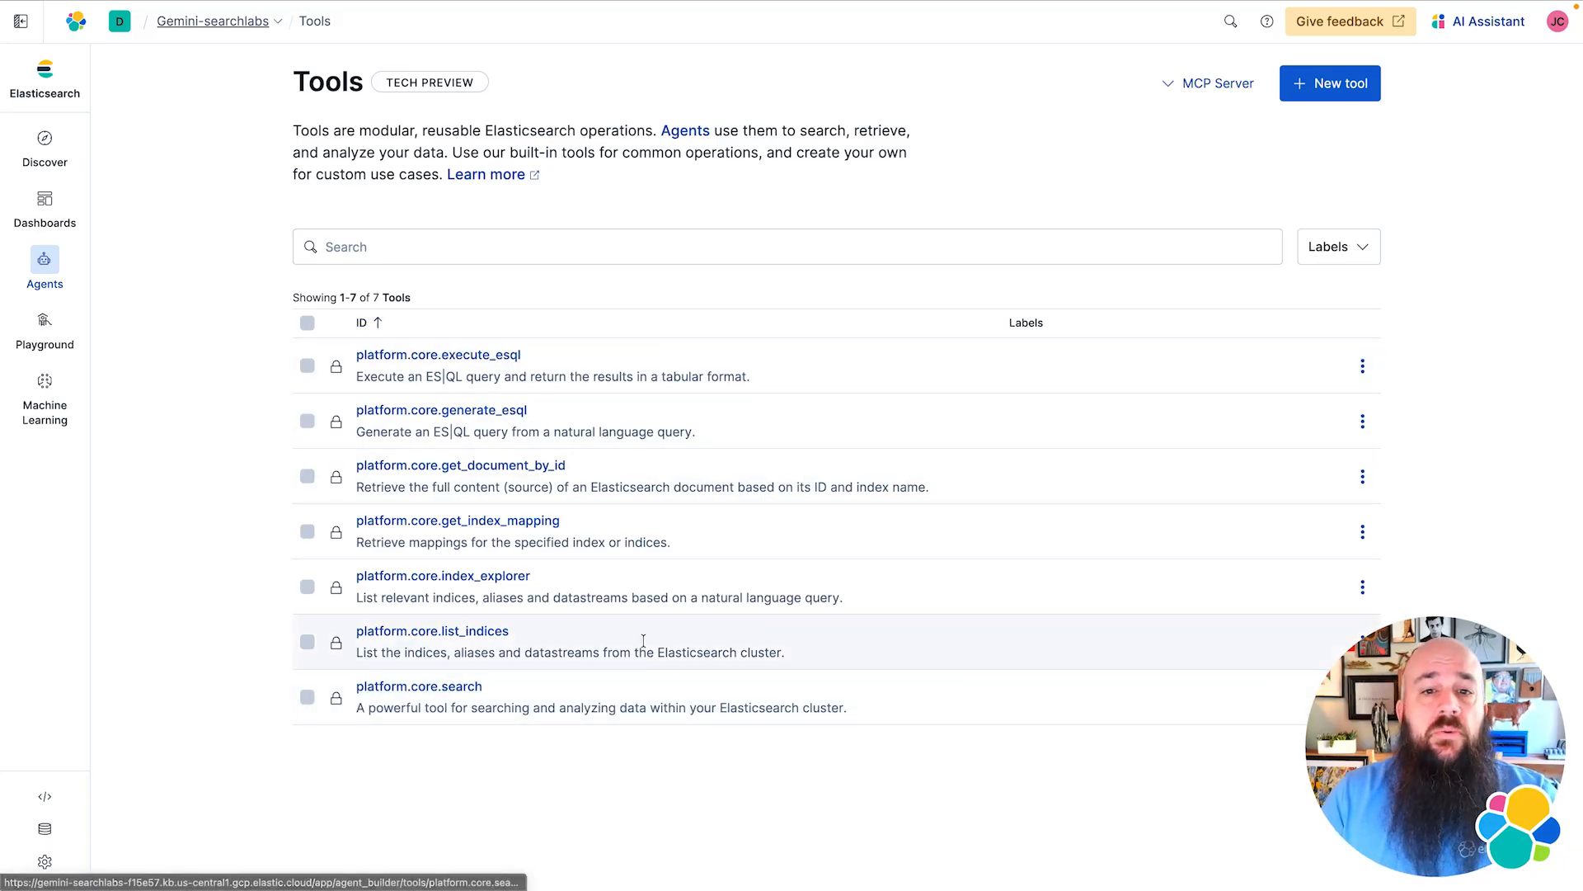
click(1216, 83)
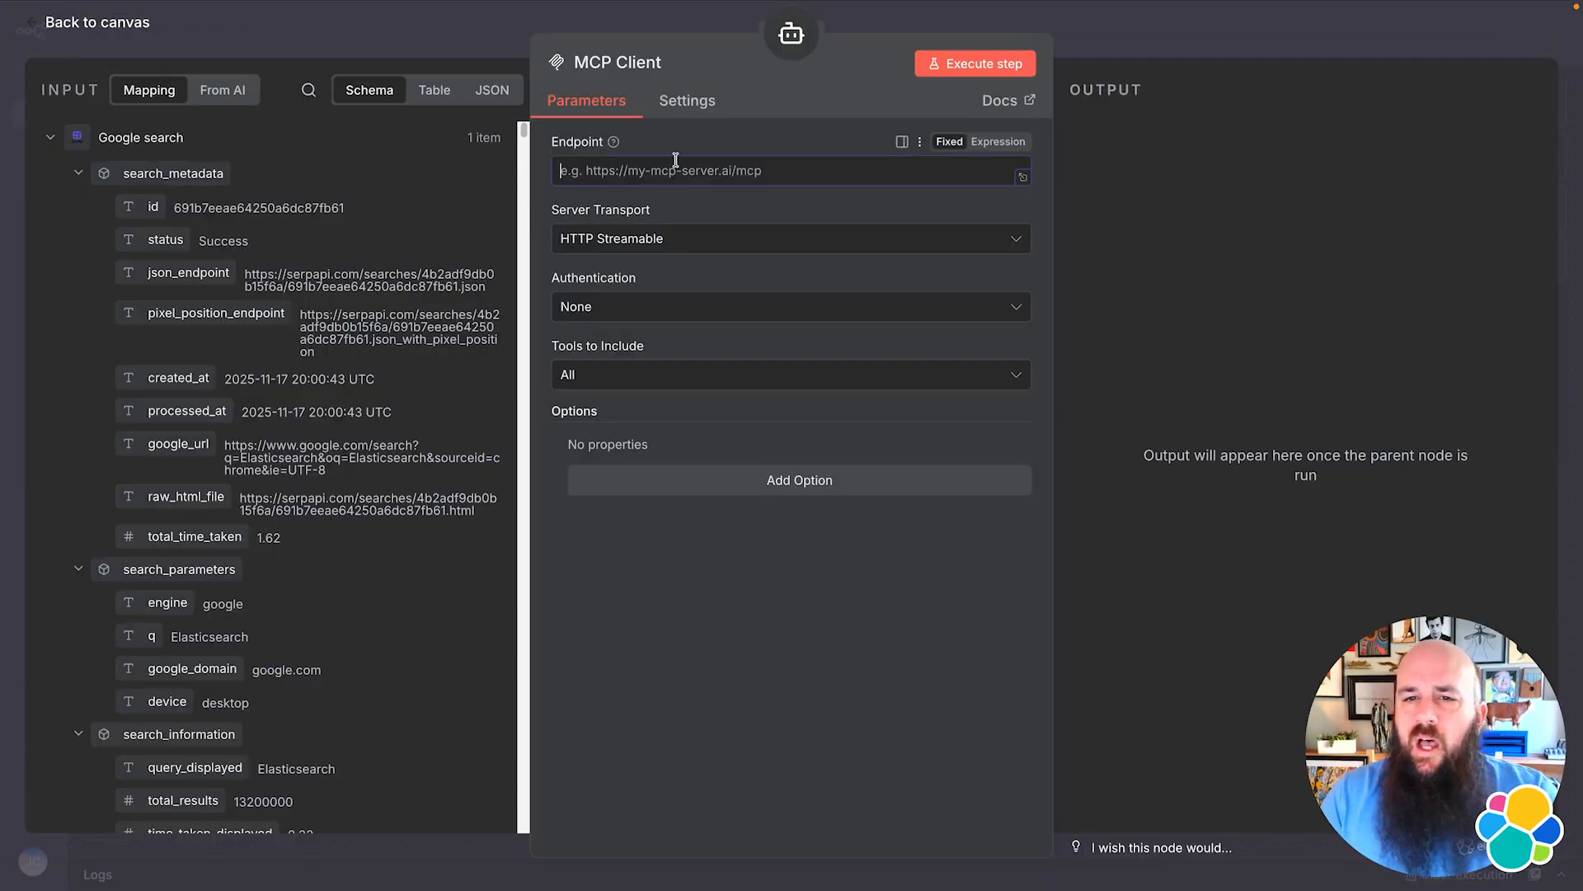
Step: Point the MCP Client at the Elastic cloud /api/agent endpoint using Header Auth
text(https://gemini-searchlabs-f15e57.kb.us-central1.gcp.elastic.cloud/api/agent)
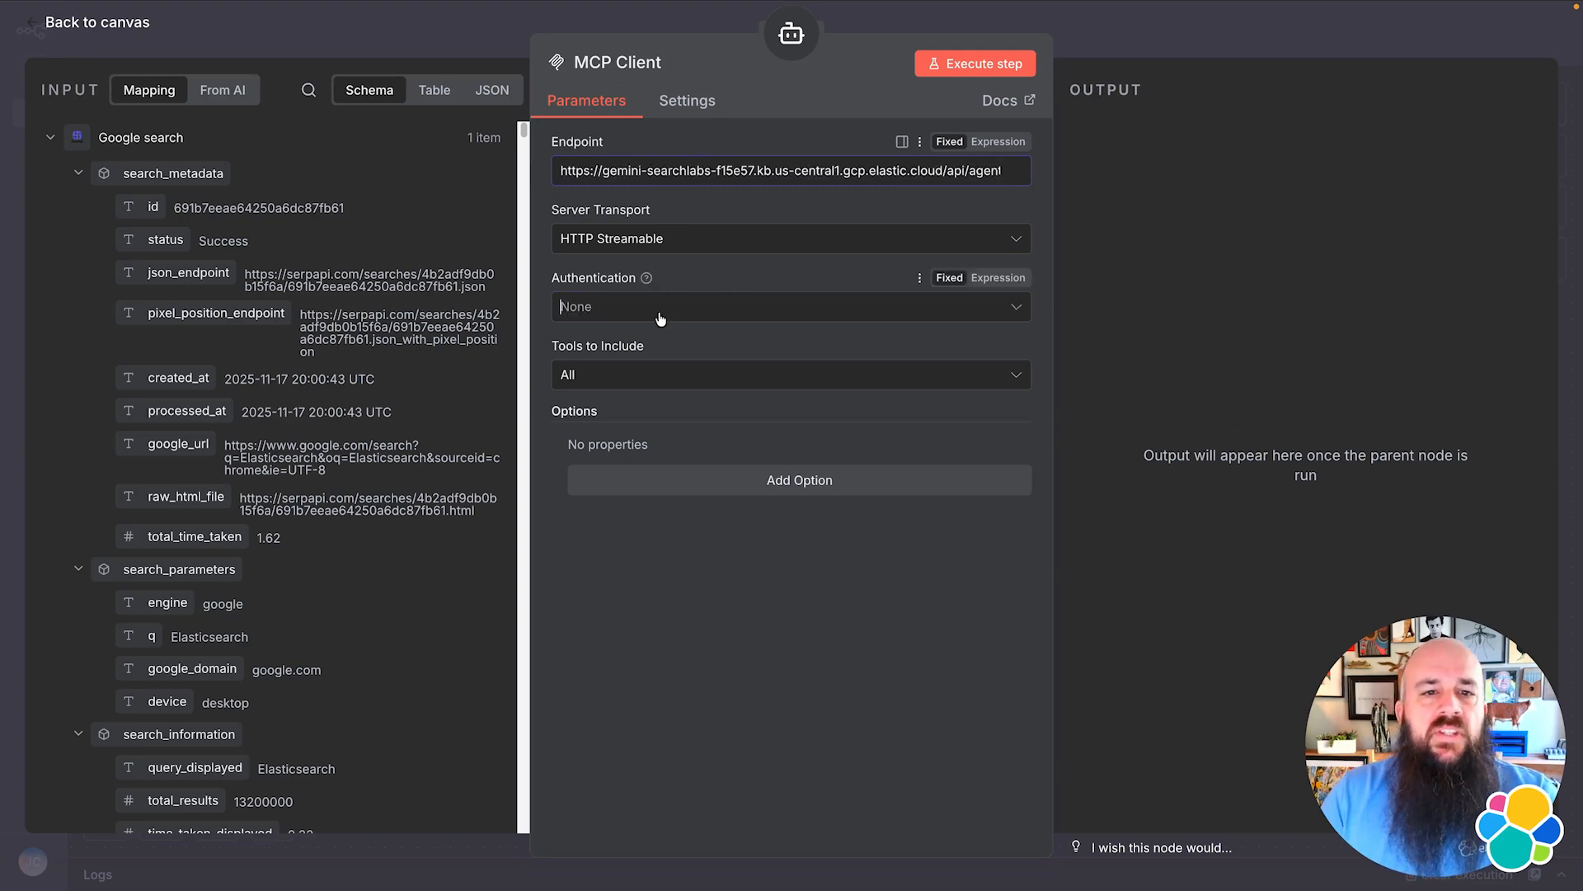
click(790, 306)
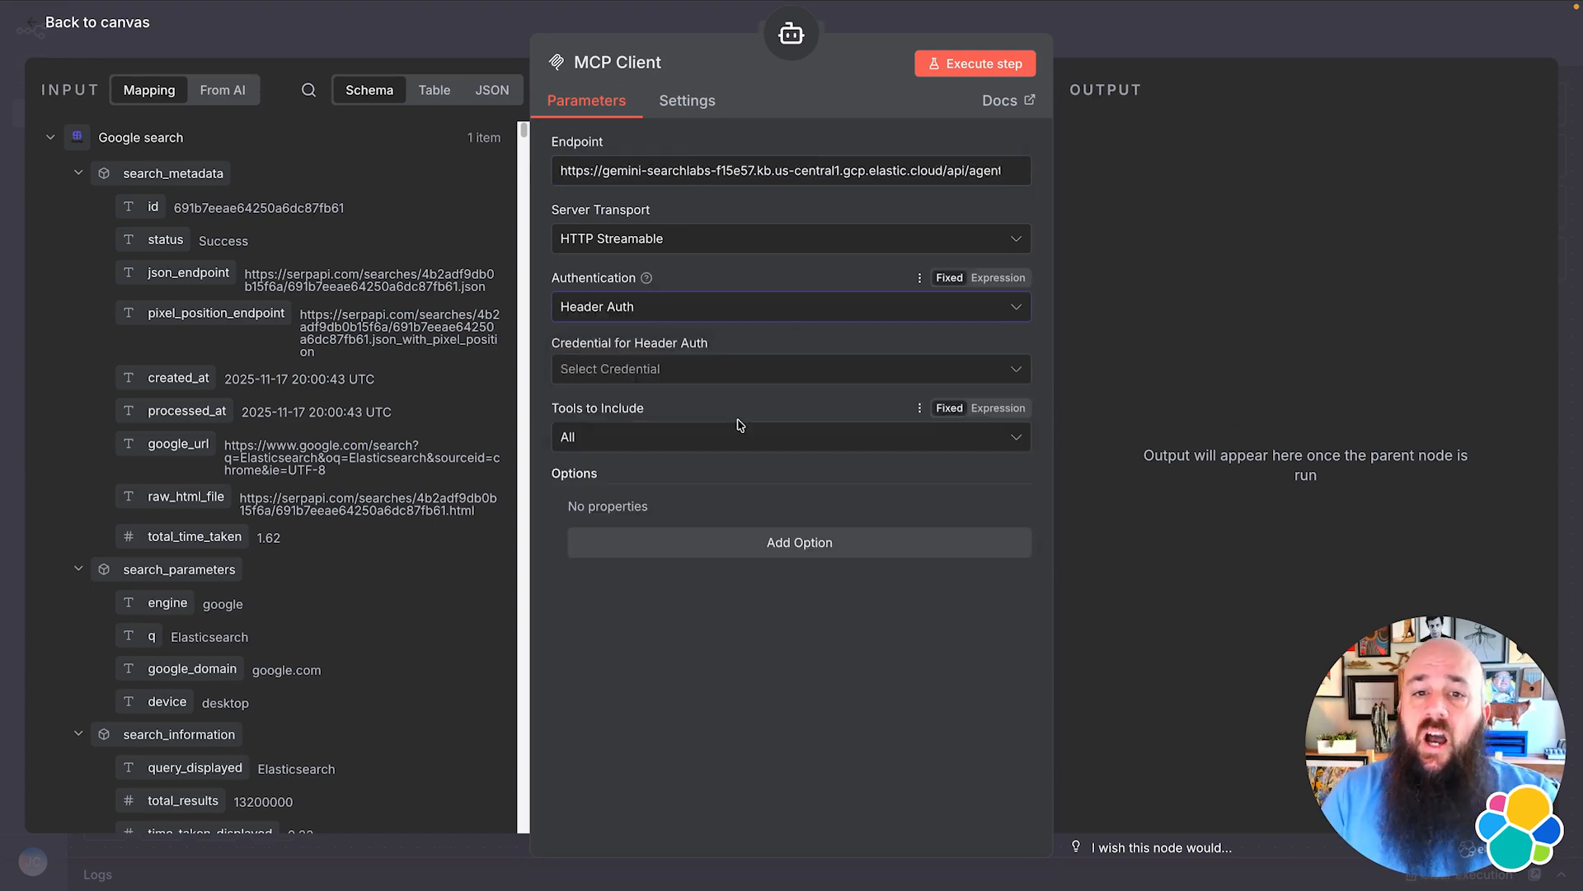
click(791, 368)
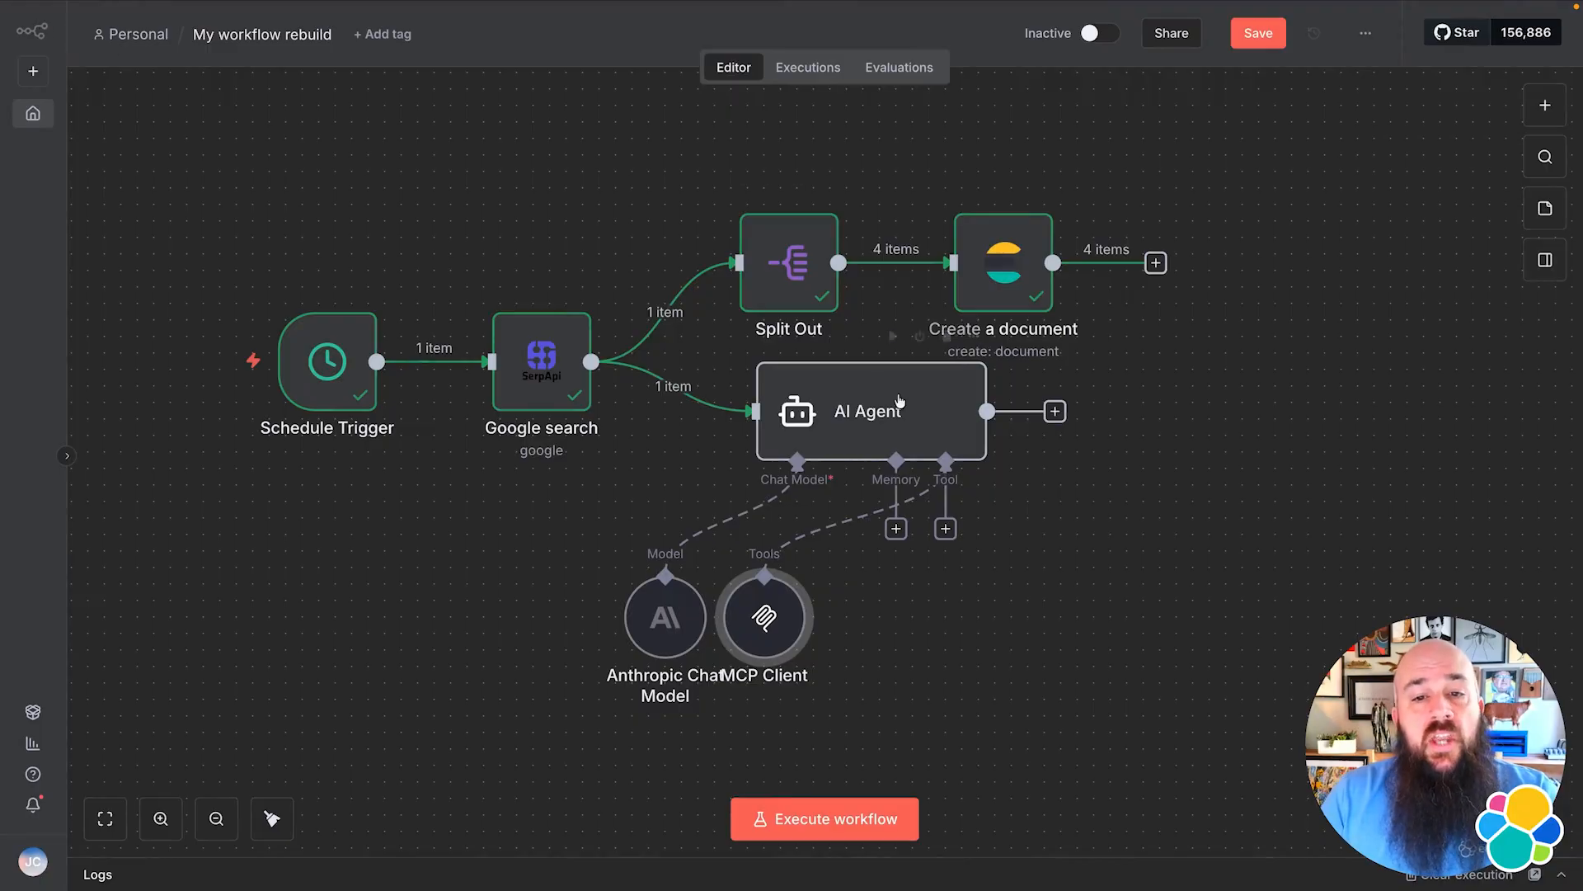
mouse_move(960, 619)
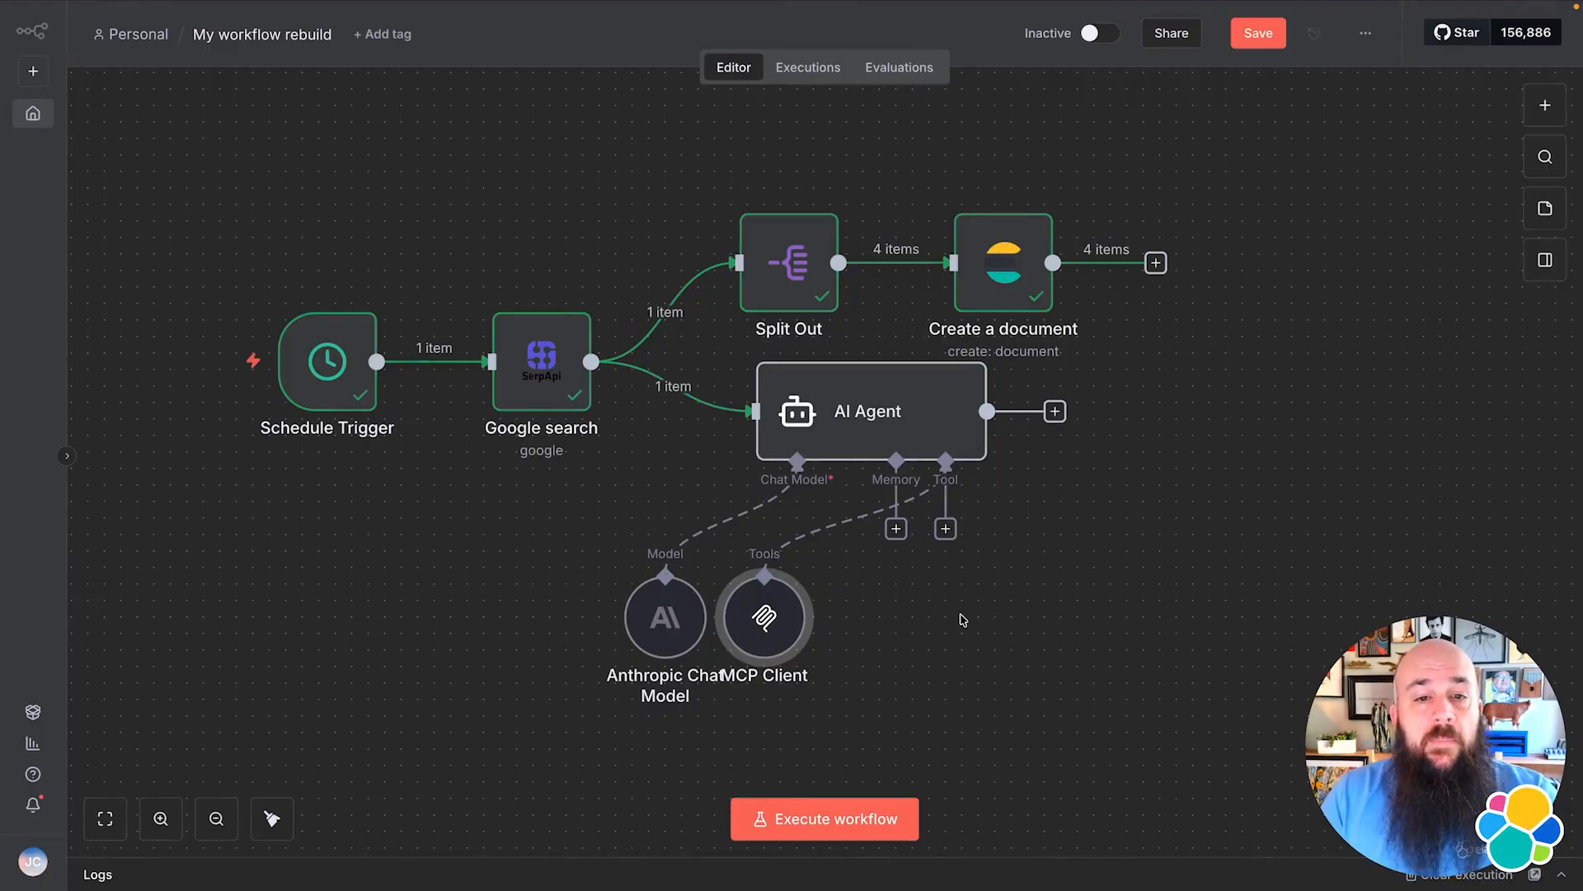
Step: Add a Google Docs 'Create a document' tool with a saved credential, in My Drive root folder
click(945, 527)
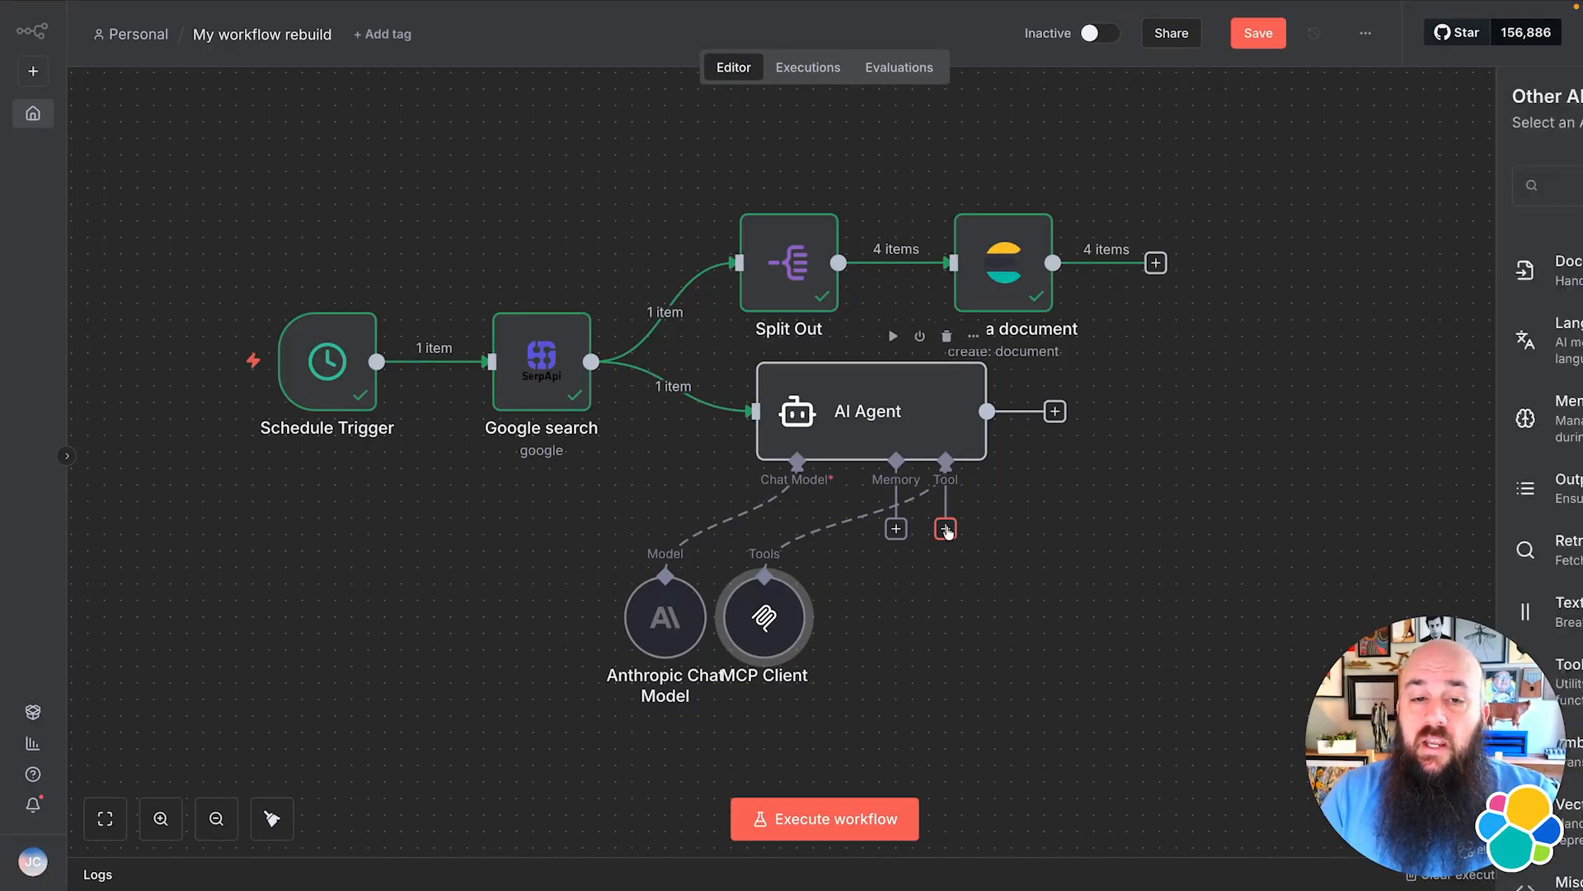
text(Google)
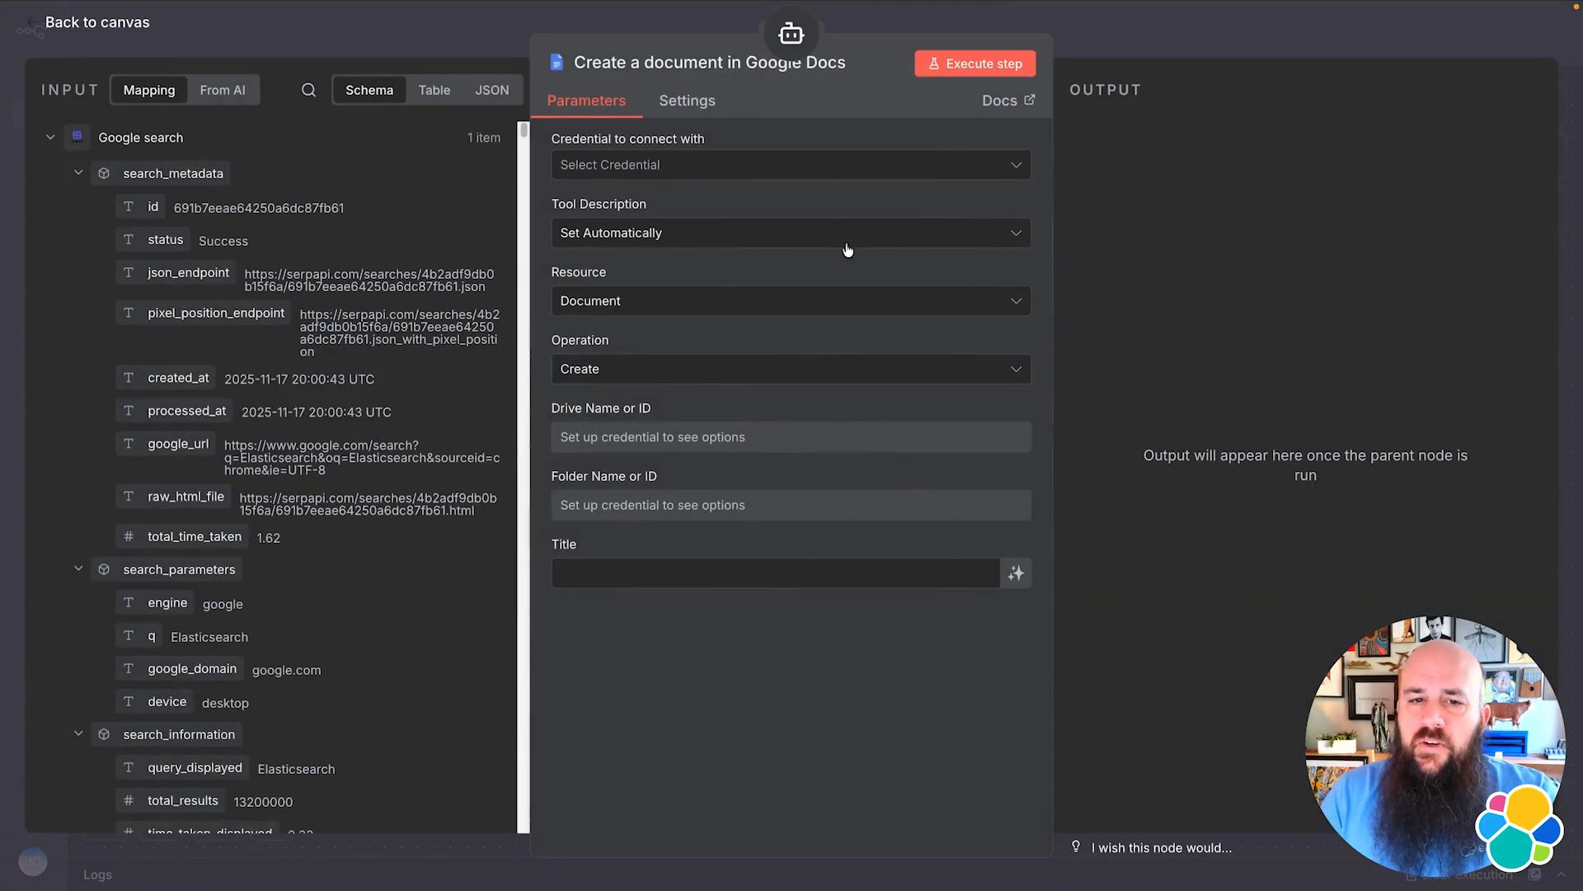
click(790, 165)
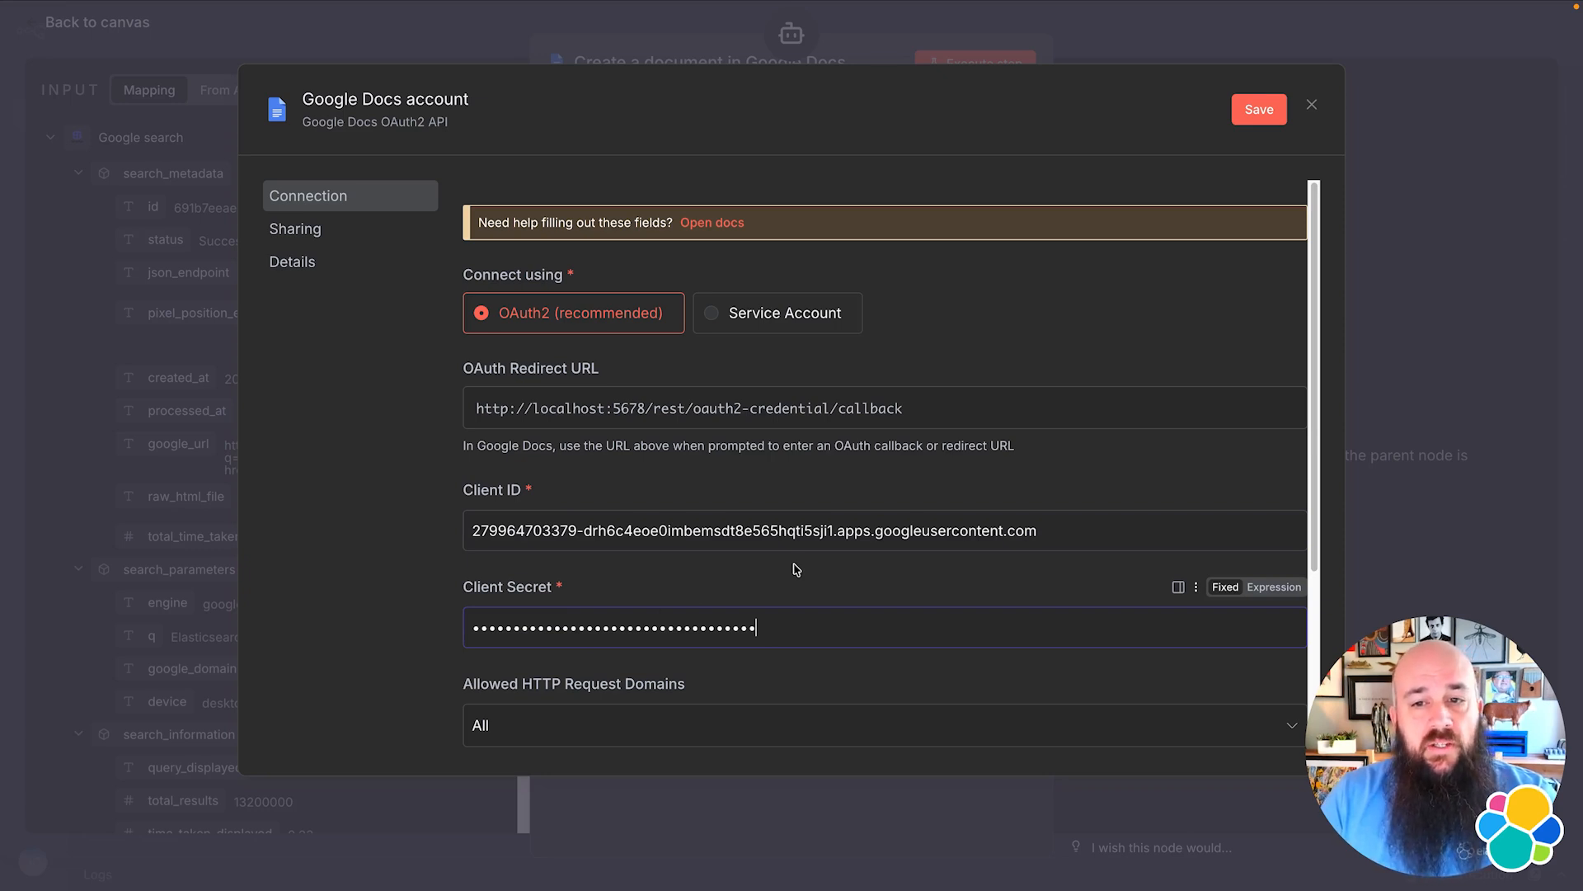
click(1258, 109)
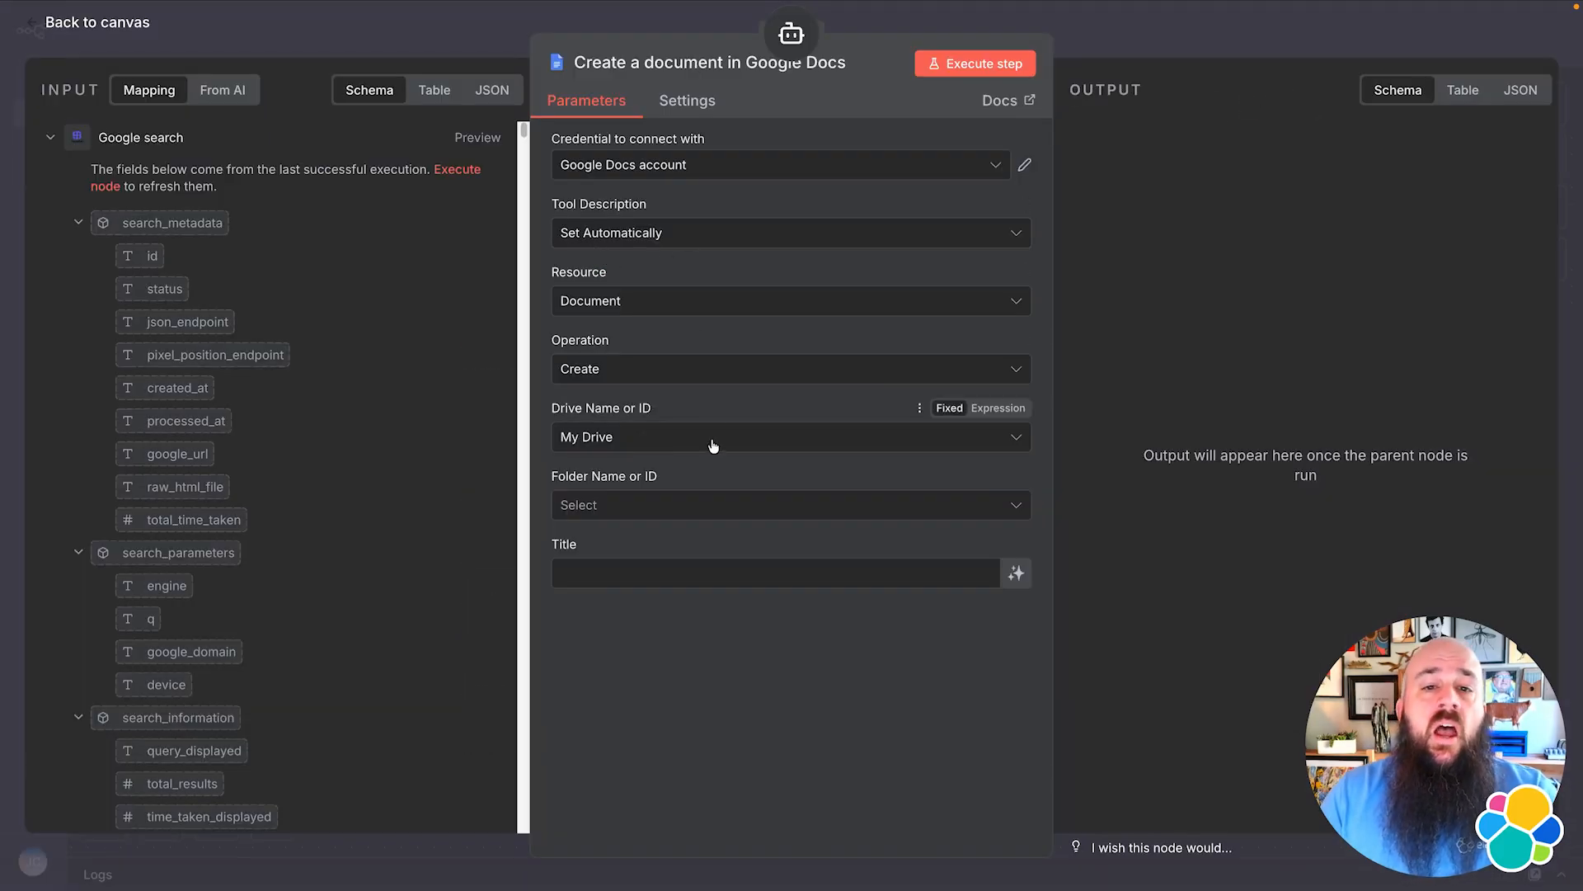
click(791, 504)
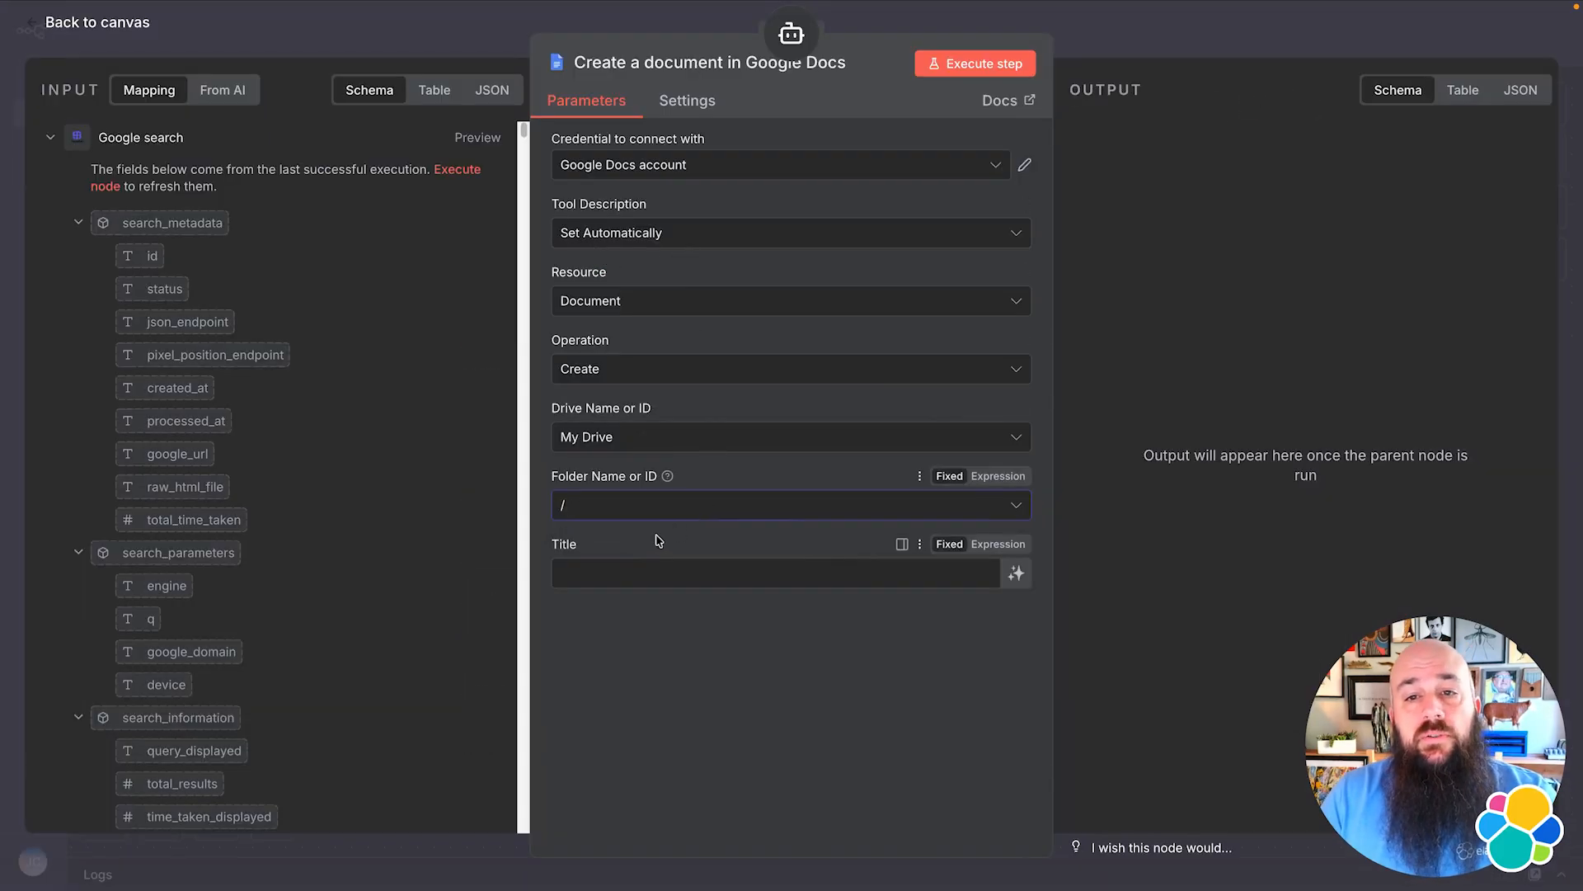
click(1016, 572)
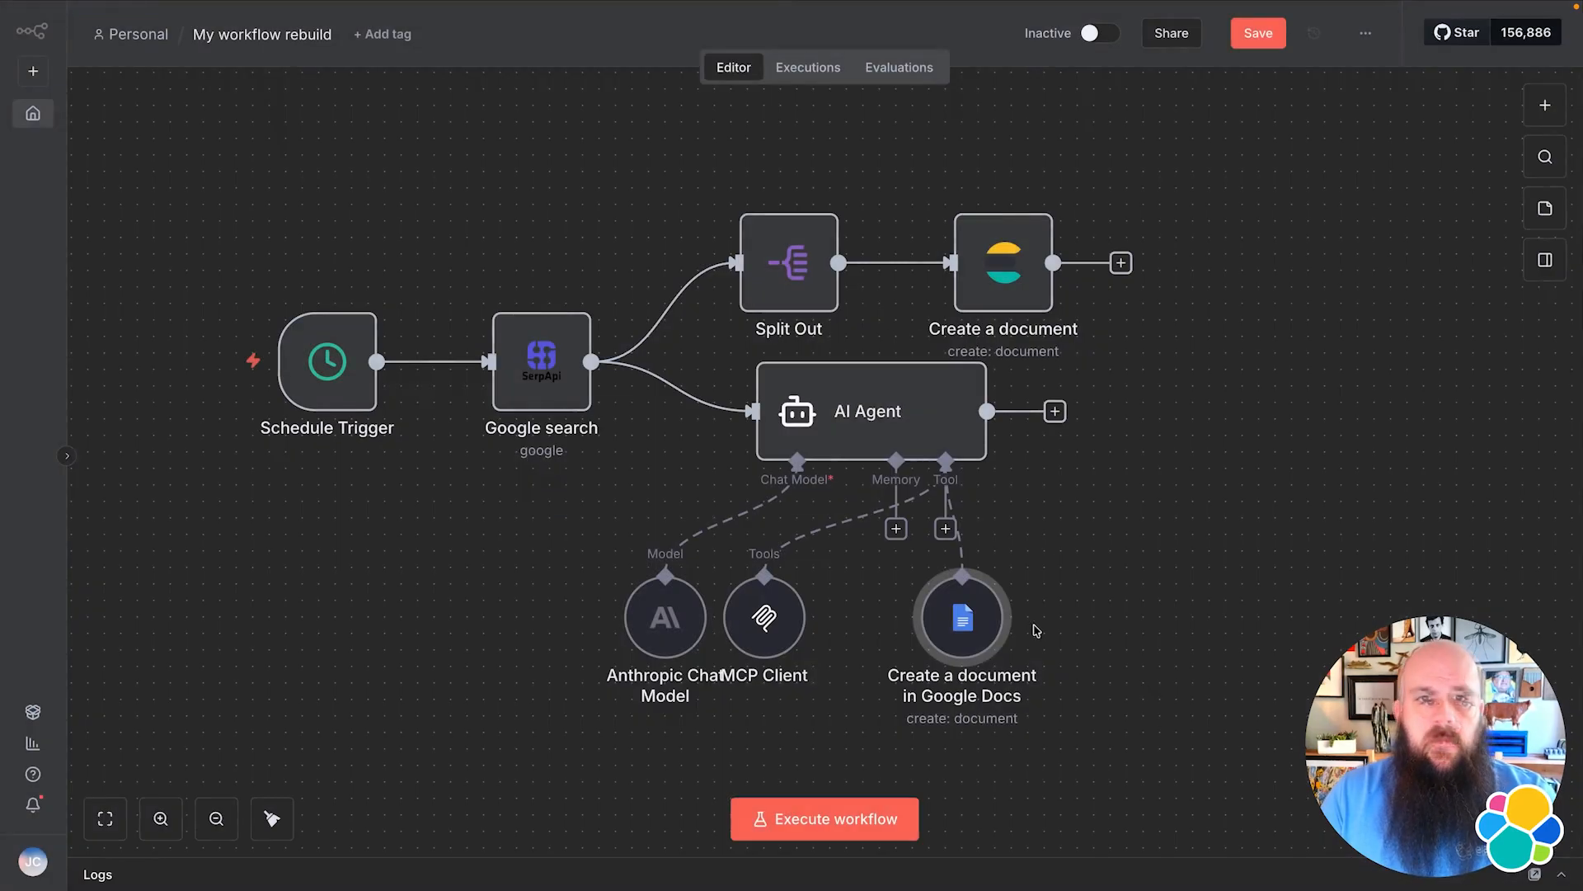
Step: Duplicate the Google Docs tool as 'Update a document', with ID and text model-defined
right_click(1002, 262)
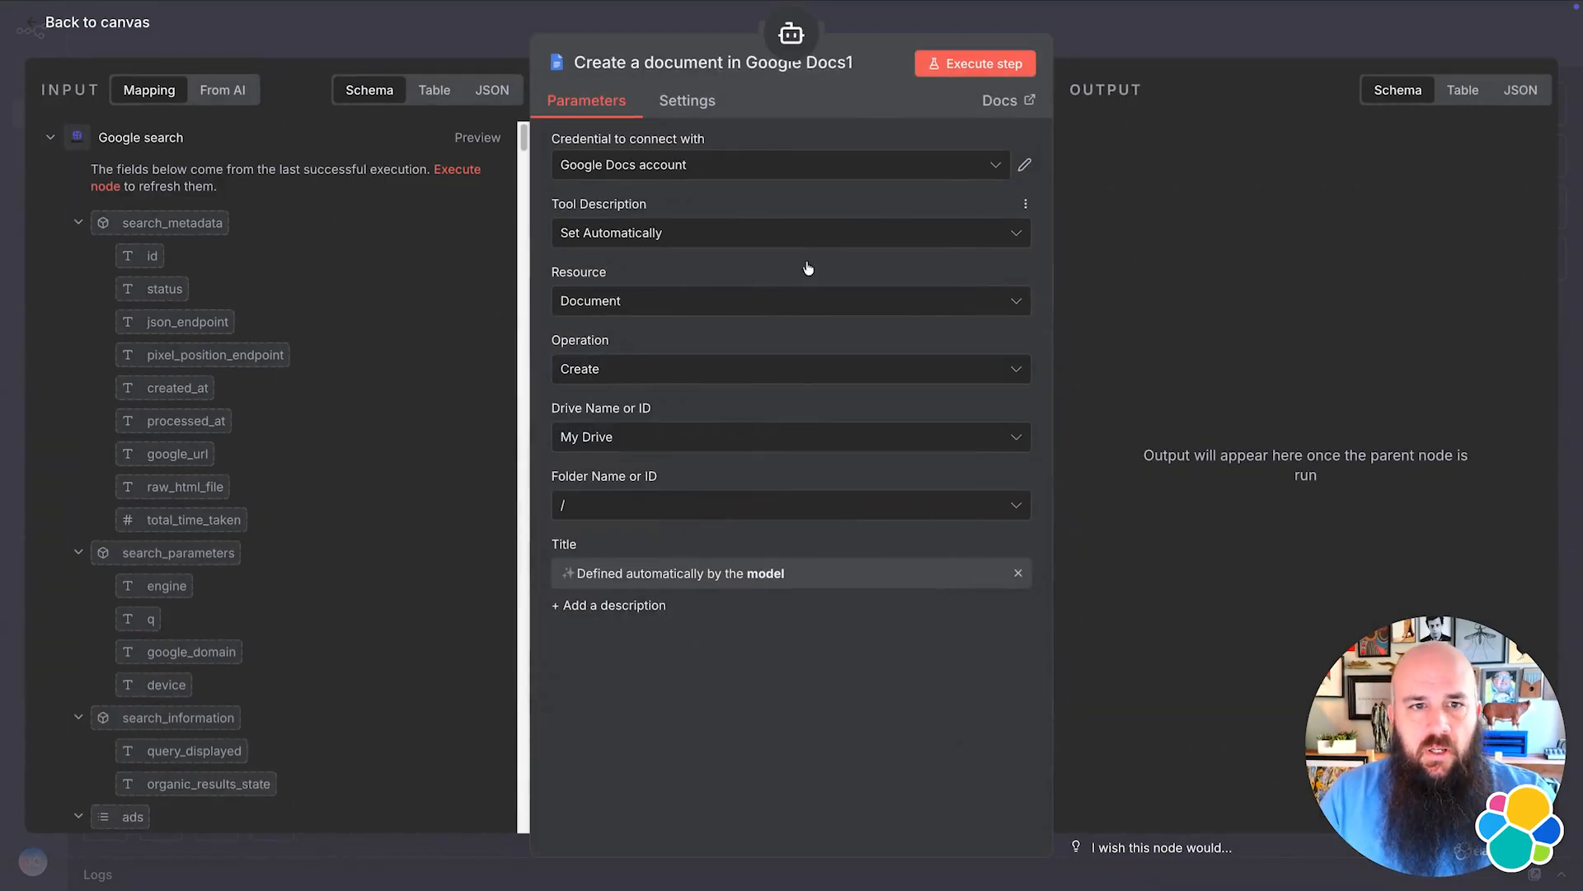
click(790, 369)
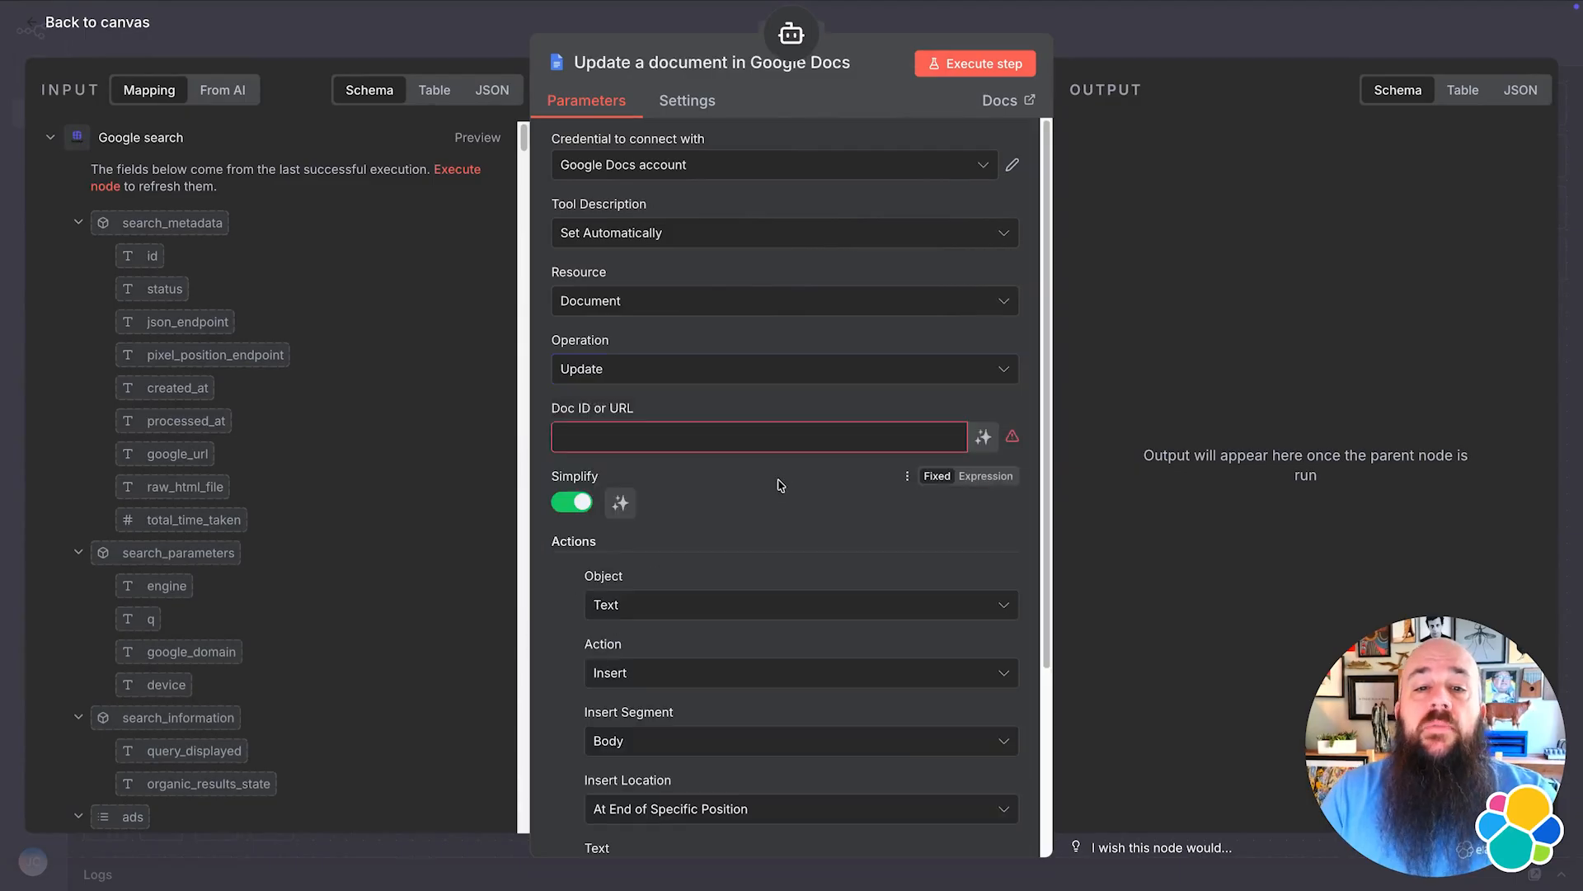
mouse_move(896, 482)
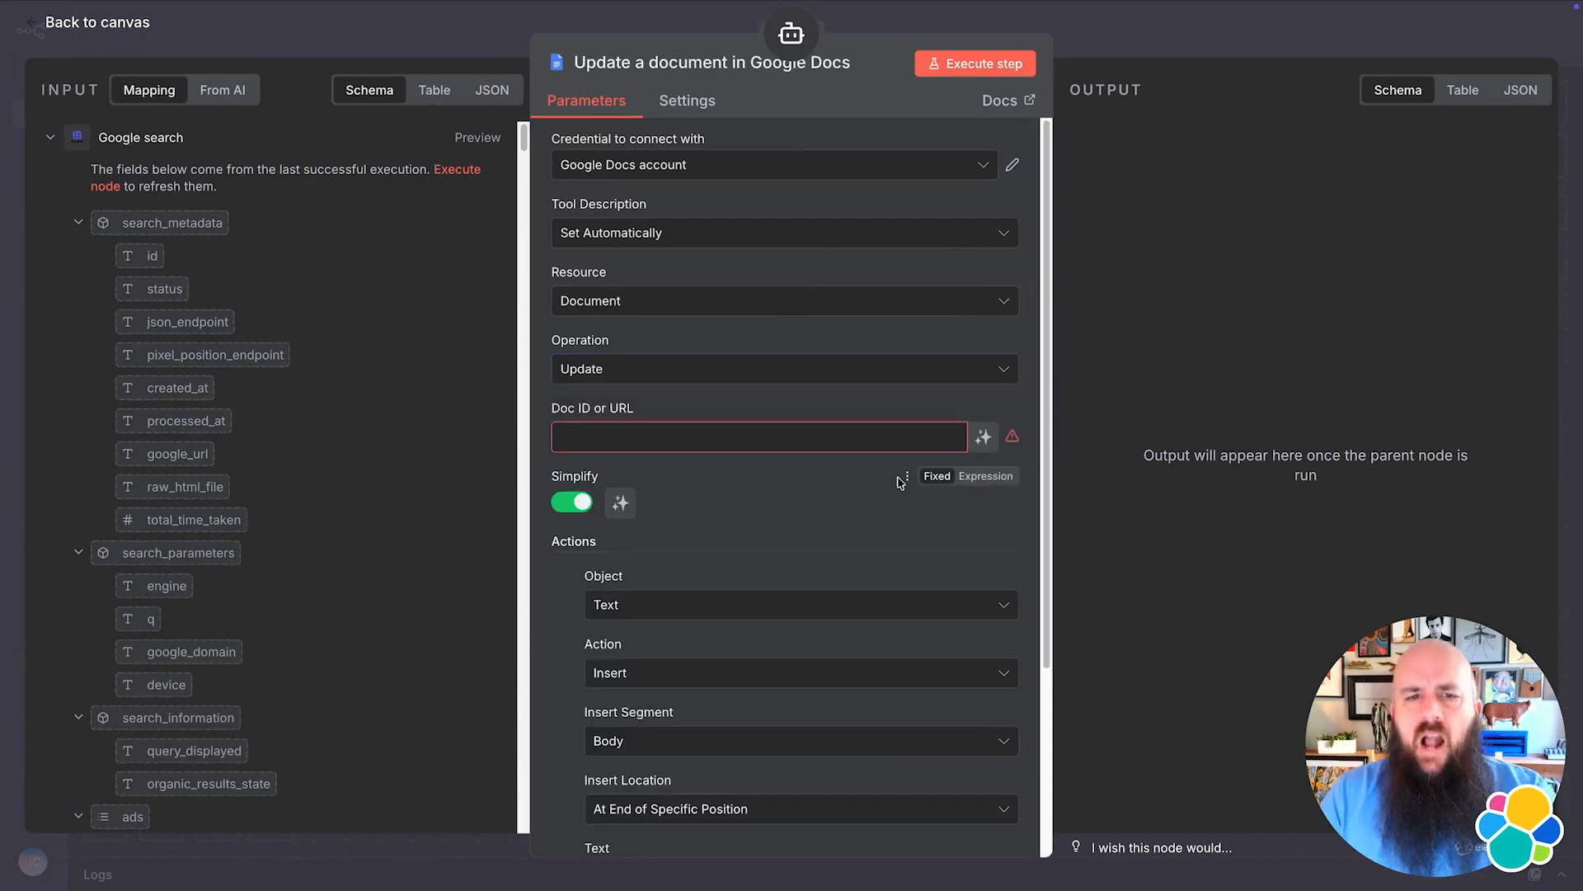
click(981, 436)
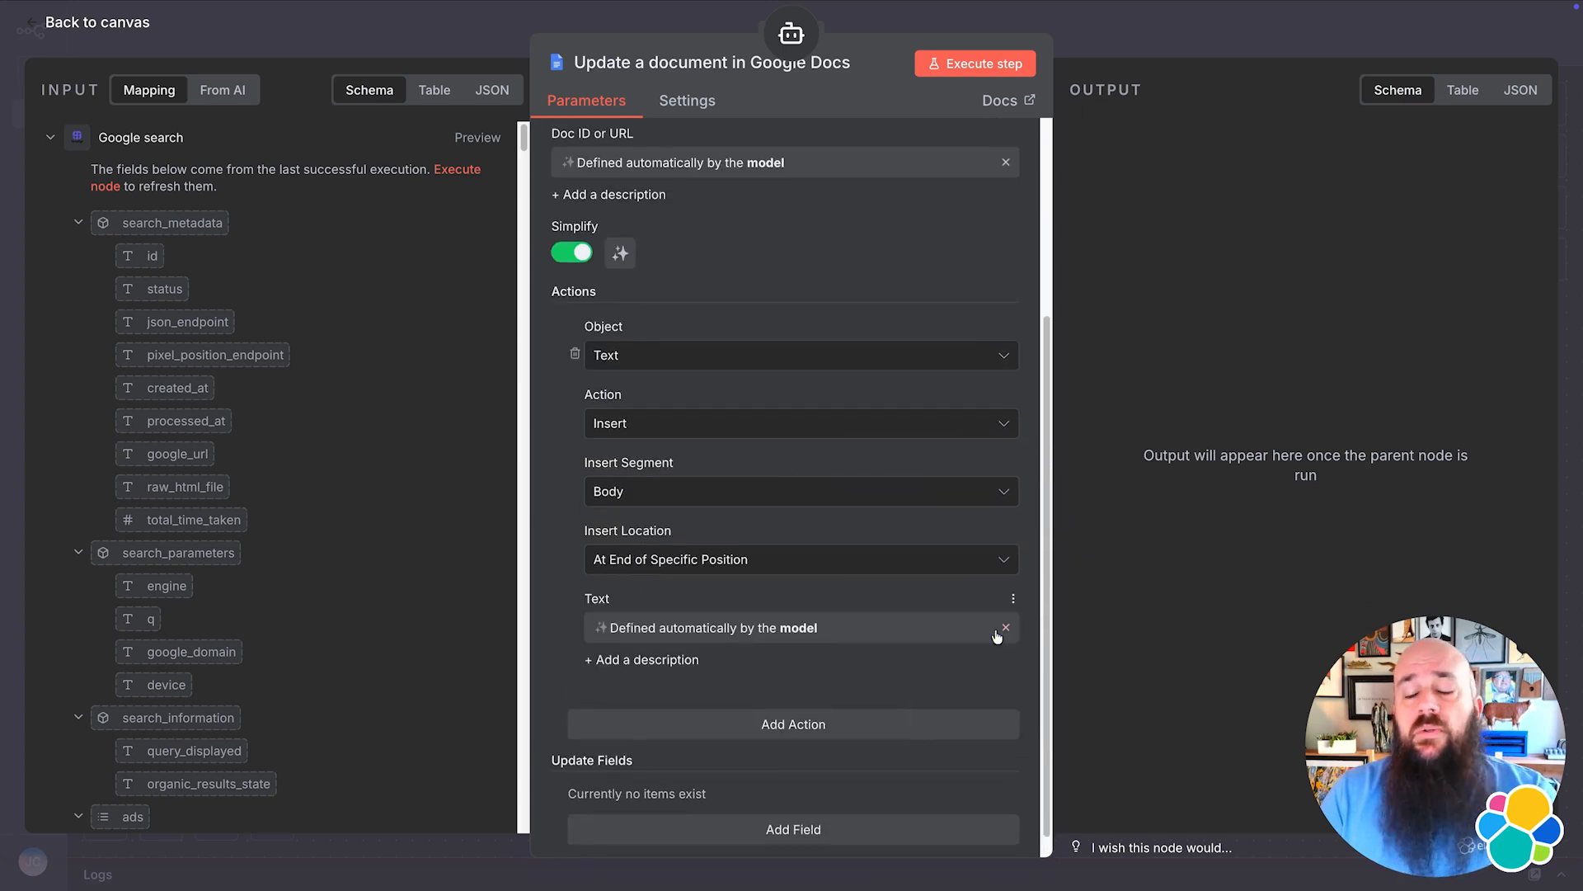
mouse_move(909, 689)
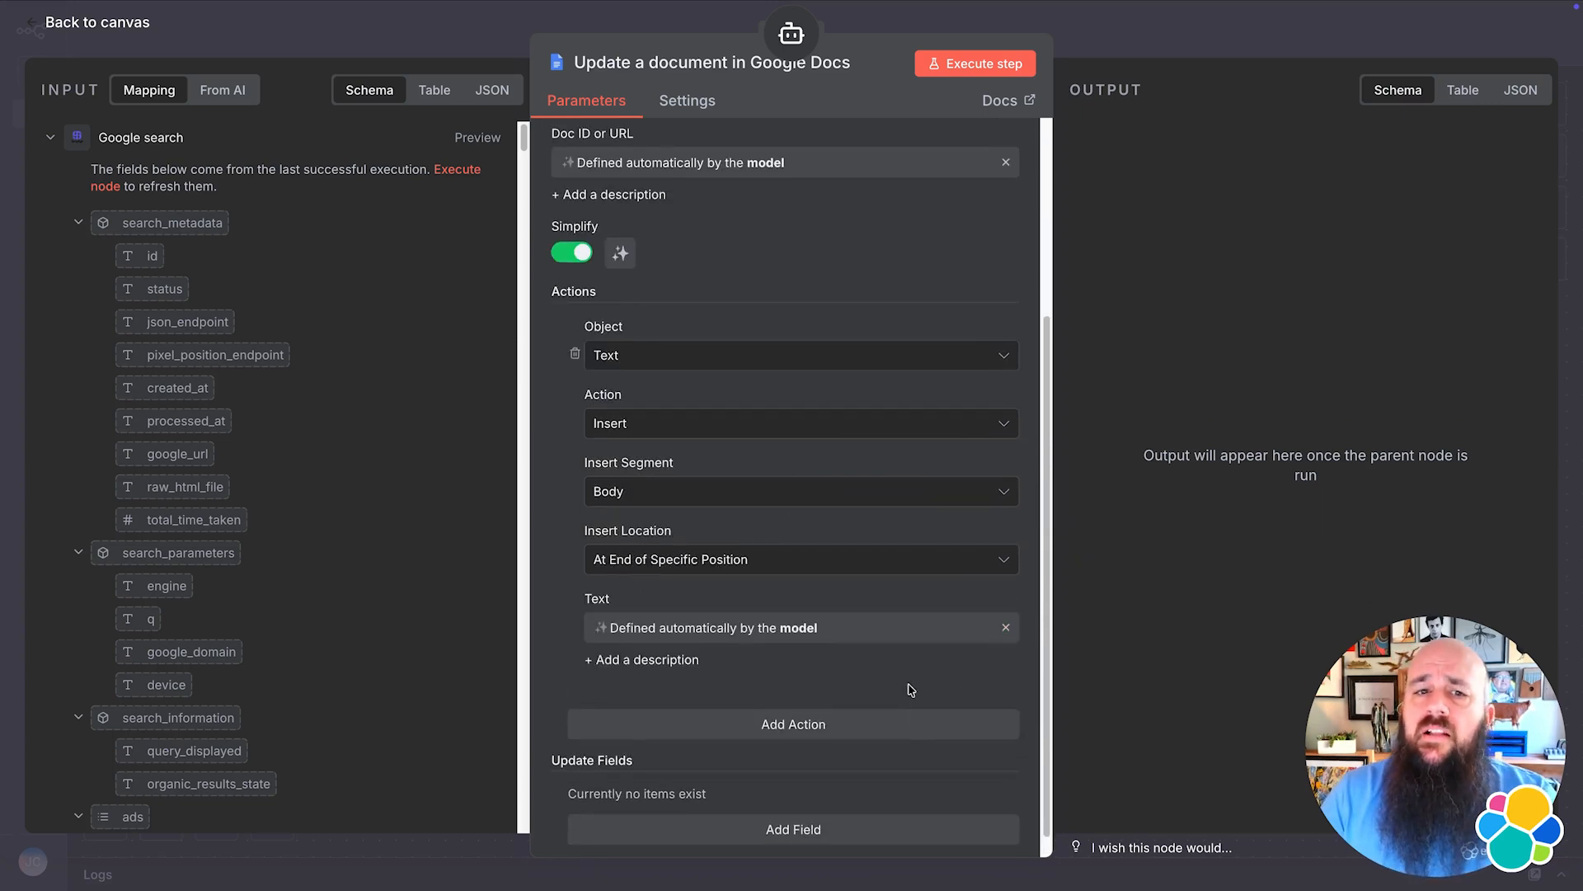
click(95, 22)
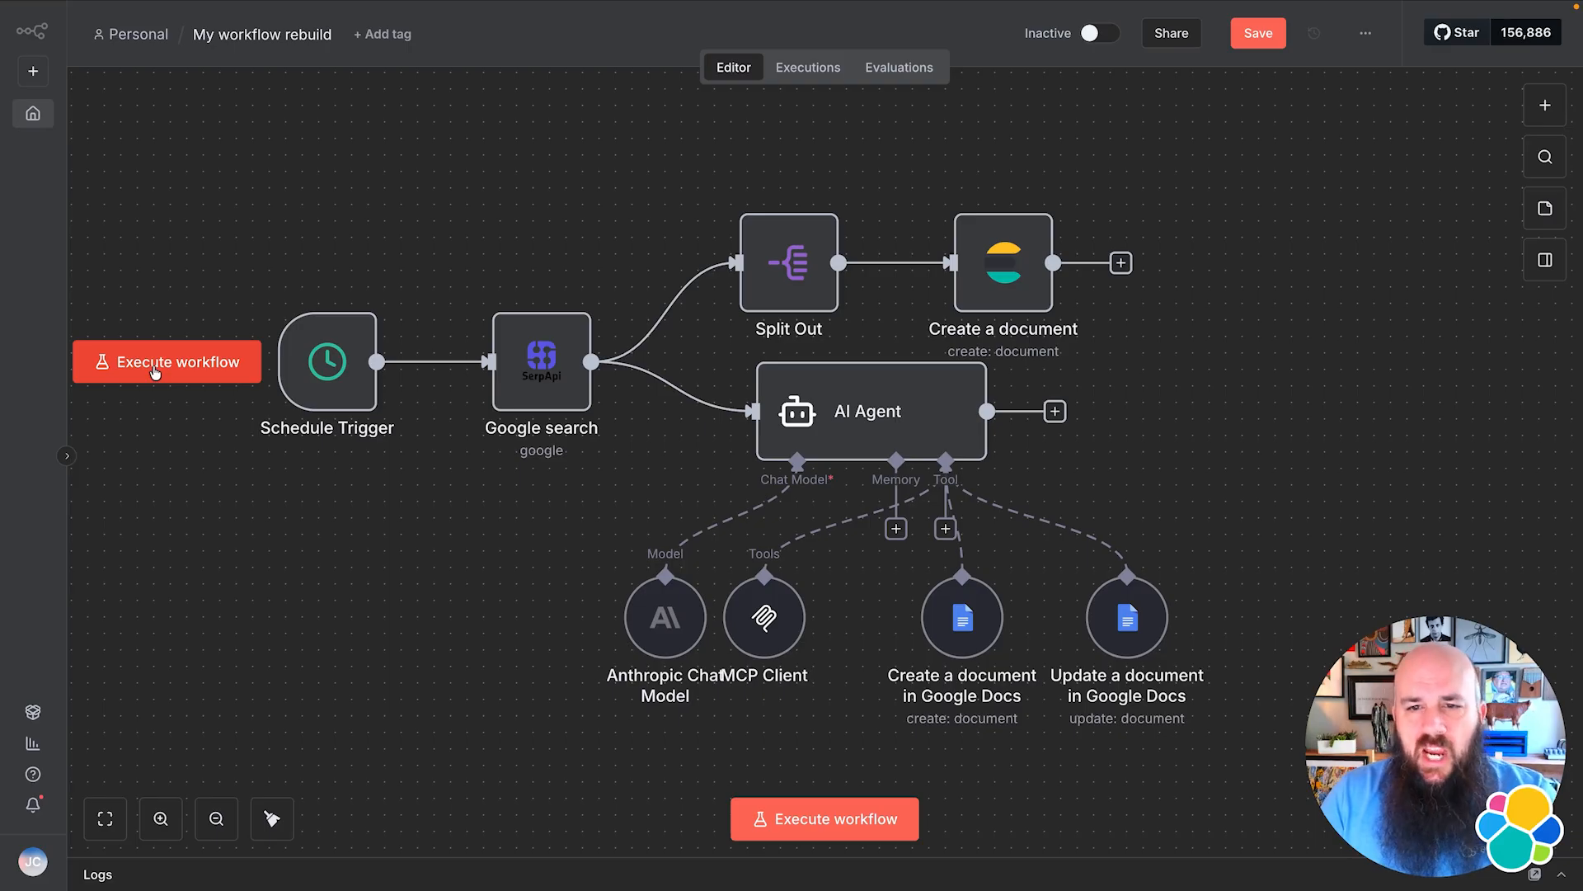
Step: Execute the workflow to produce the 'Nov 17, 2025 - Elasticsearch' Google Docs report
click(166, 361)
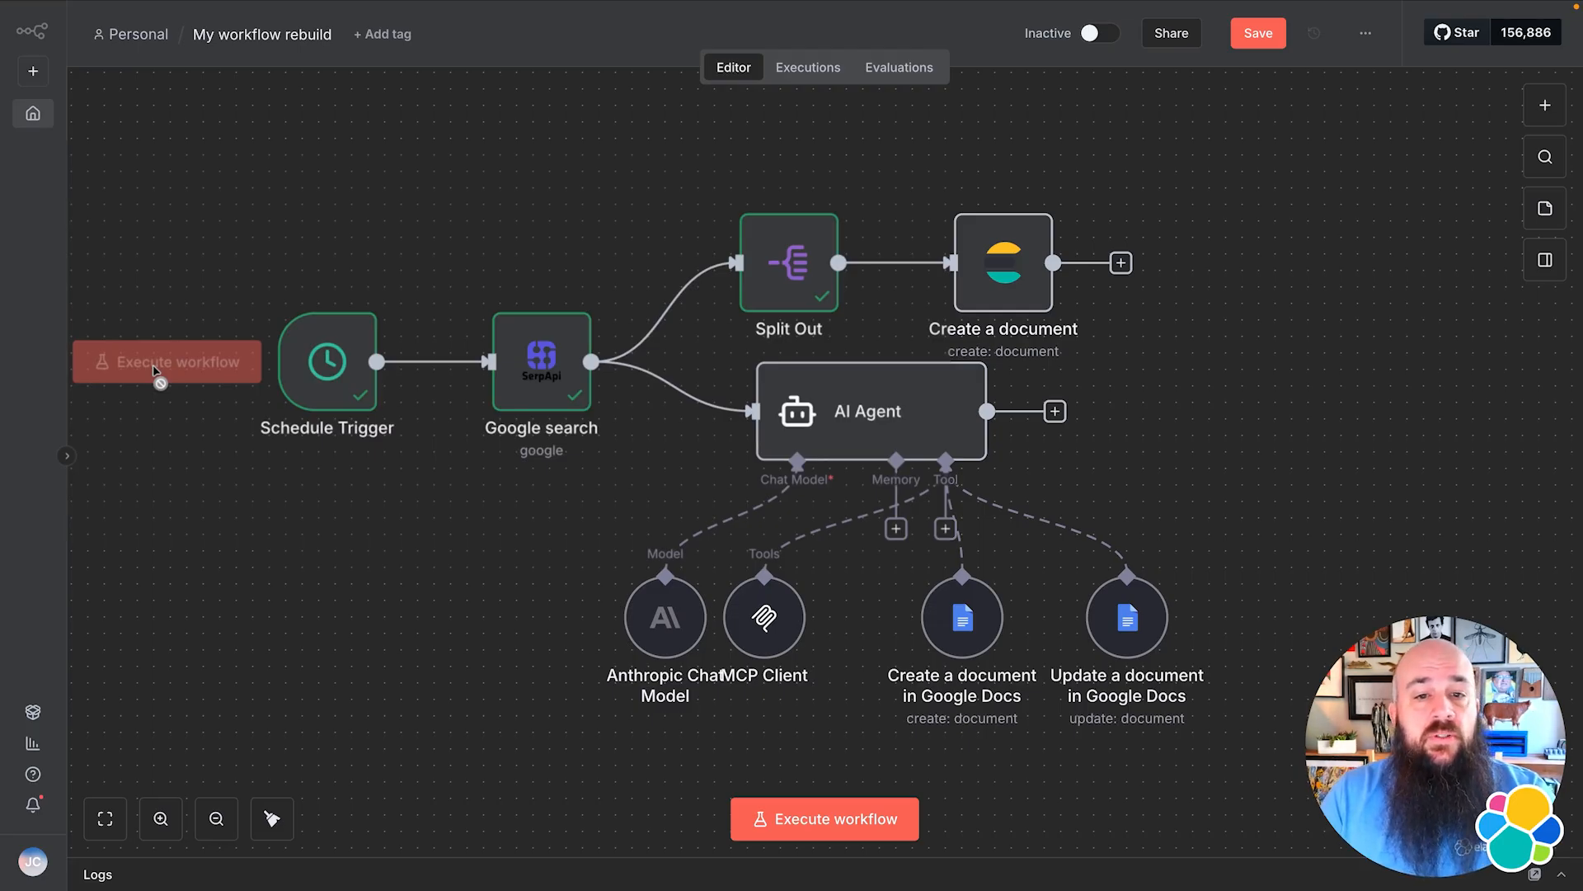
click(824, 818)
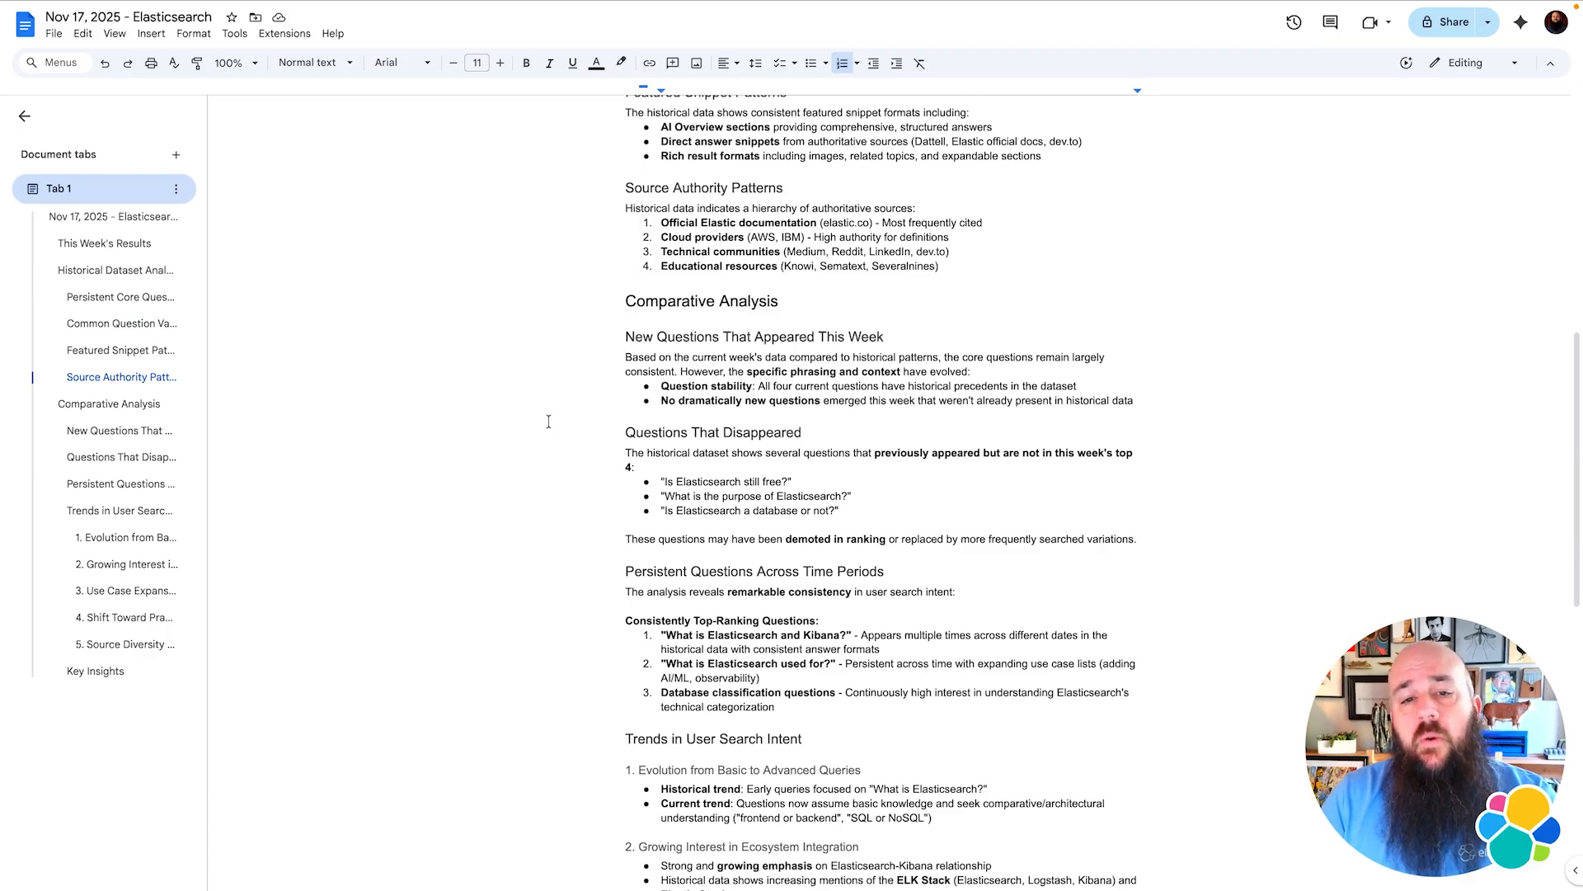
scroll(down, 3)
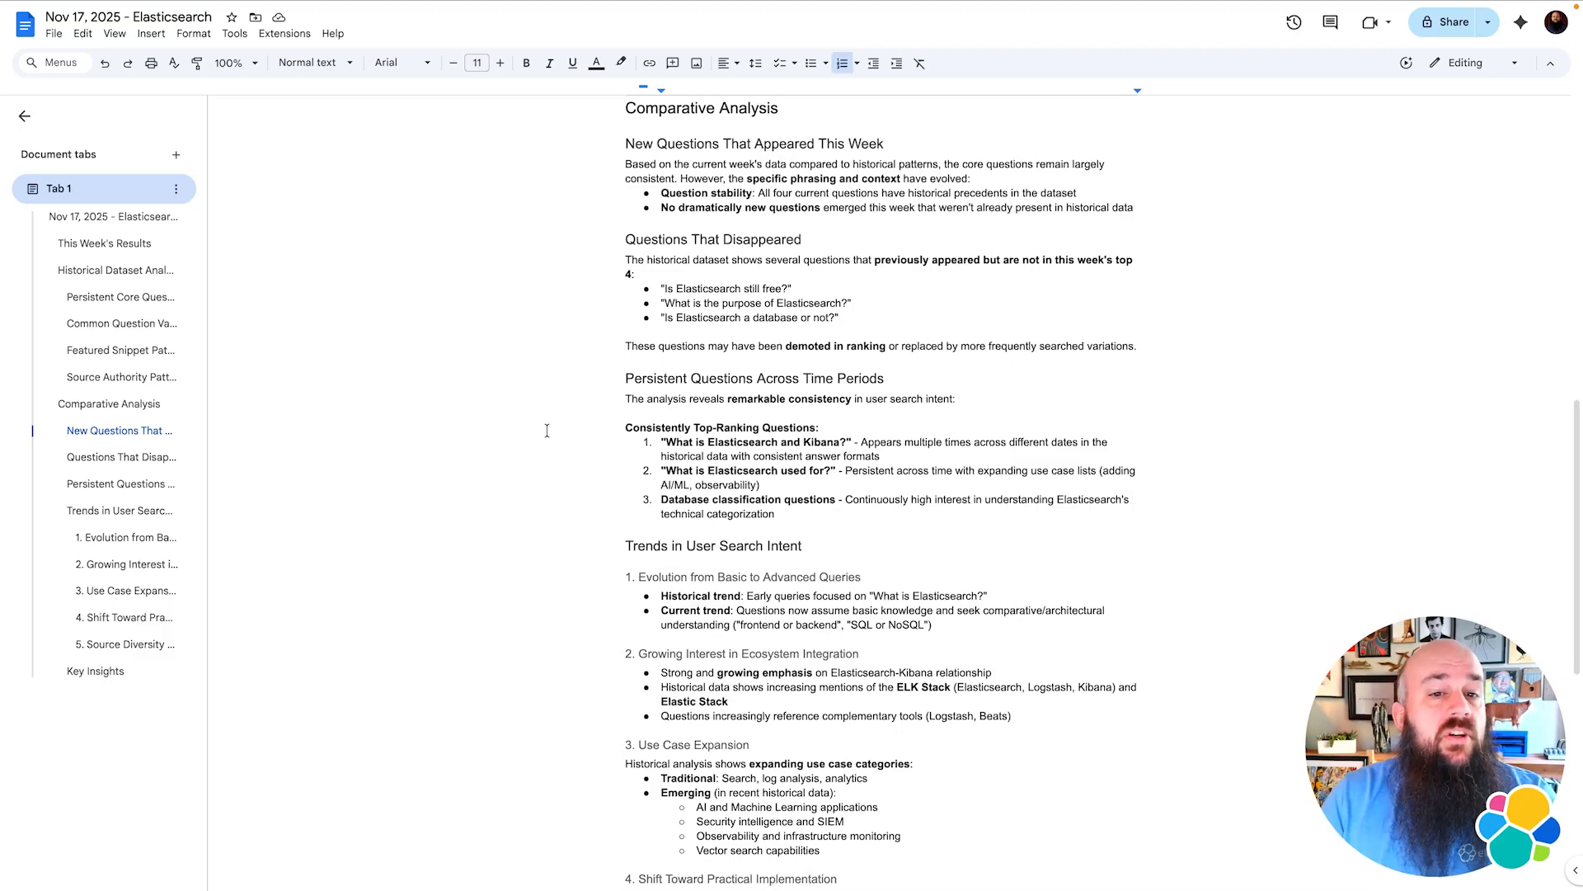
scroll(down, 3)
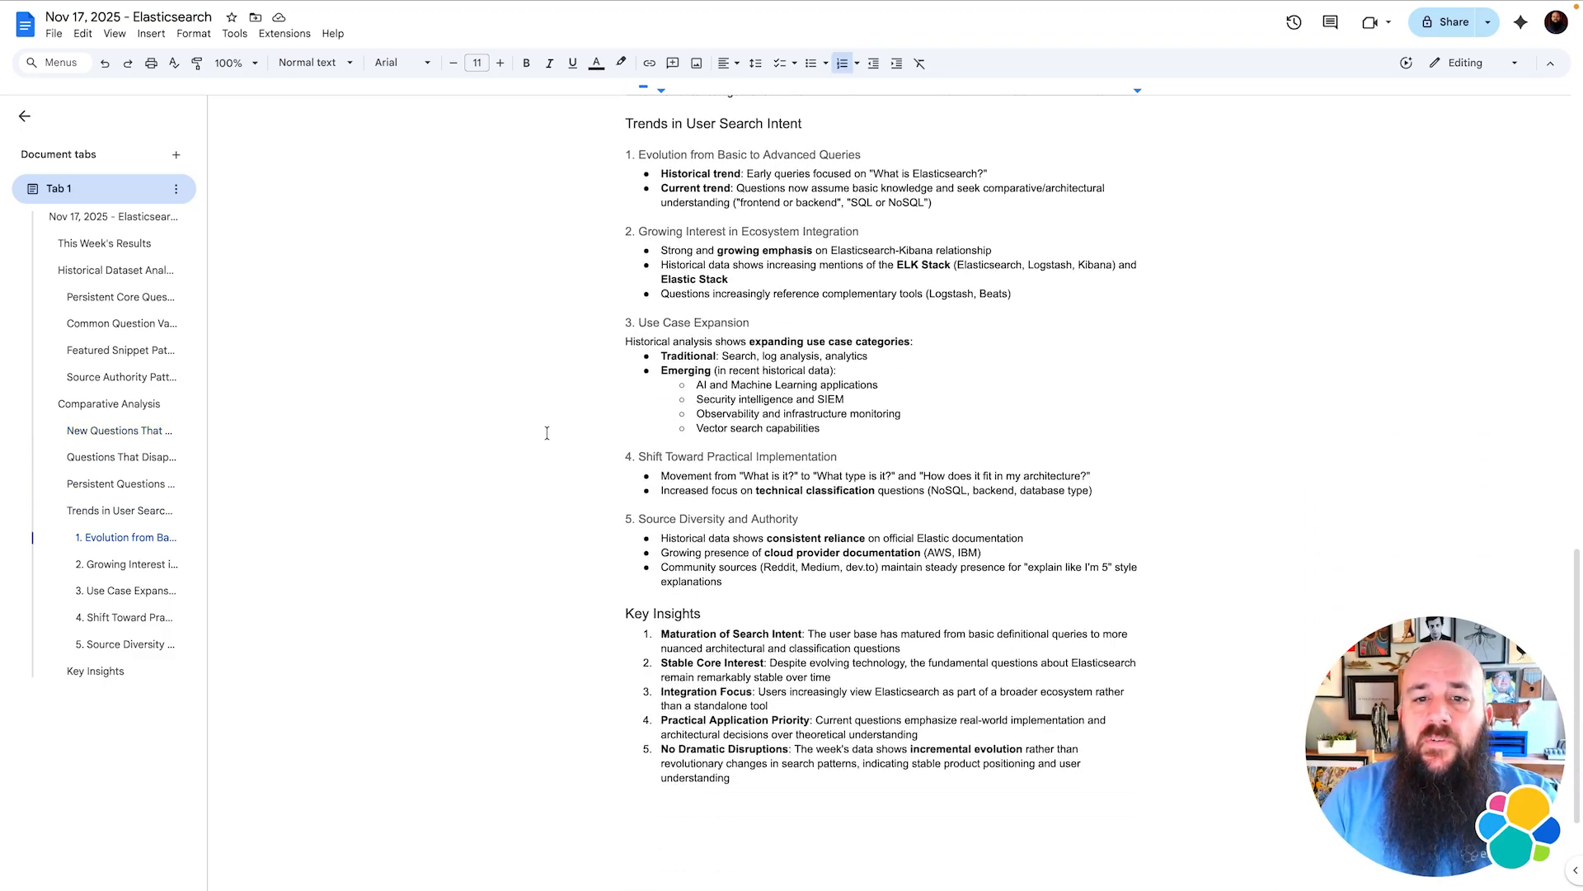